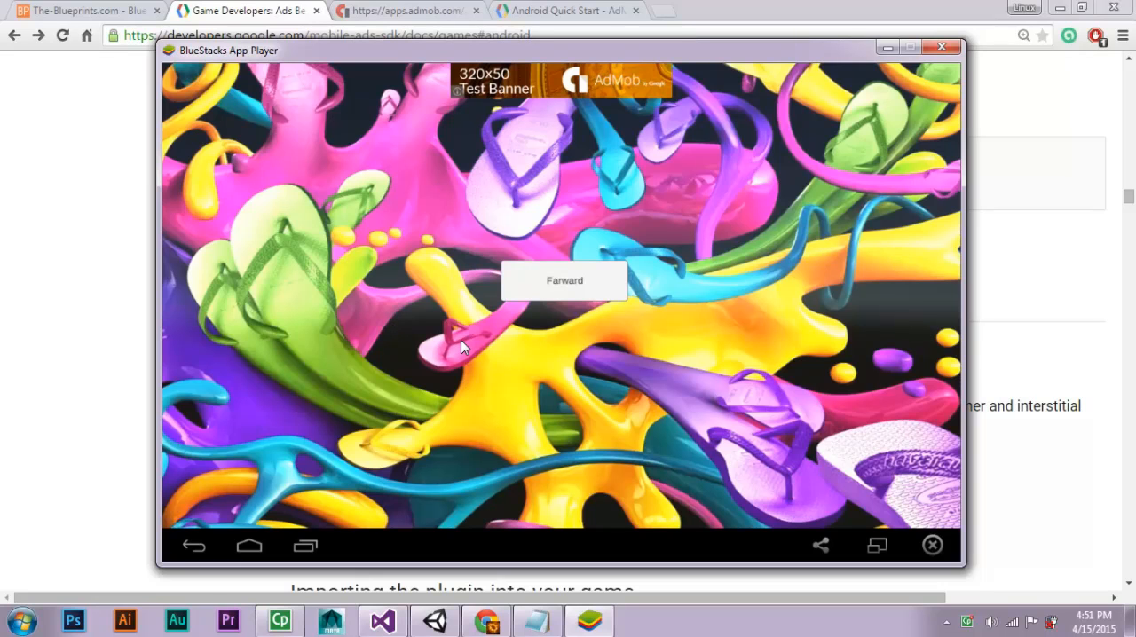
{"action": "mouse_move", "coordinate": [466, 340]}
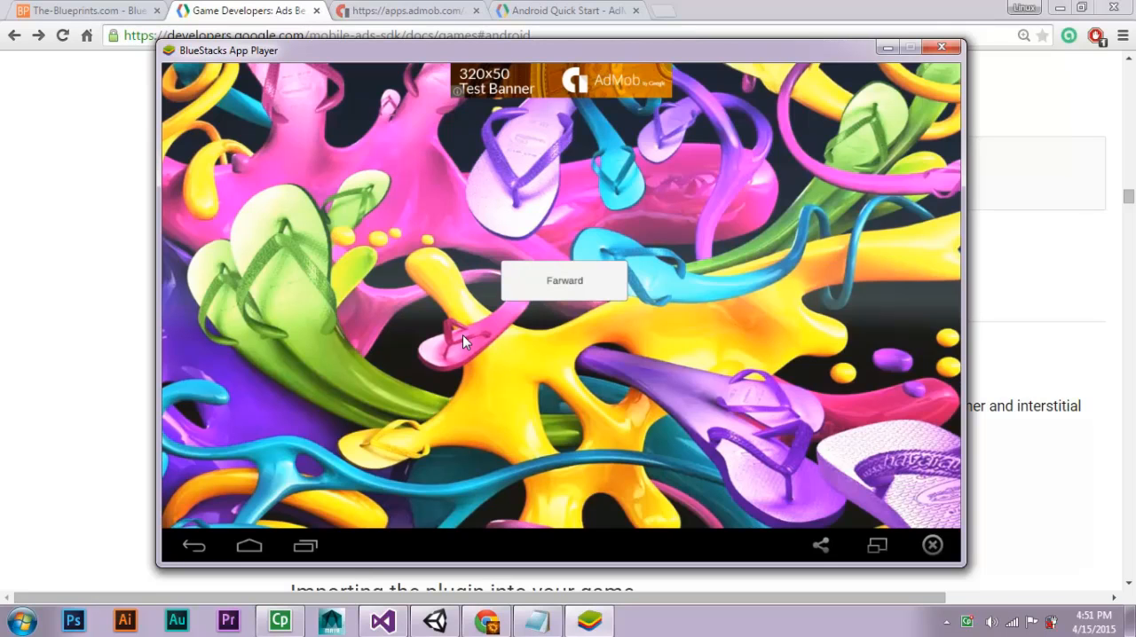
{"action": "mouse_move", "coordinate": [461, 346]}
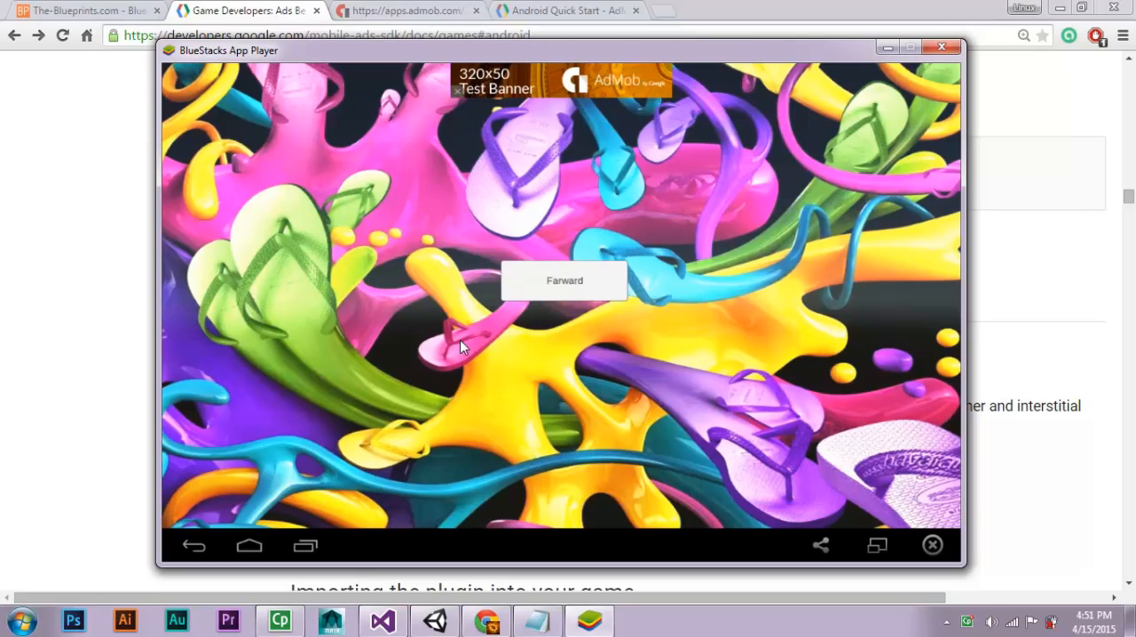
{"action": "mouse_move", "coordinate": [460, 307]}
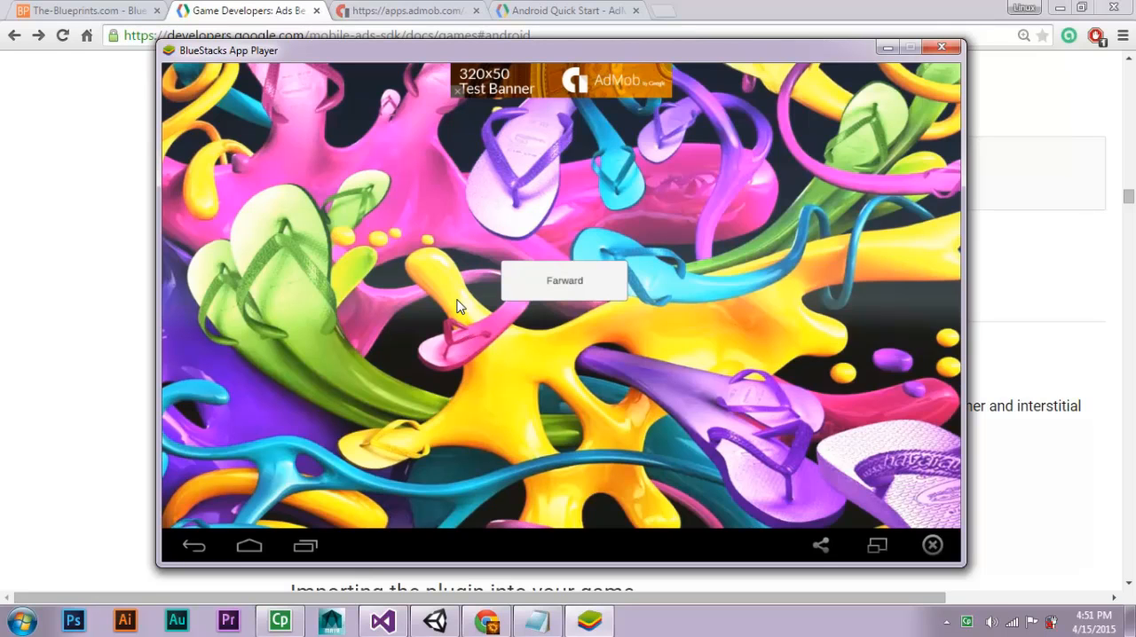
{"action": "mouse_move", "coordinate": [531, 146]}
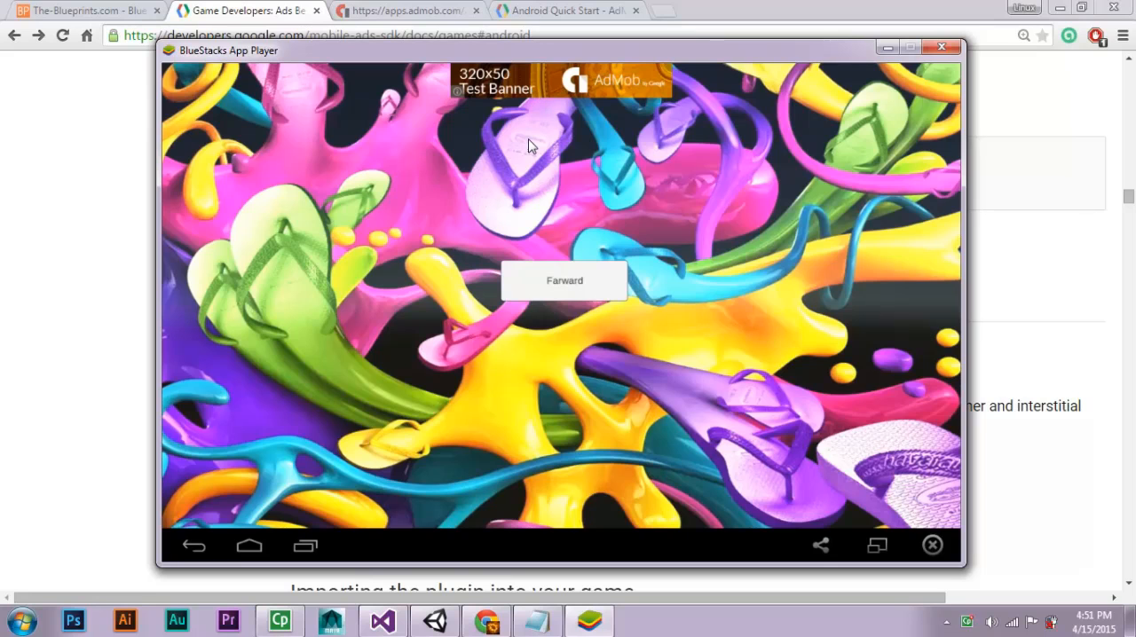
- Open the test ad's page, minimize BlueStacks, and open a File Explorer window
{"action": "left_click", "coordinate": [565, 280]}
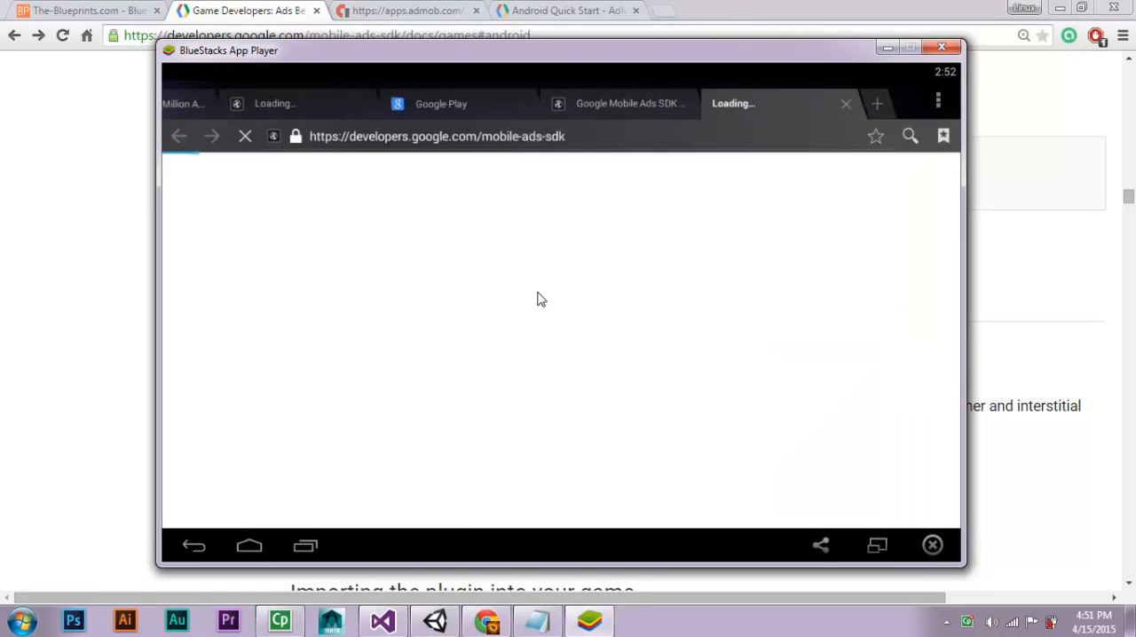
{"action": "mouse_move", "coordinate": [523, 388]}
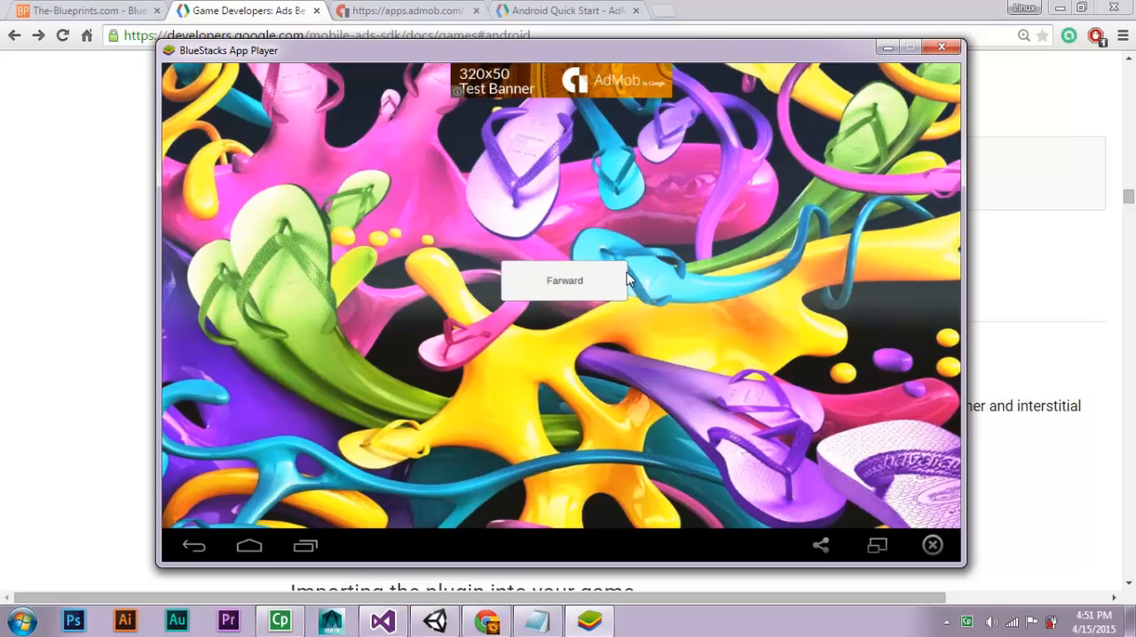
{"action": "mouse_move", "coordinate": [495, 114]}
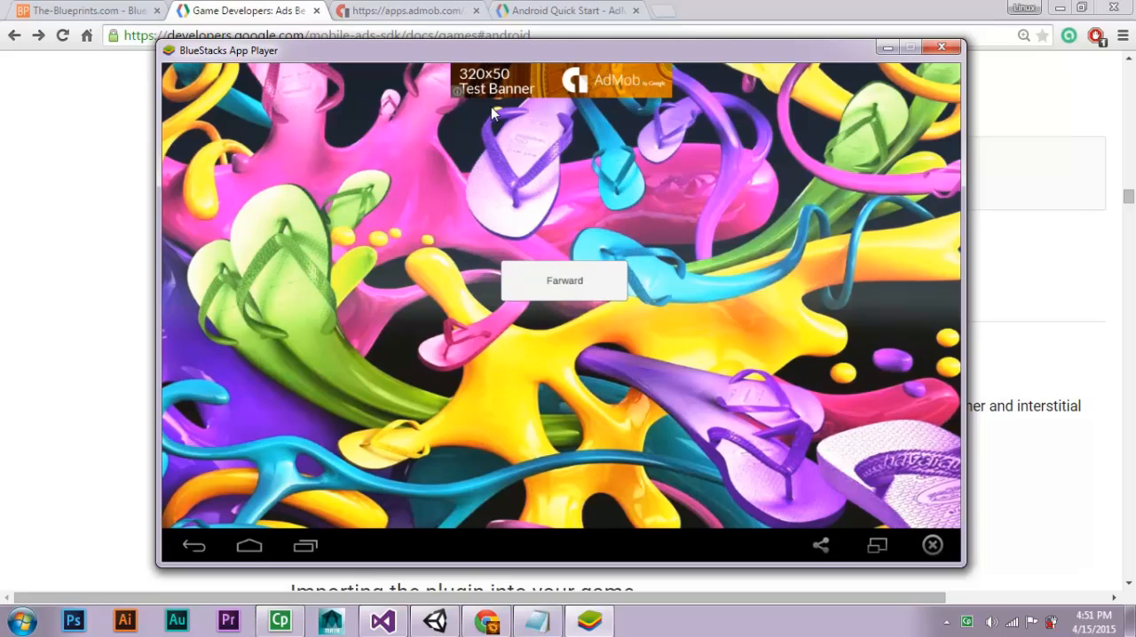
{"action": "mouse_move", "coordinate": [640, 141]}
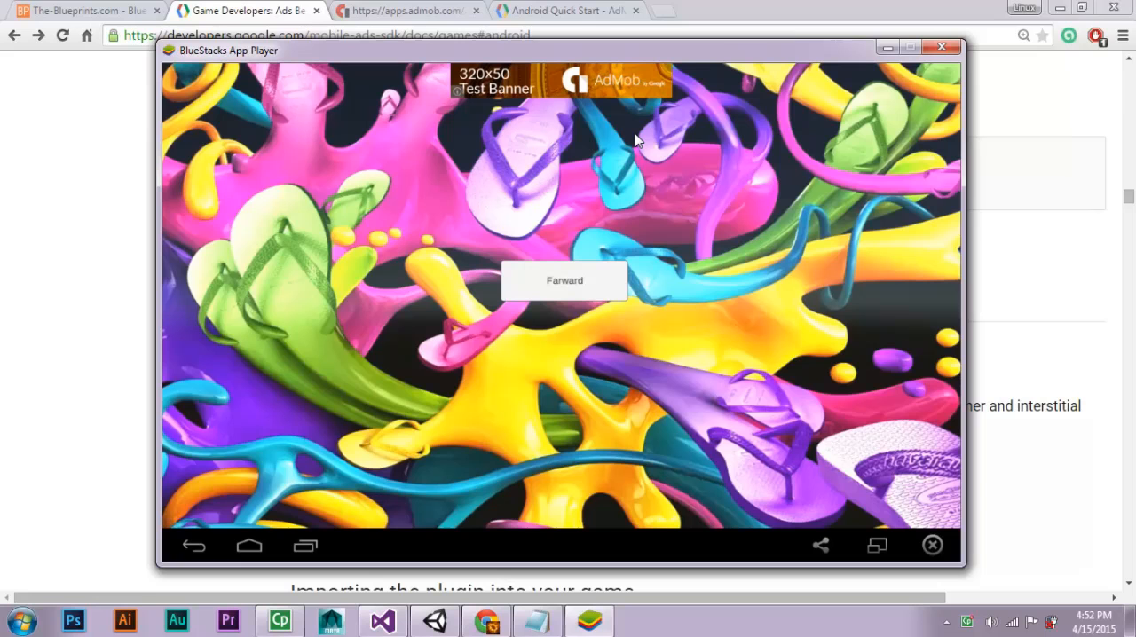
{"action": "mouse_move", "coordinate": [911, 36]}
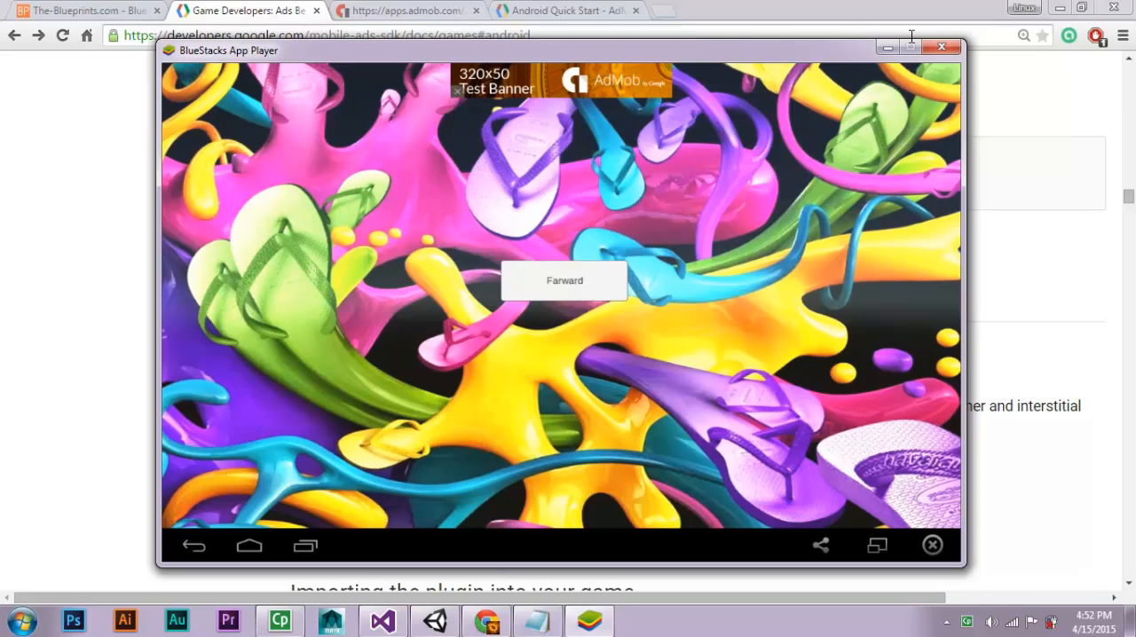
{"action": "left_click", "coordinate": [941, 47]}
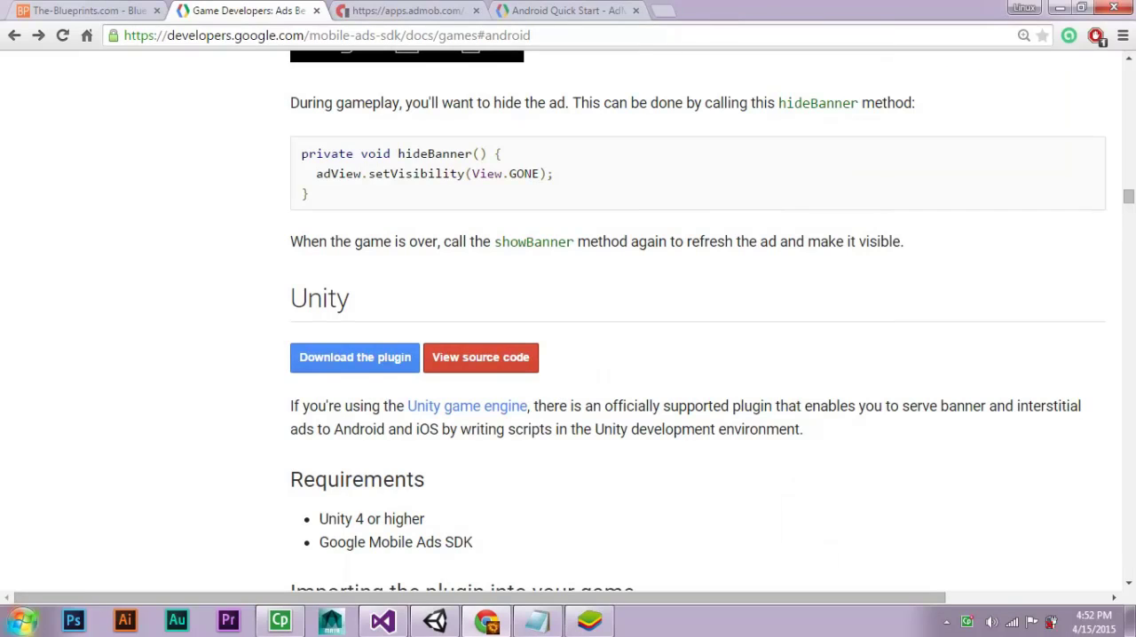
{"action": "left_click", "coordinate": [16, 618]}
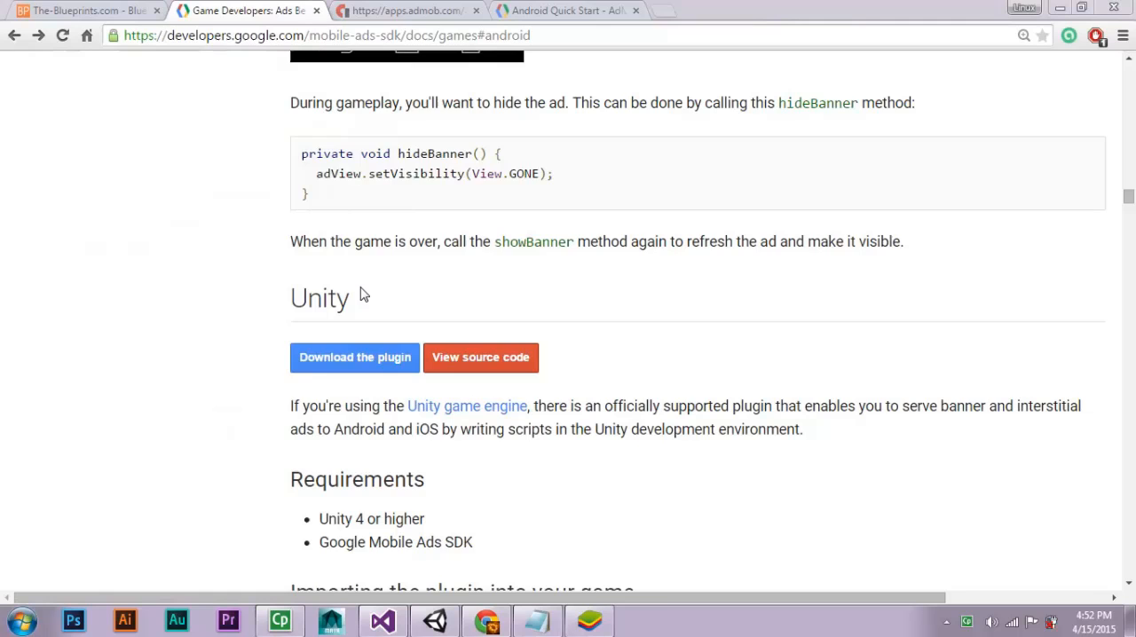
- Navigate to the AppData Android sdk folder and select SDK Manager.exe
{"action": "left_click", "coordinate": [640, 620]}
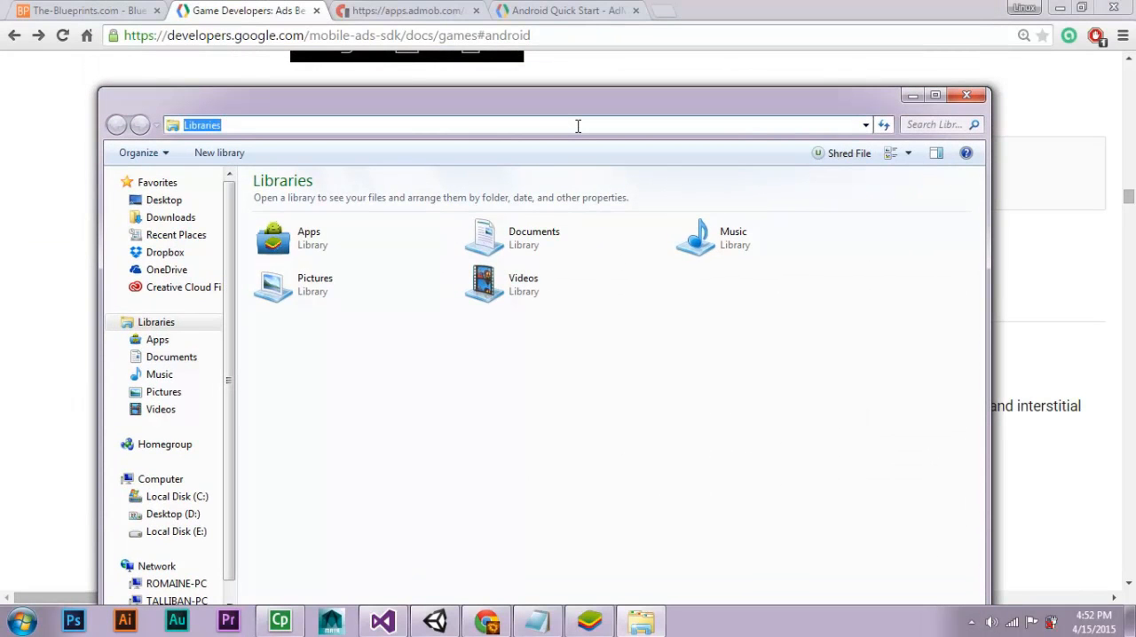
{"action": "type", "text": "c"}
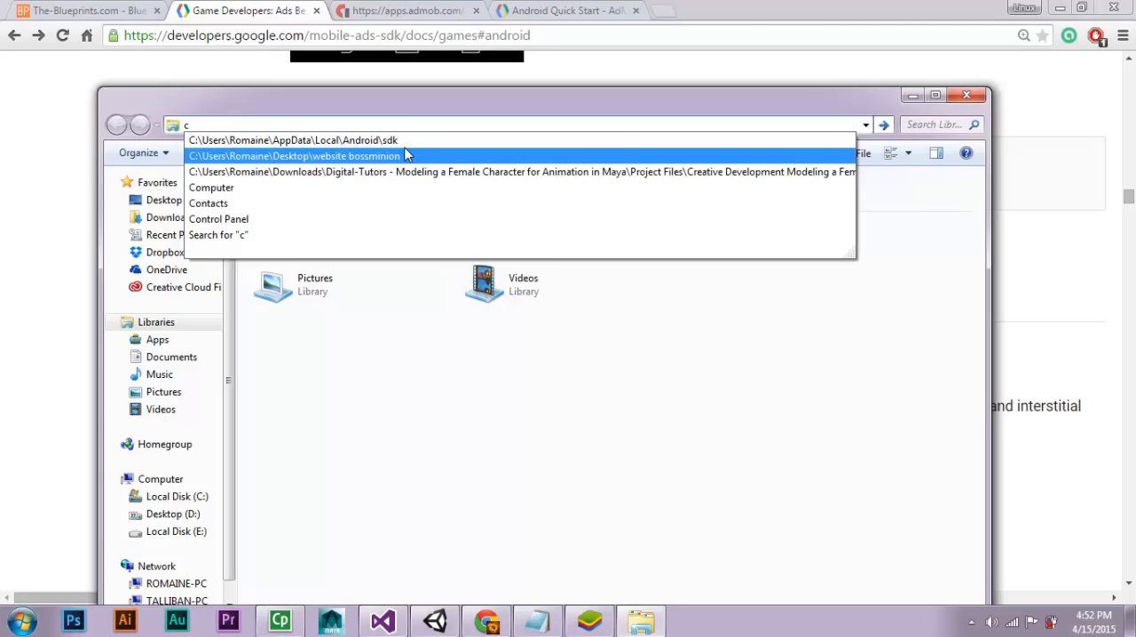
{"action": "left_click", "coordinate": [293, 140]}
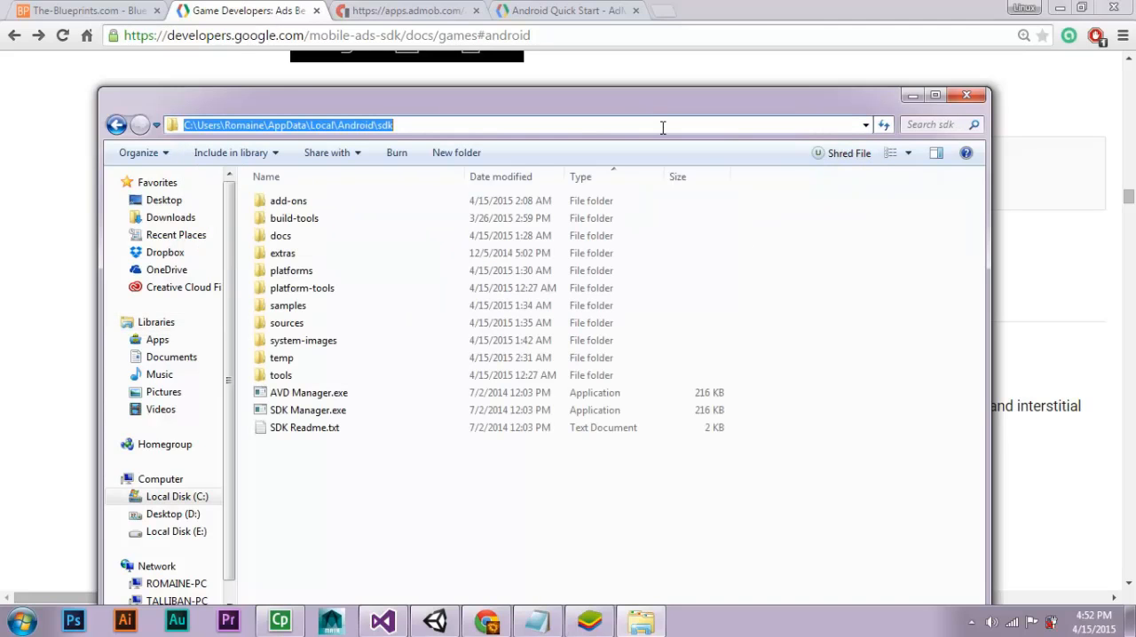
{"action": "left_click", "coordinate": [772, 149]}
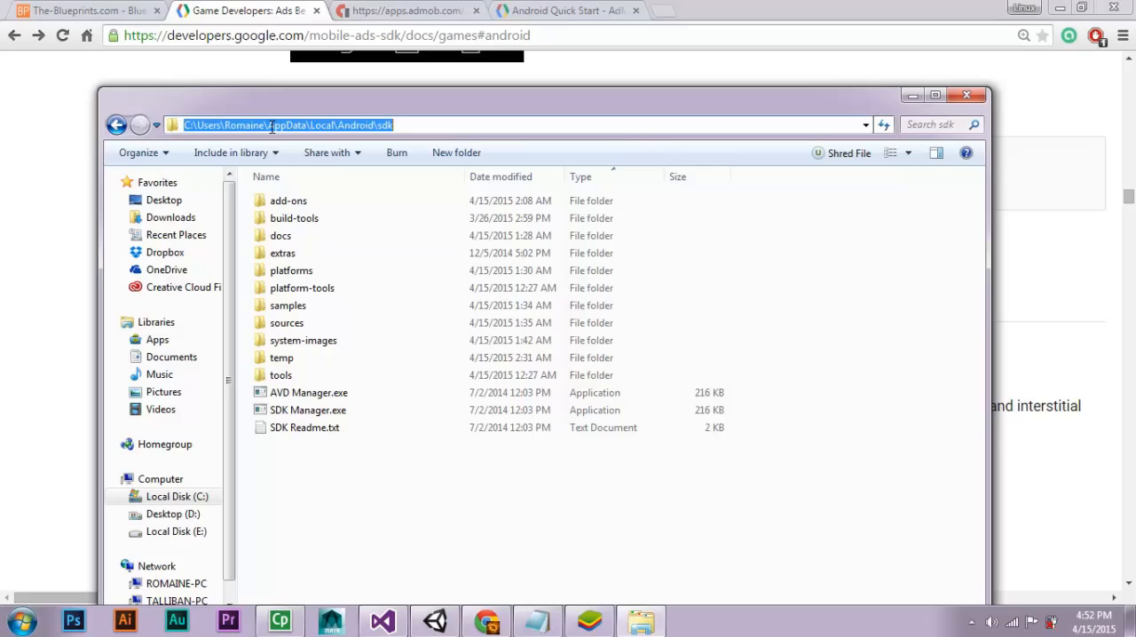
{"action": "mouse_move", "coordinate": [271, 124]}
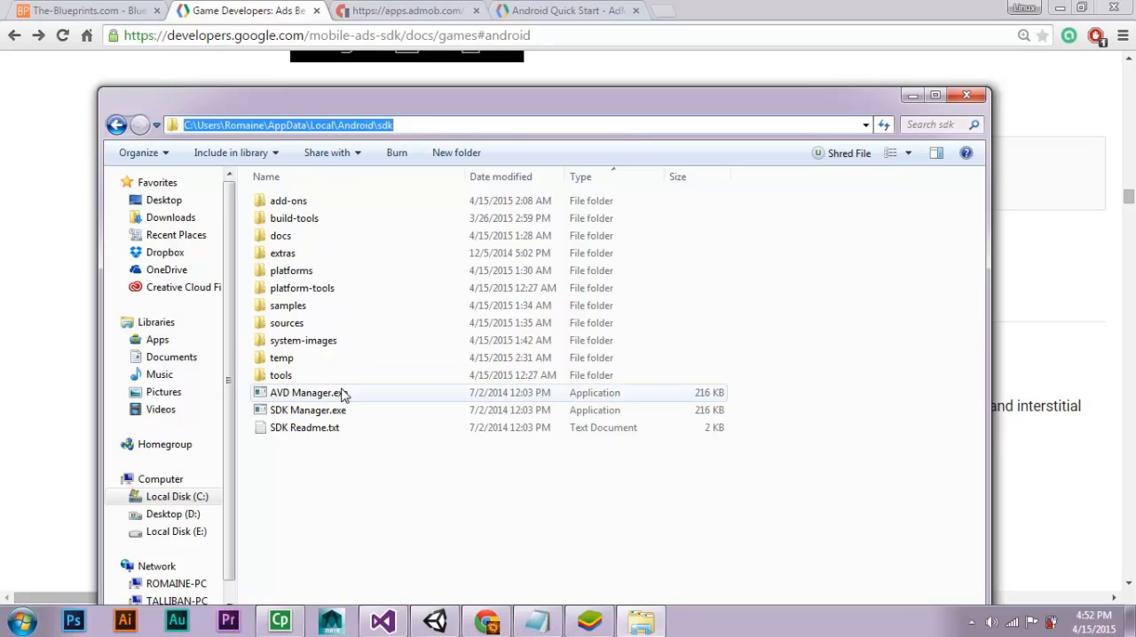
{"action": "left_click", "coordinate": [308, 410]}
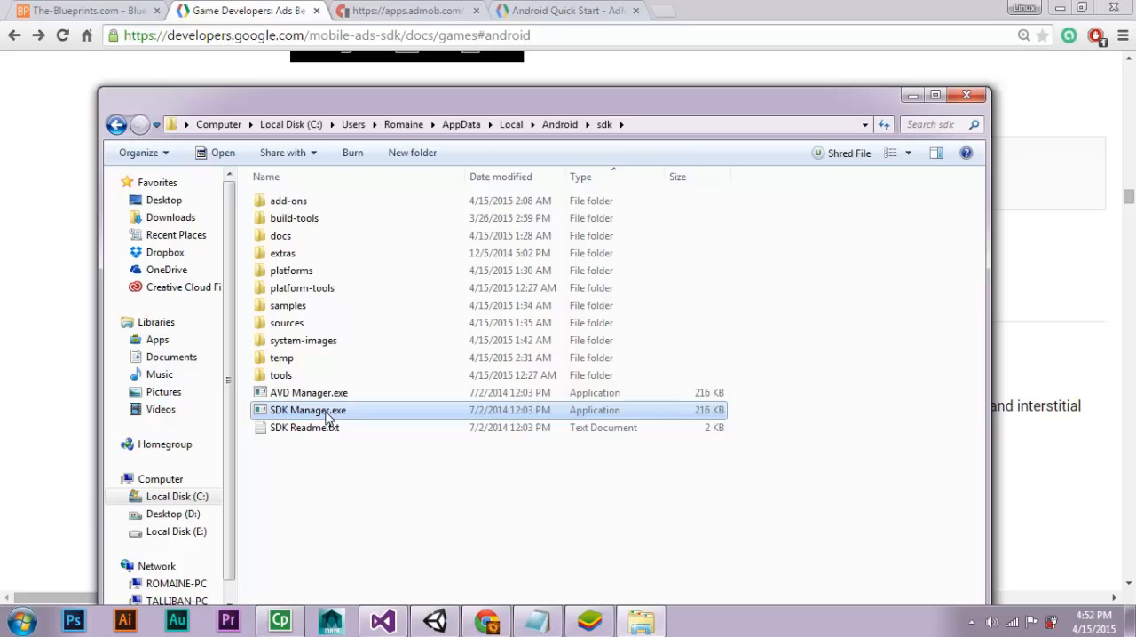
{"action": "mouse_move", "coordinate": [412, 453]}
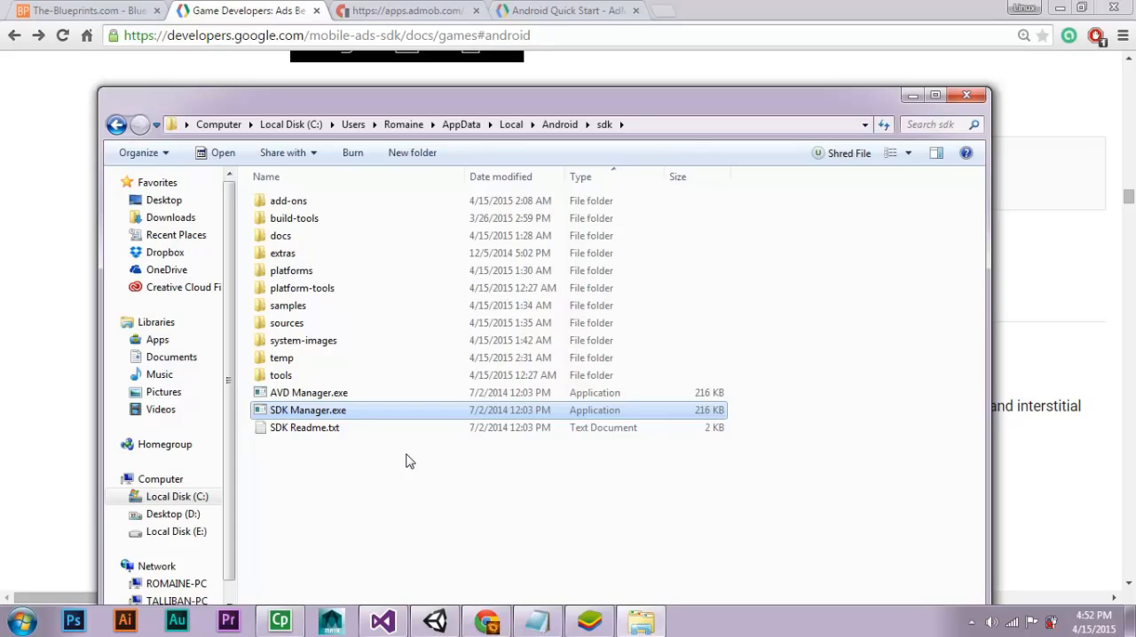
{"action": "mouse_move", "coordinate": [408, 491]}
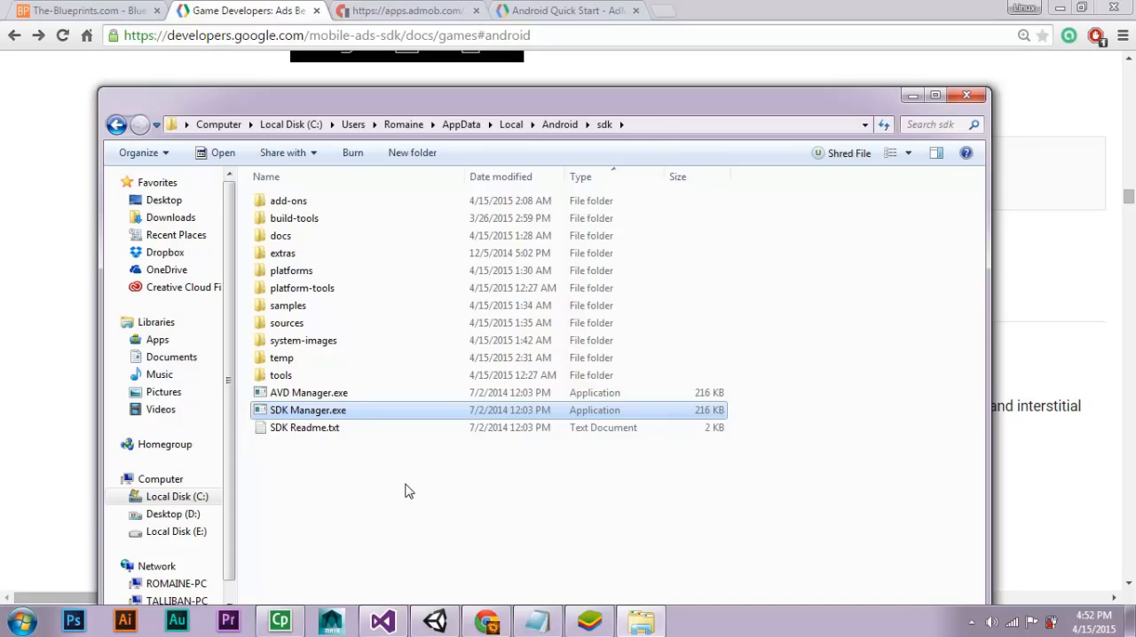
{"action": "mouse_move", "coordinate": [385, 523]}
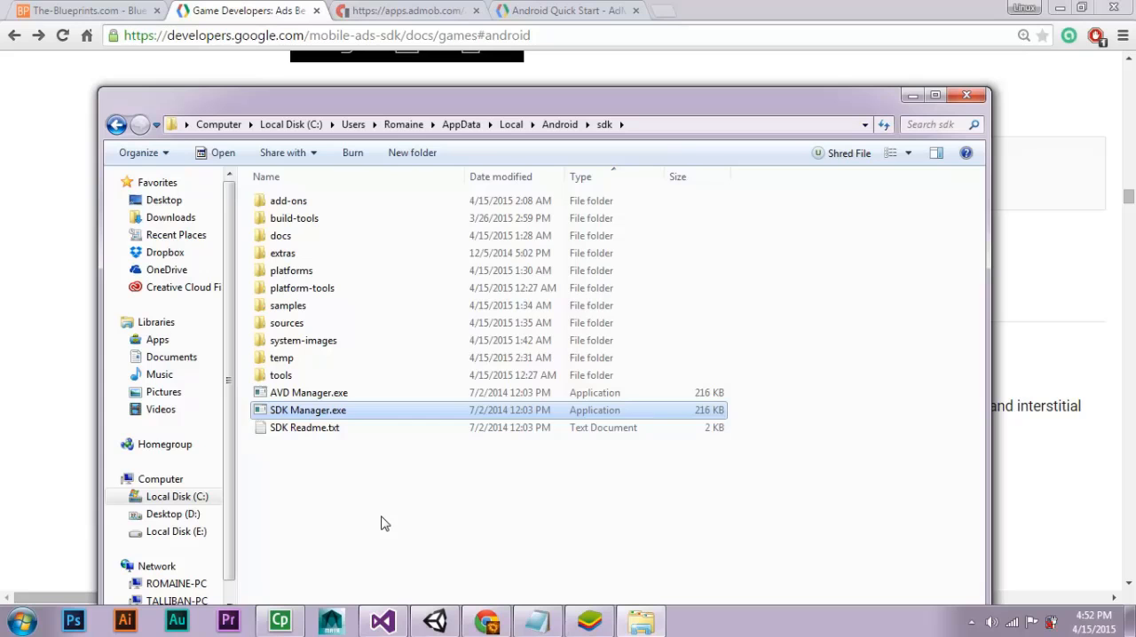
{"action": "mouse_move", "coordinate": [361, 418]}
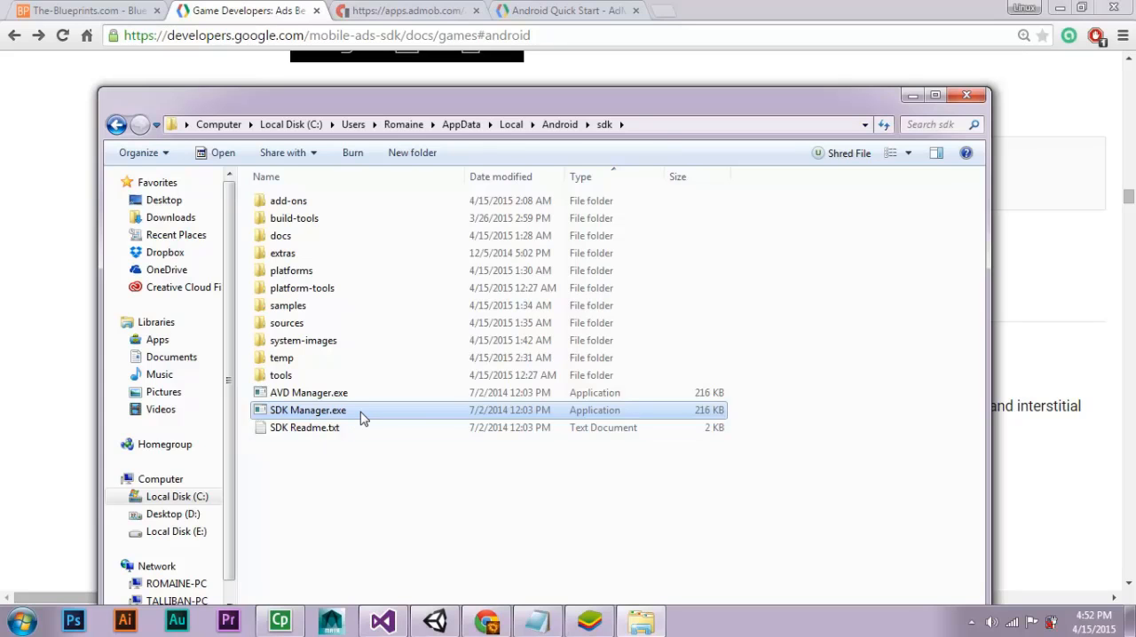
{"action": "mouse_move", "coordinate": [428, 406]}
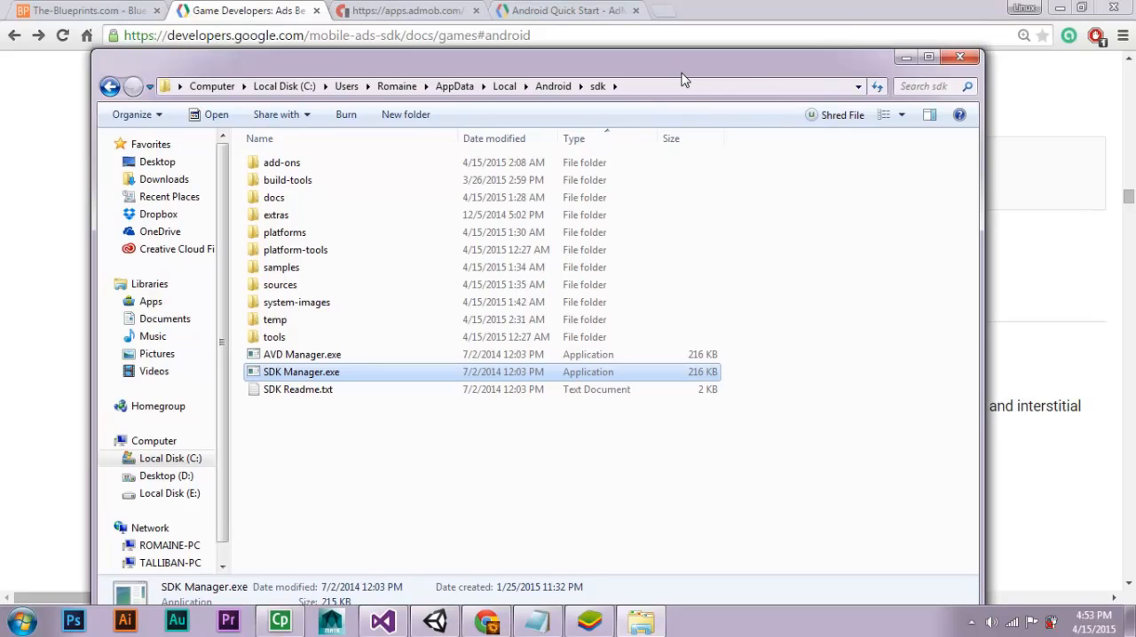
- Launch SDK Manager, verify Google Play services under Extras shows Installed, then close it
{"action": "double_click", "coordinate": [301, 372]}
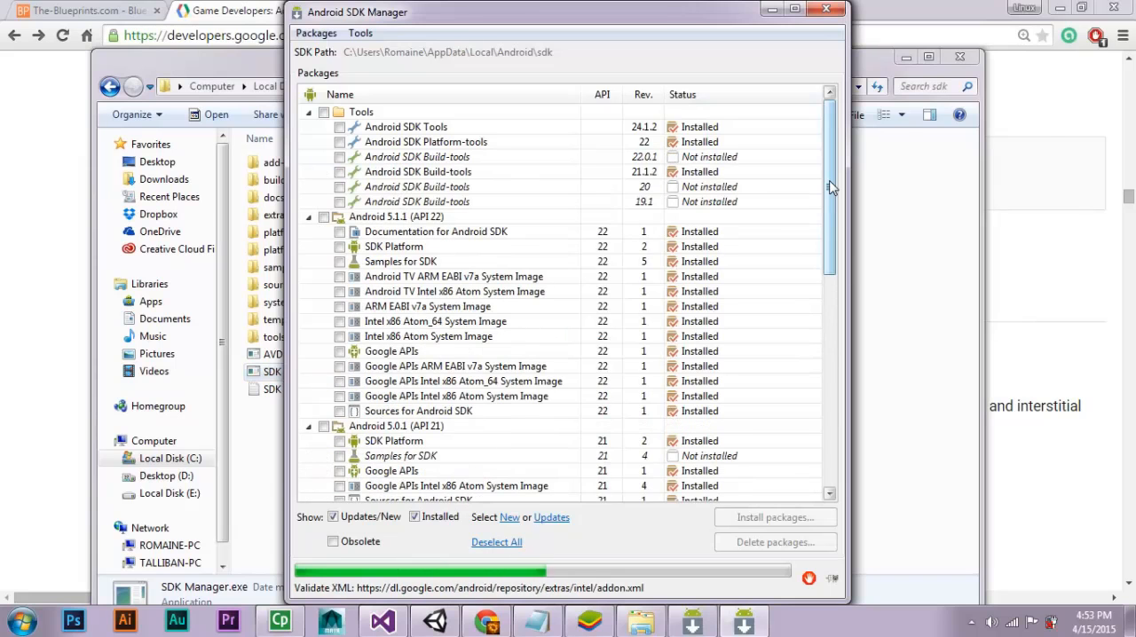
{"action": "scroll", "scroll_direction": "down", "scroll_amount": 3}
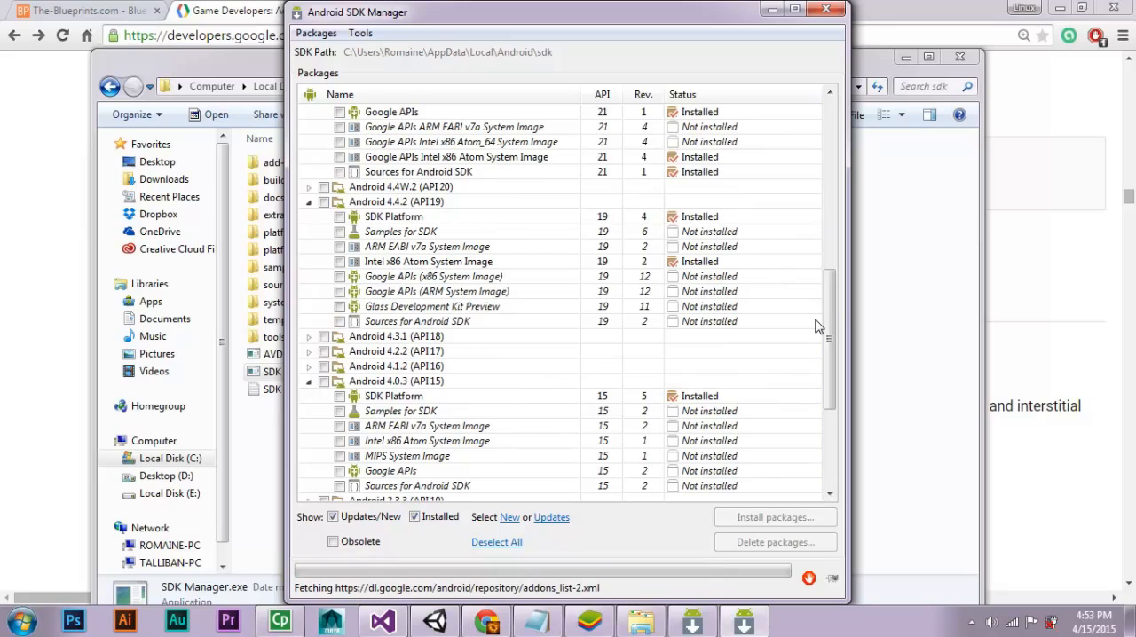
{"action": "scroll", "scroll_direction": "down", "scroll_amount": 3}
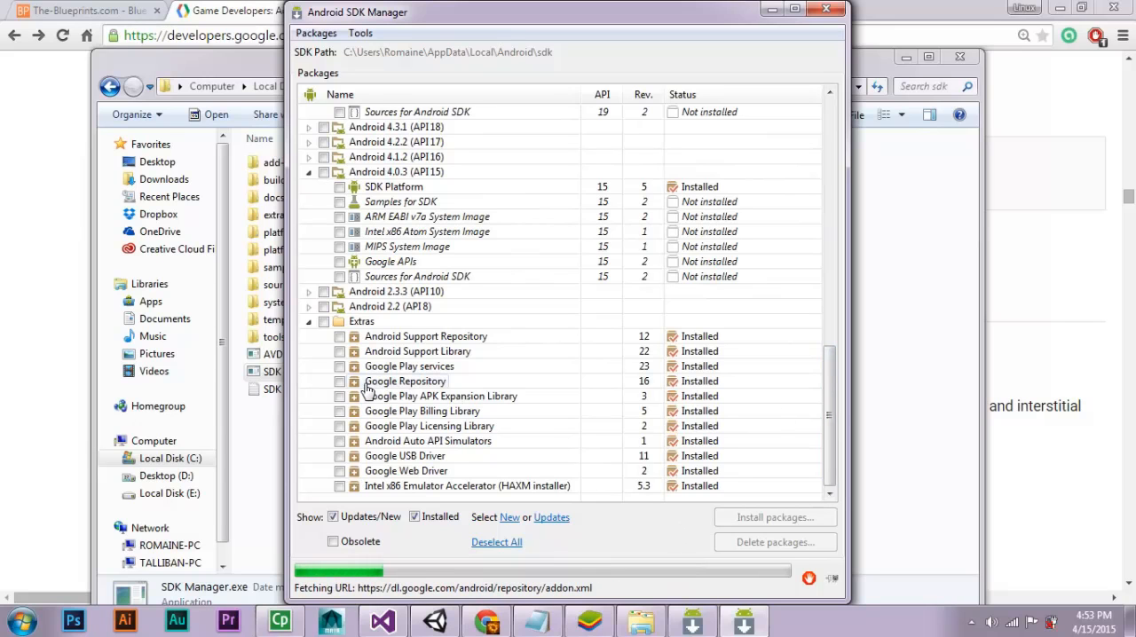
{"action": "left_click", "coordinate": [340, 366]}
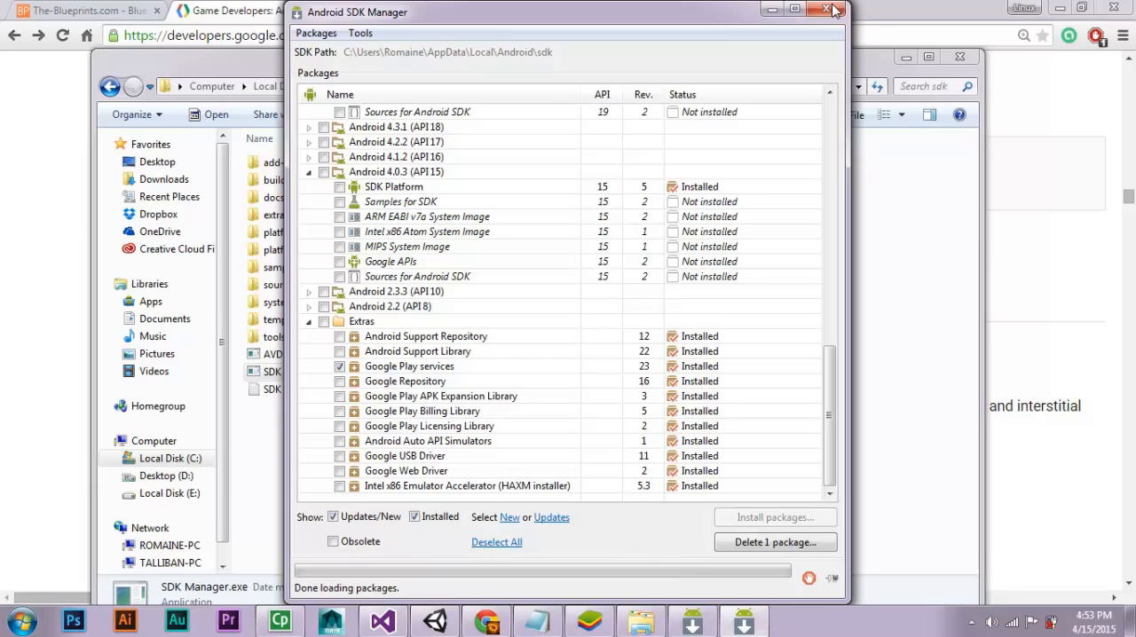
{"action": "left_click", "coordinate": [825, 10]}
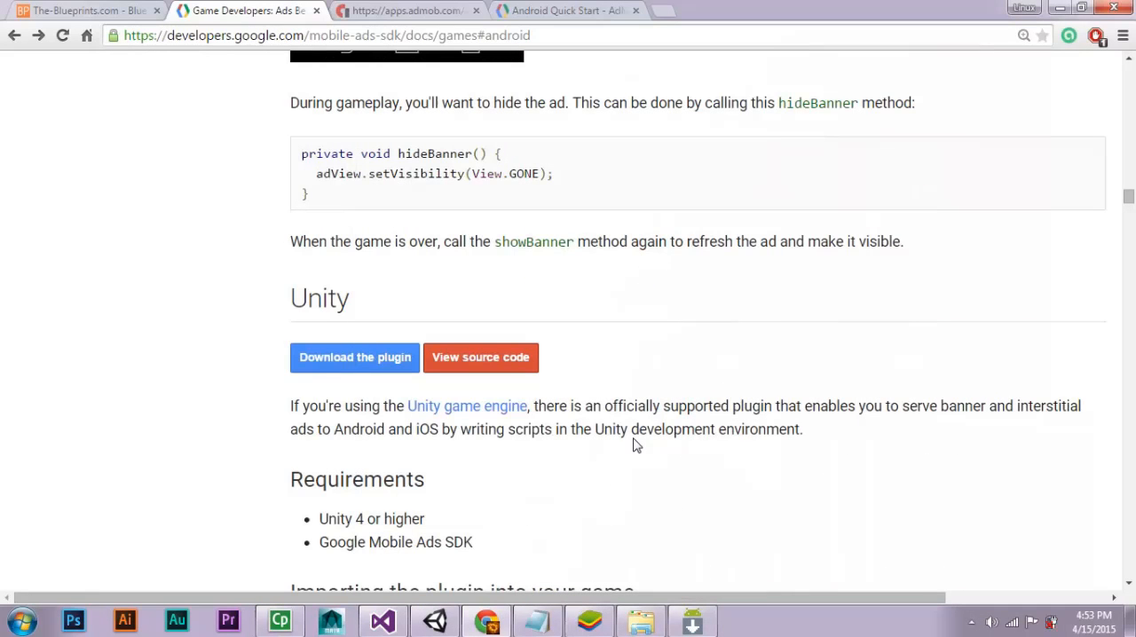
- Bring the YouTube Tutorial Unity project forward and open the level2 scene
{"action": "left_click", "coordinate": [434, 619]}
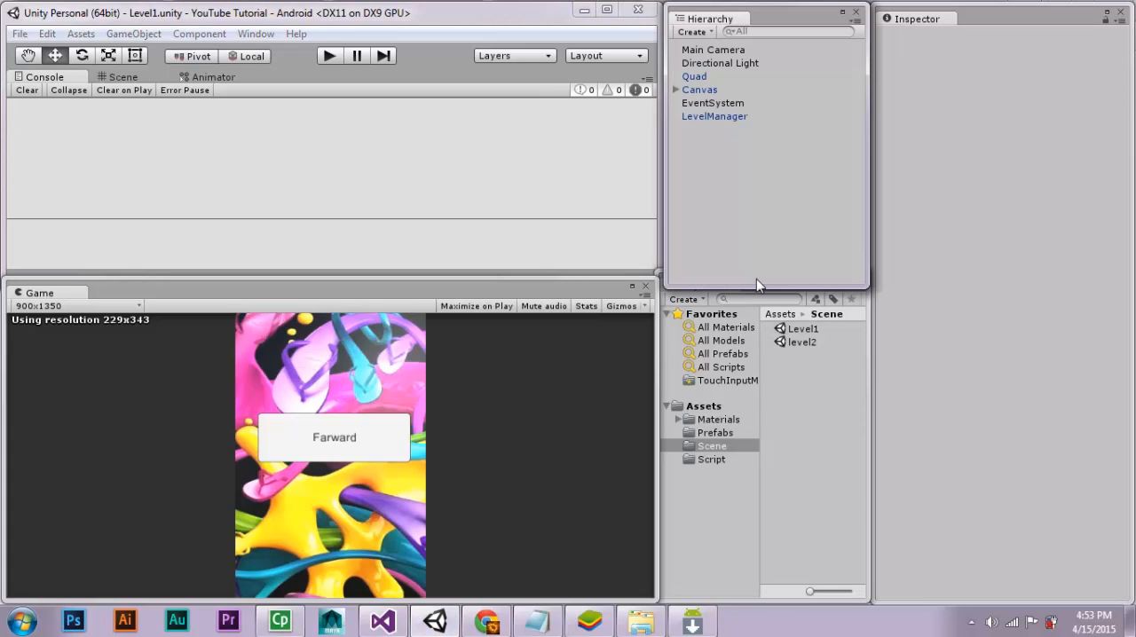
{"action": "mouse_move", "coordinate": [717, 369]}
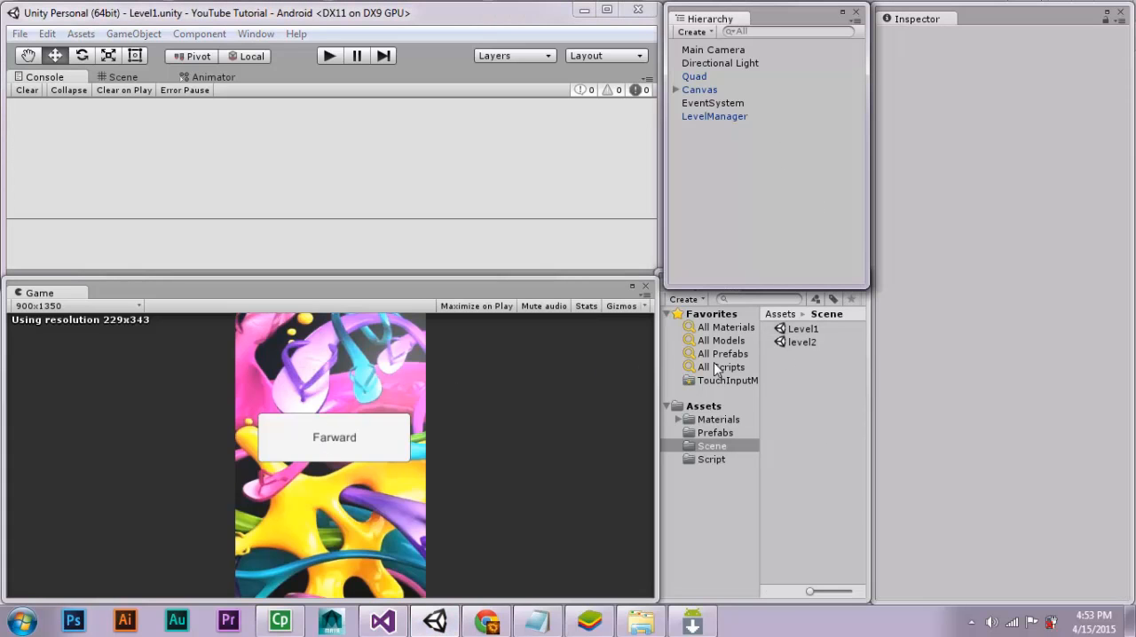
{"action": "double_click", "coordinate": [801, 341]}
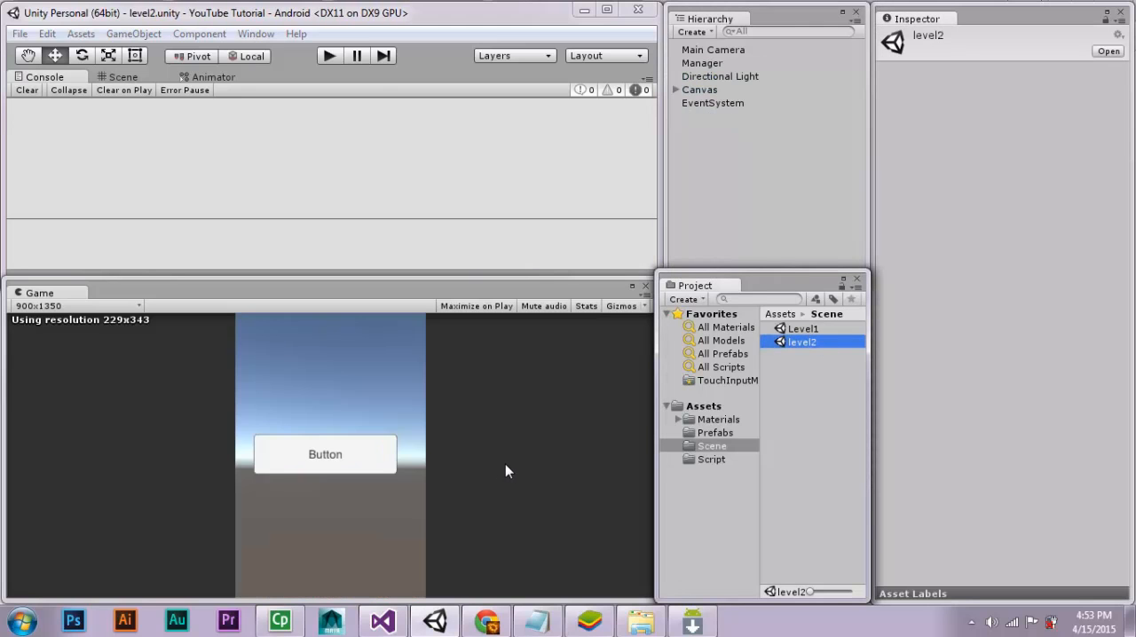
{"action": "mouse_move", "coordinate": [656, 454]}
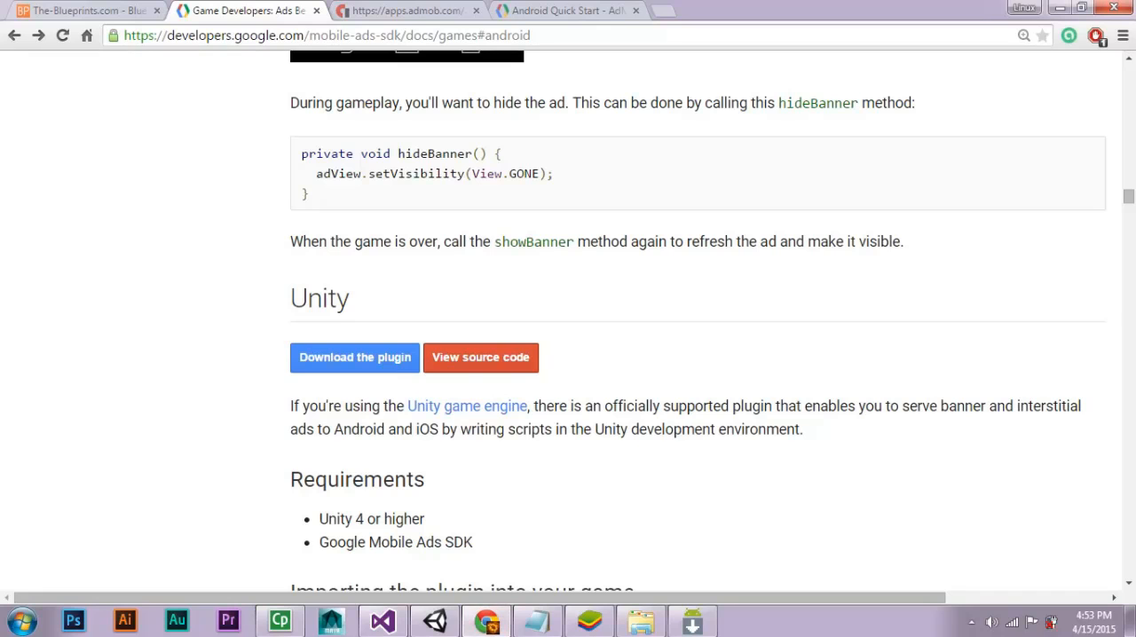
{"action": "mouse_move", "coordinate": [353, 280]}
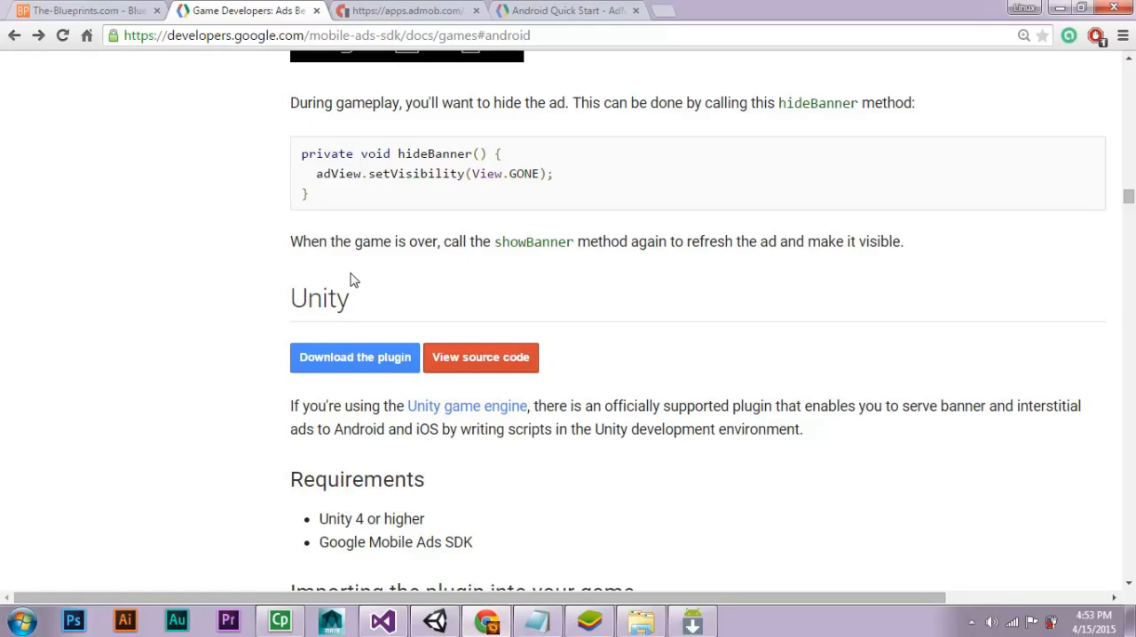
{"action": "mouse_move", "coordinate": [435, 235]}
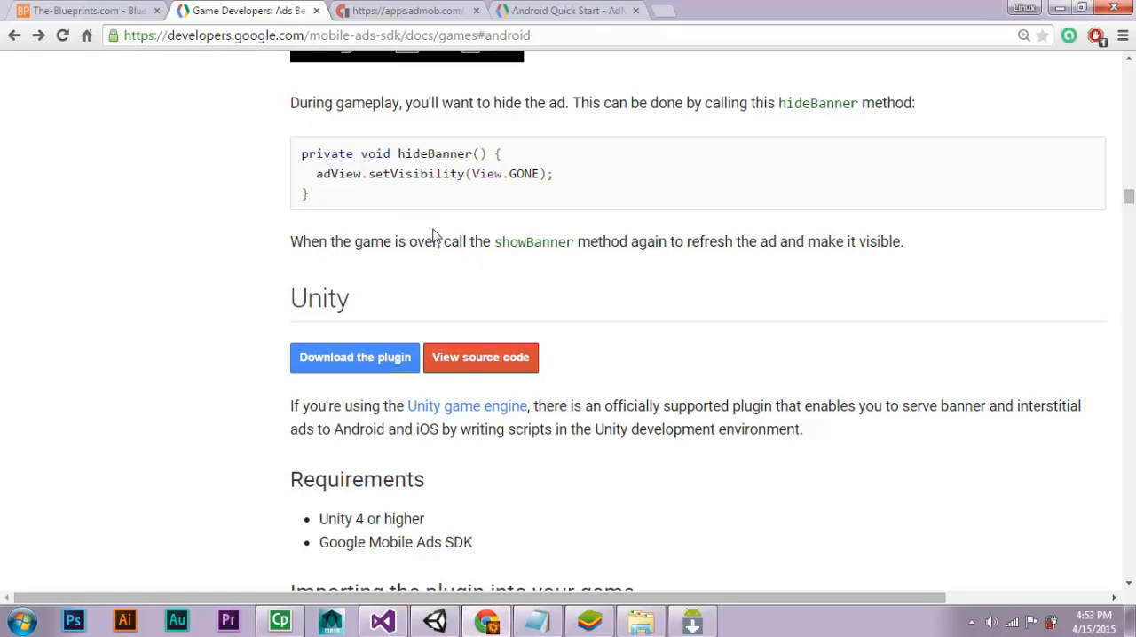
- Open the Google Mobile Ads Unity Plugin v2.2.1 download page
{"action": "left_click", "coordinate": [354, 357]}
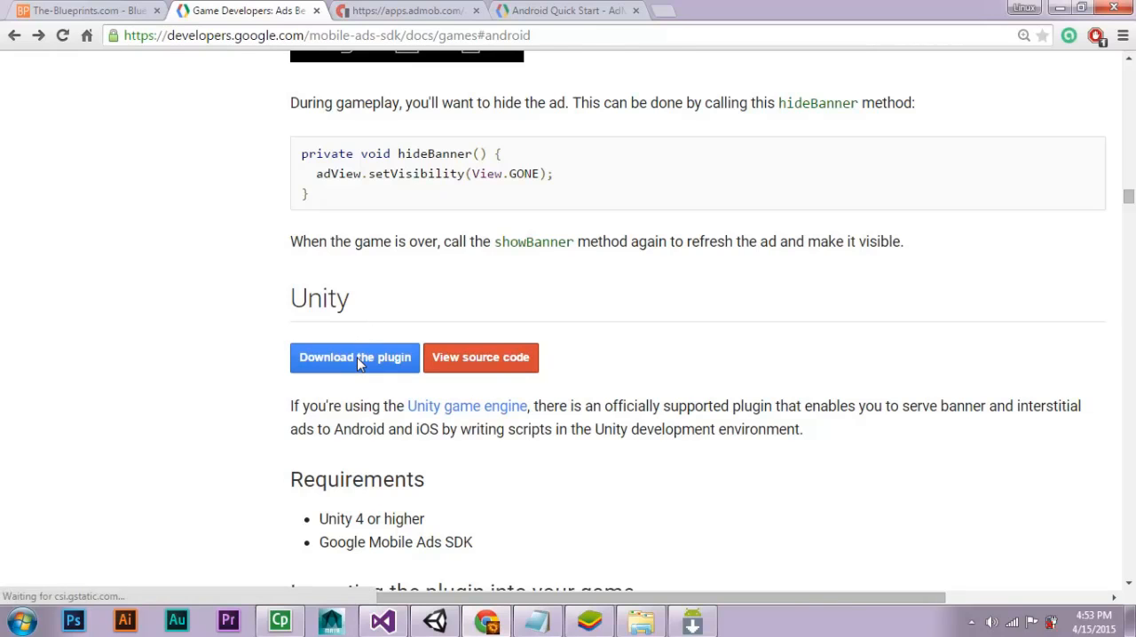
{"action": "left_click", "coordinate": [354, 357]}
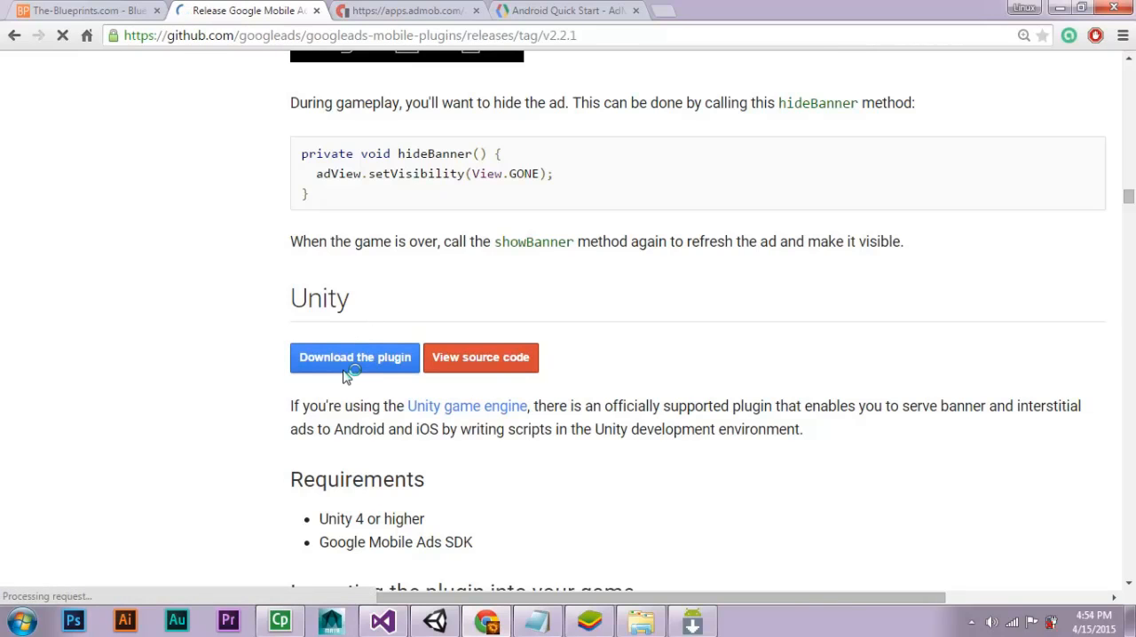
{"action": "left_click", "coordinate": [355, 357]}
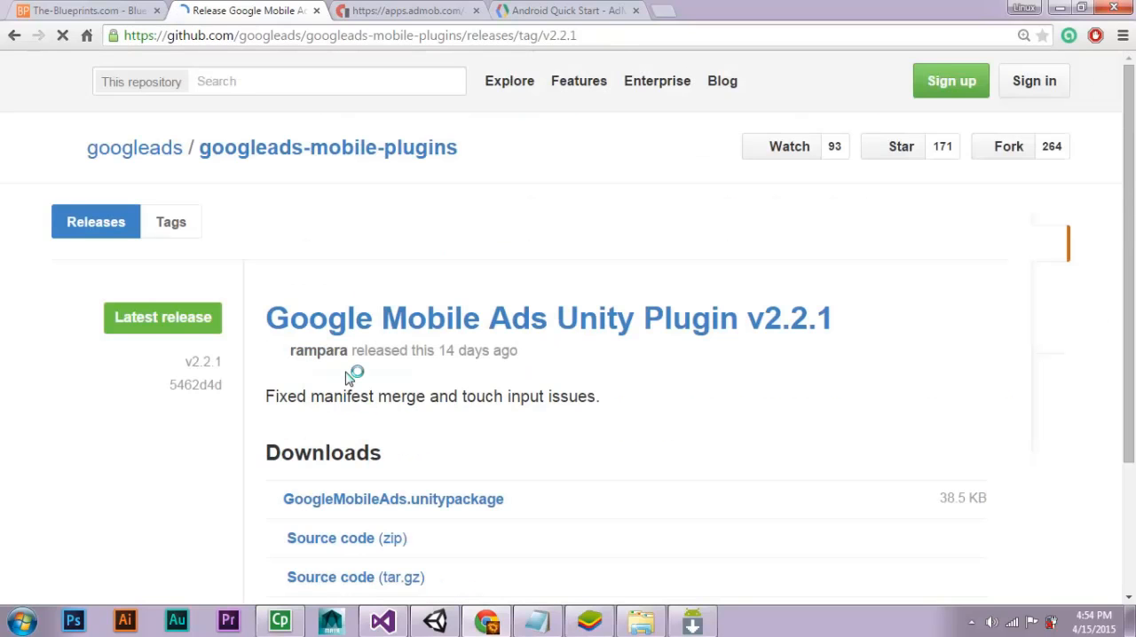
{"action": "scroll", "scroll_direction": "down", "scroll_amount": 3}
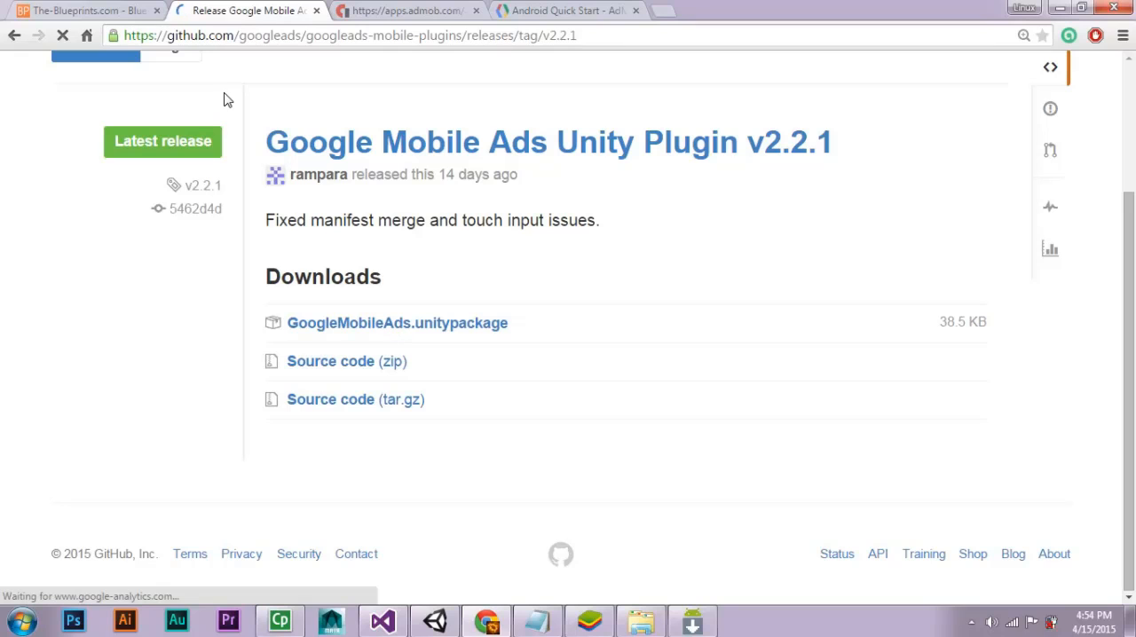
{"action": "mouse_move", "coordinate": [398, 322]}
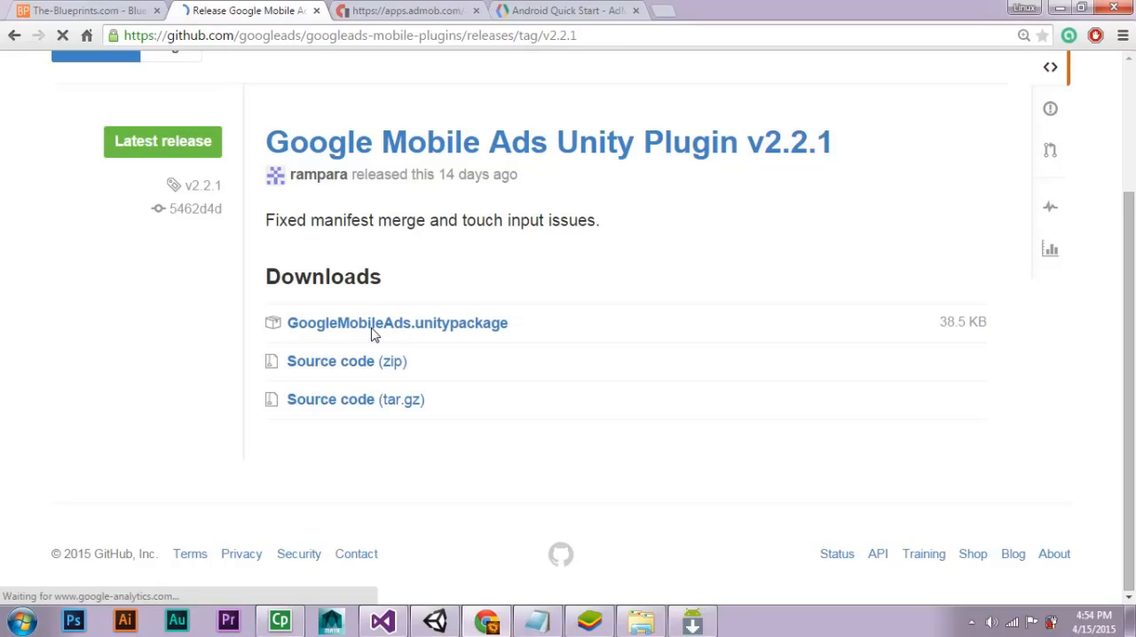
{"action": "mouse_move", "coordinate": [363, 339]}
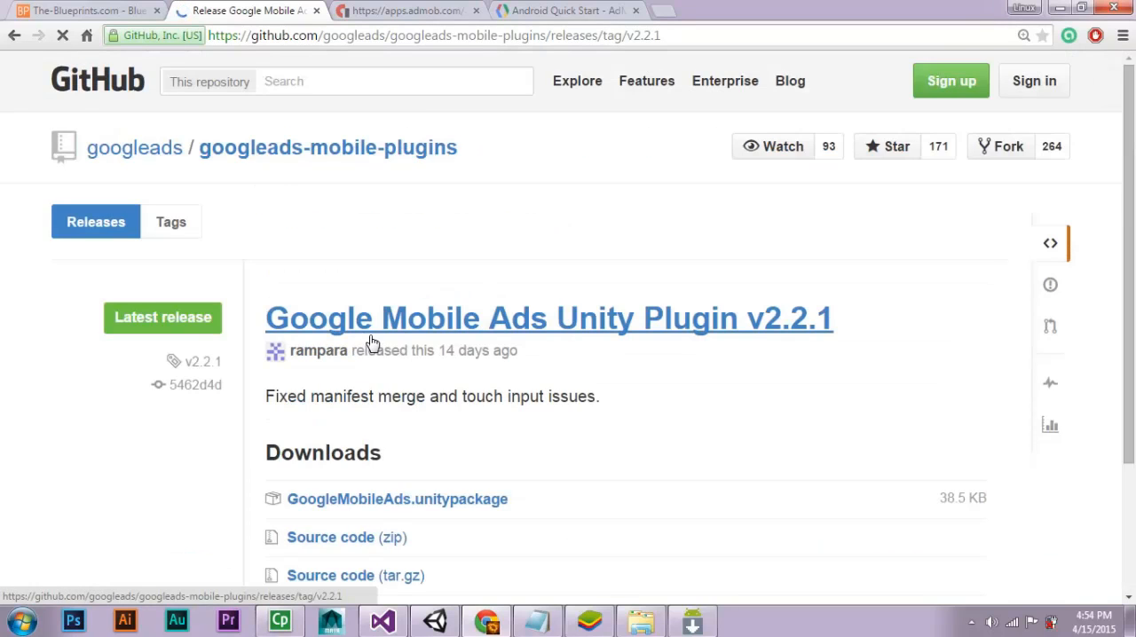
- Download GoogleMobileAds.unitypackage from the GitHub release and return to Unity
{"action": "scroll", "scroll_direction": "down", "scroll_amount": 3}
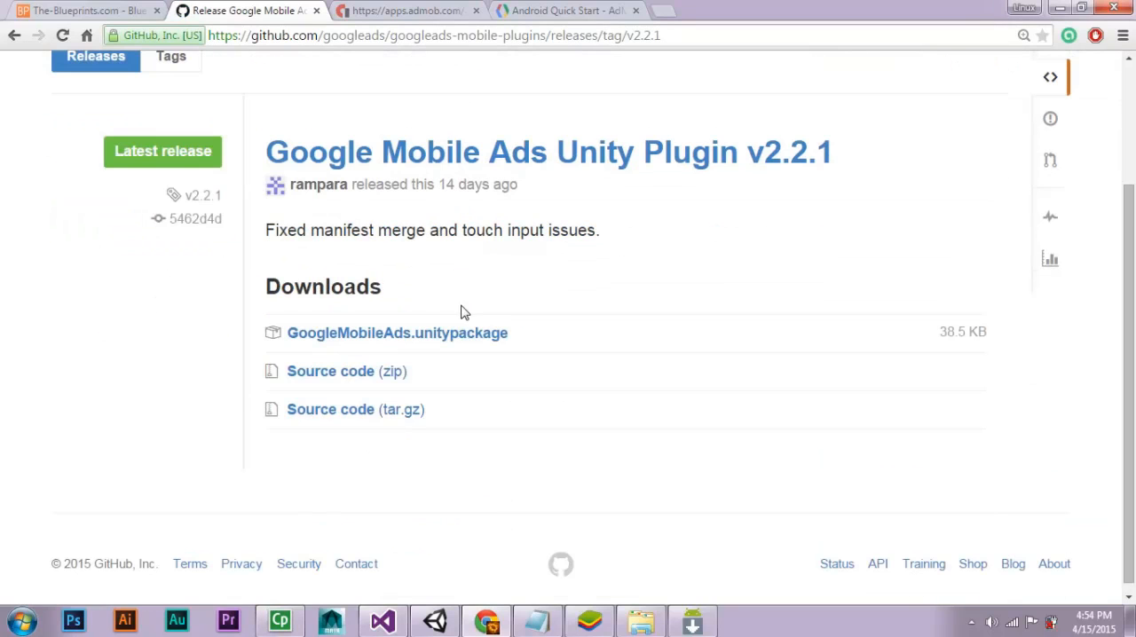
{"action": "left_click", "coordinate": [397, 333]}
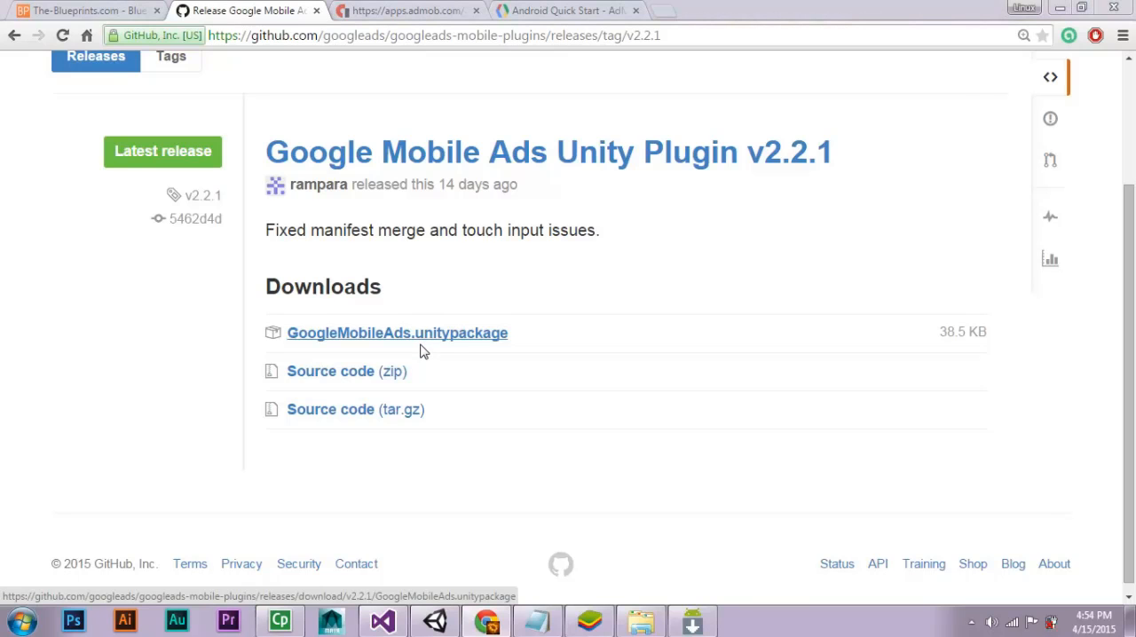
{"action": "left_click", "coordinate": [396, 333]}
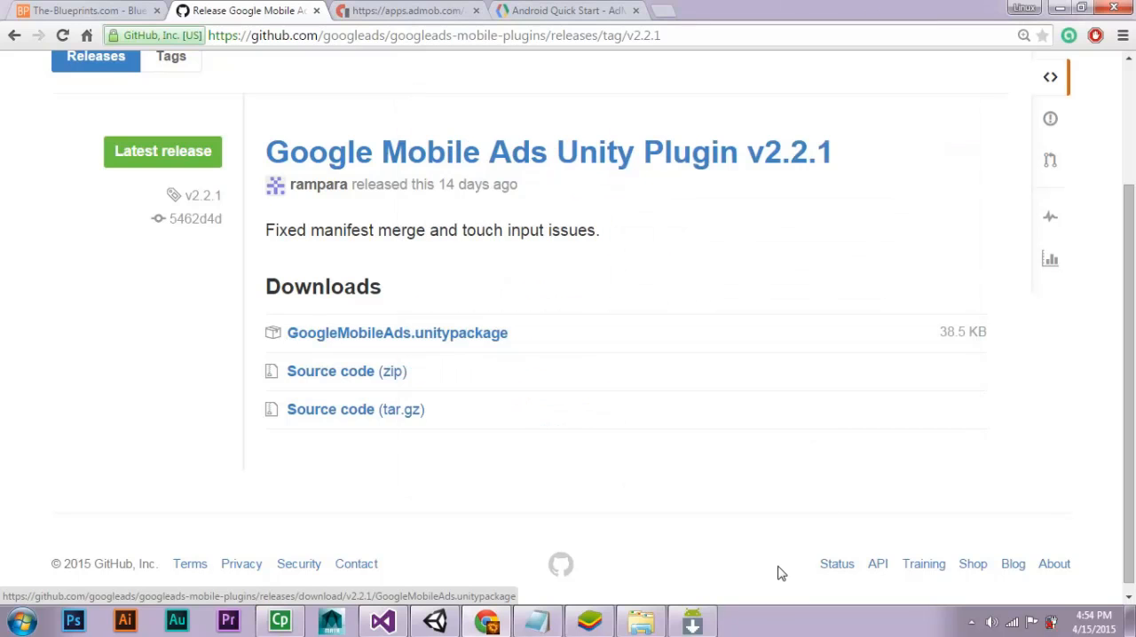
{"action": "left_click", "coordinate": [397, 332]}
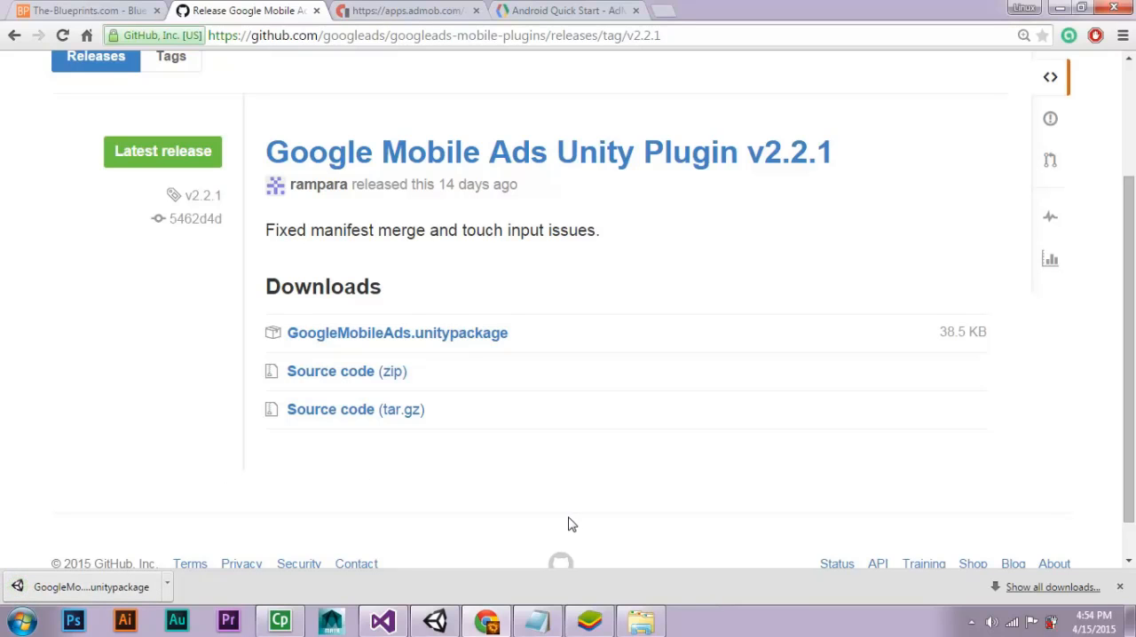
{"action": "left_click", "coordinate": [434, 621]}
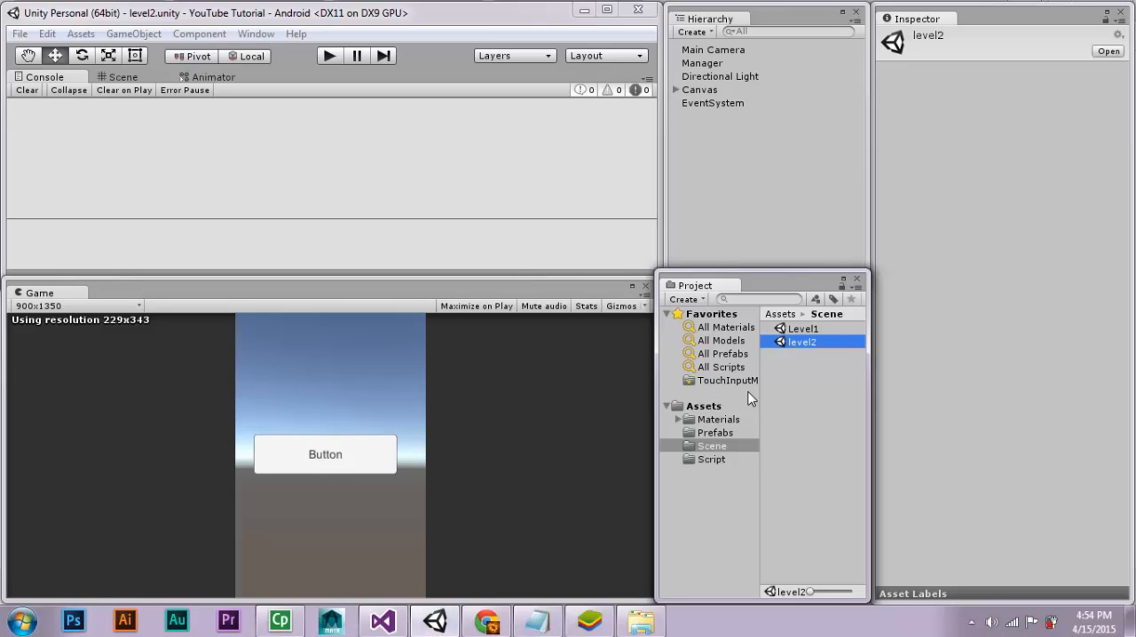
- Import all files of GoogleMobileAds.unitypackage from the Desktop as a custom package
{"action": "left_click", "coordinate": [81, 34]}
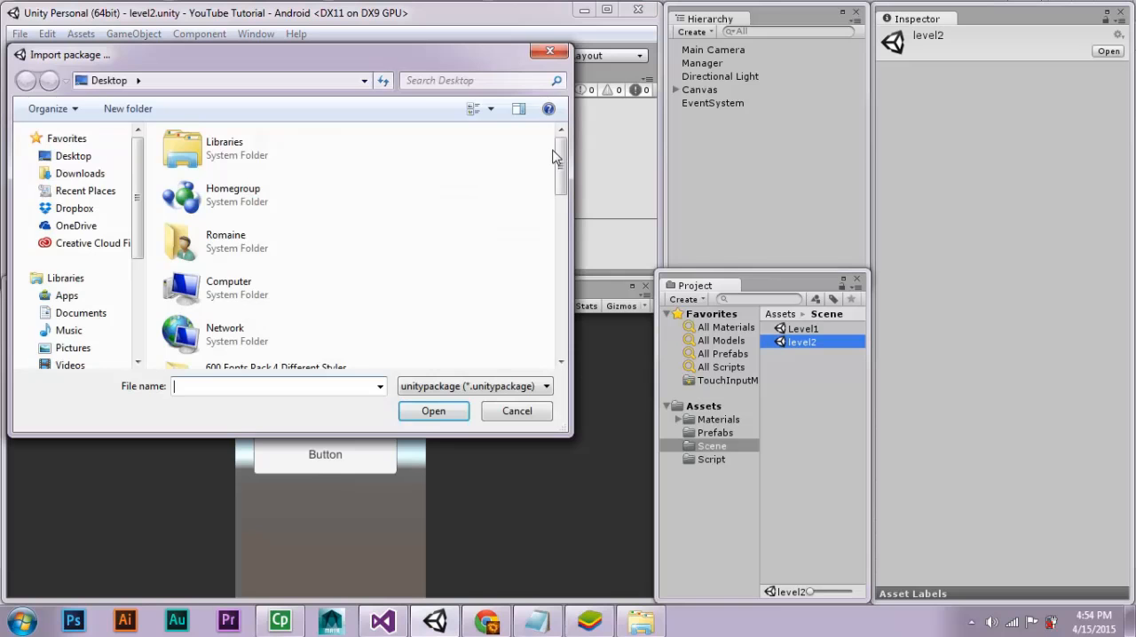
{"action": "scroll", "scroll_direction": "down", "scroll_amount": 3}
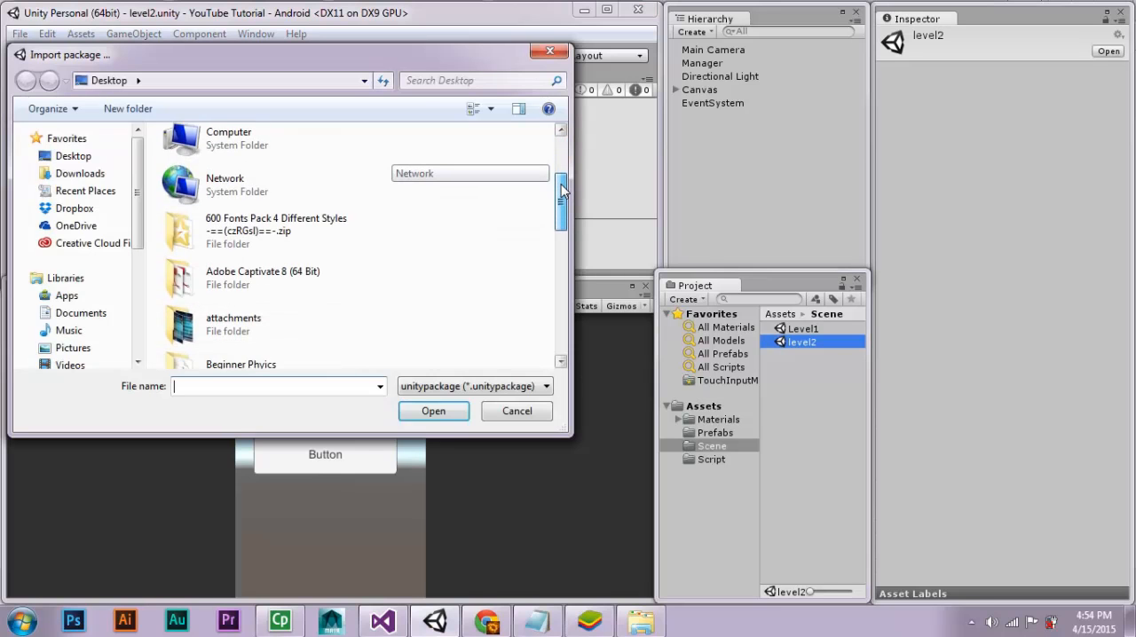
{"action": "scroll", "scroll_direction": "down", "scroll_amount": 3}
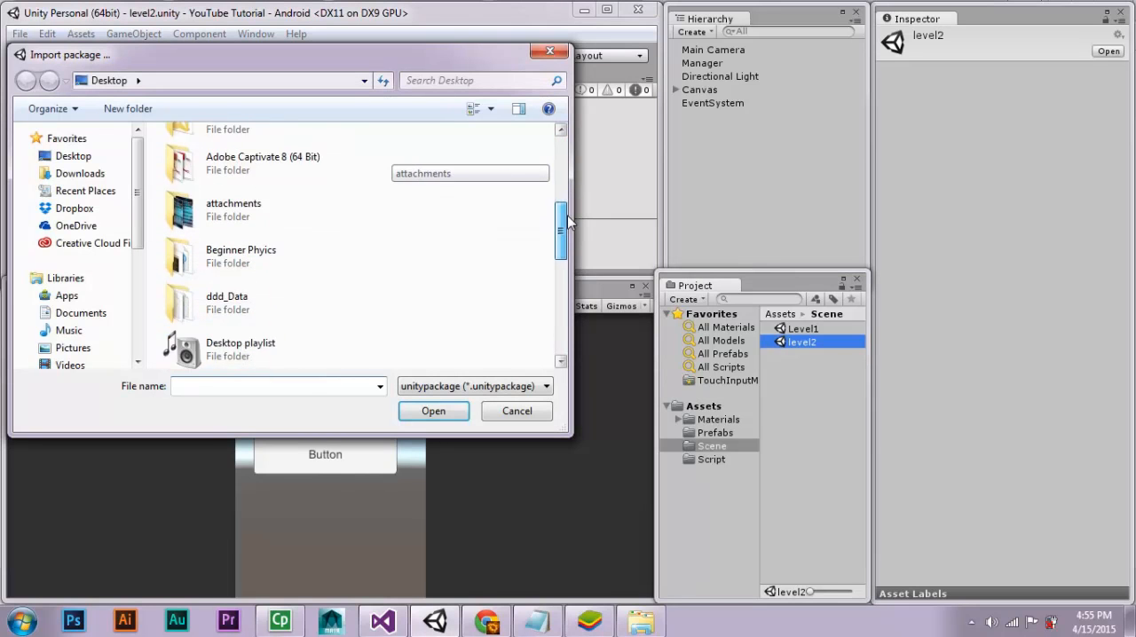
{"action": "scroll", "scroll_direction": "down", "scroll_amount": 3}
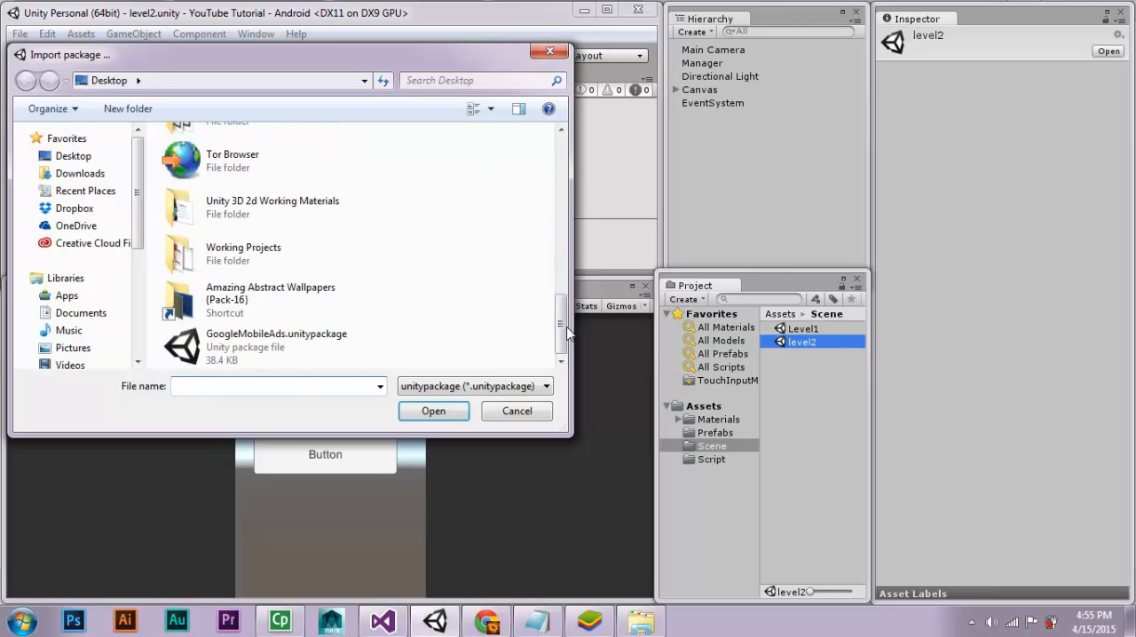
{"action": "left_click", "coordinate": [433, 411]}
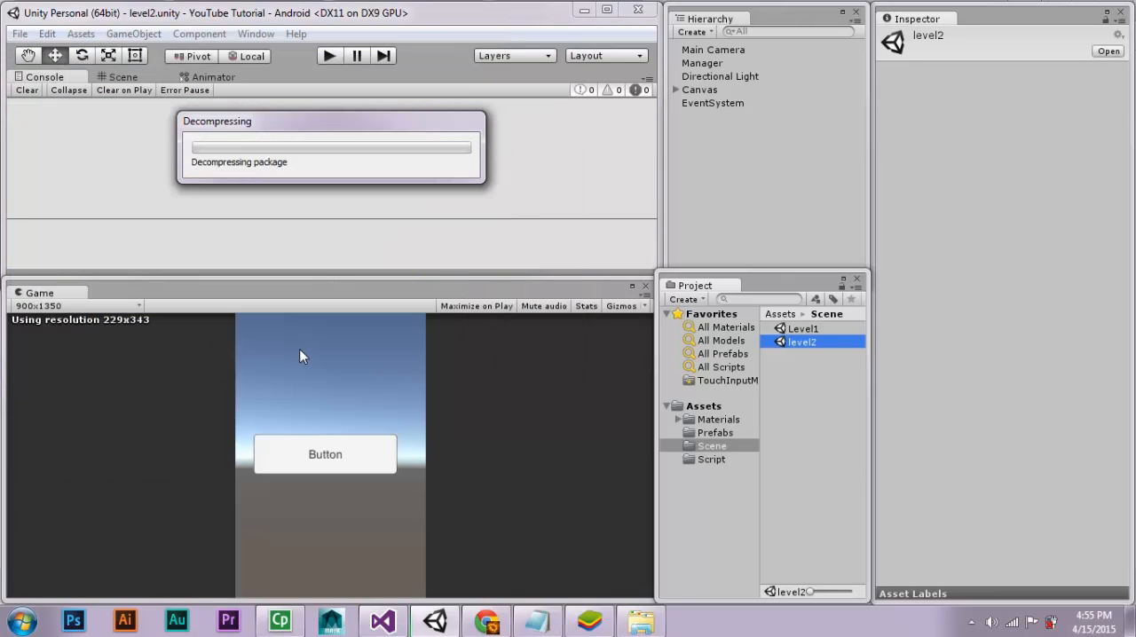
{"action": "mouse_move", "coordinate": [344, 335]}
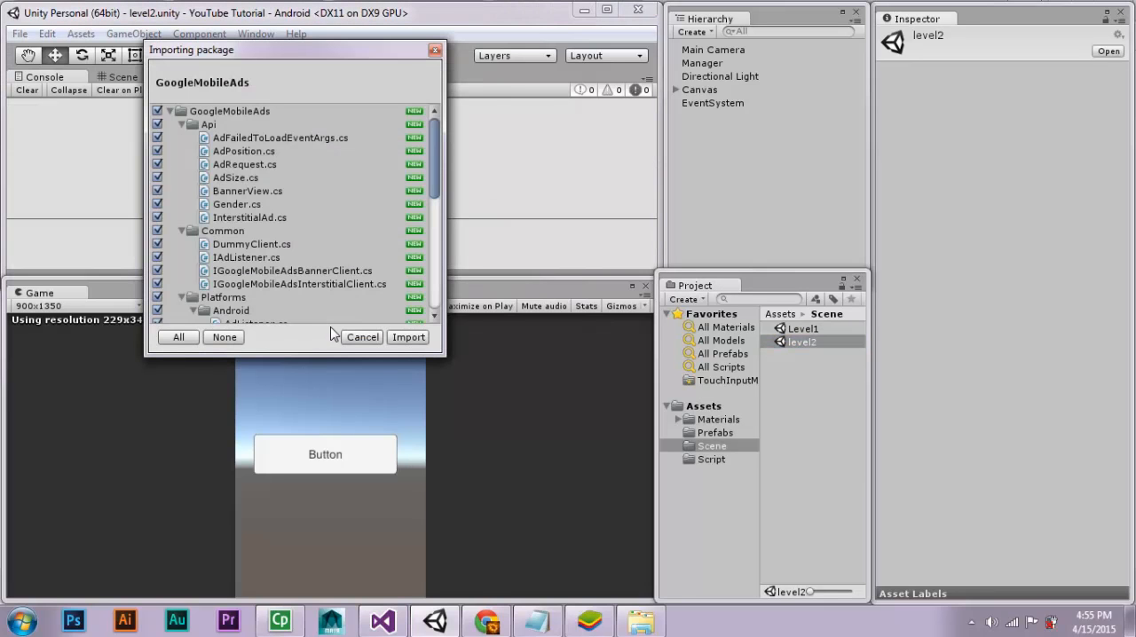
{"action": "left_click", "coordinate": [407, 336]}
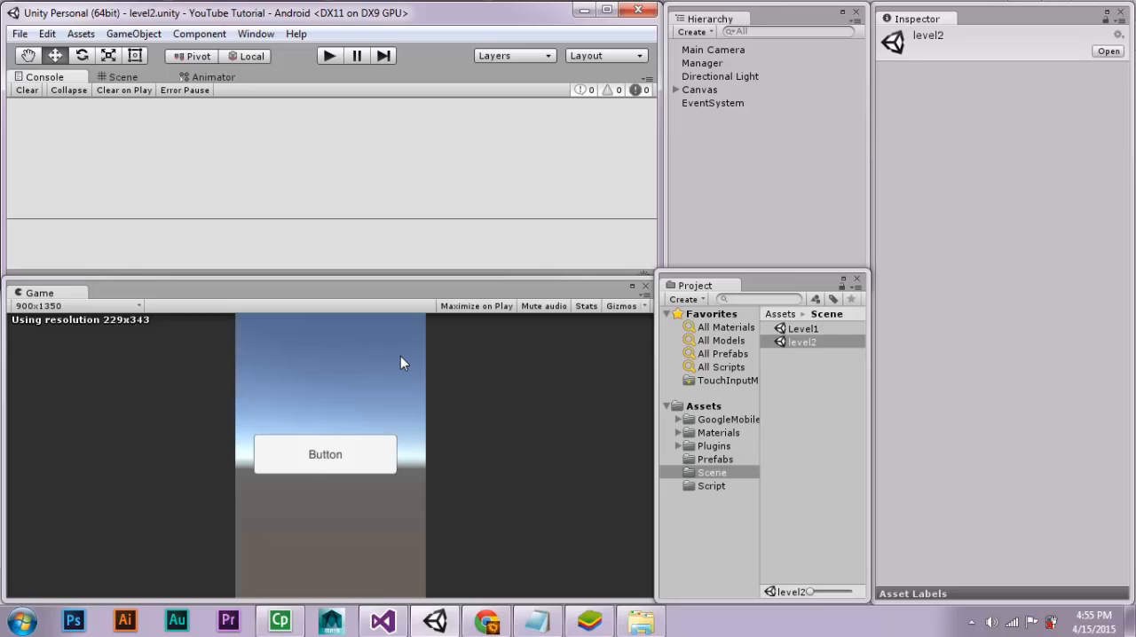
{"action": "mouse_move", "coordinate": [854, 394]}
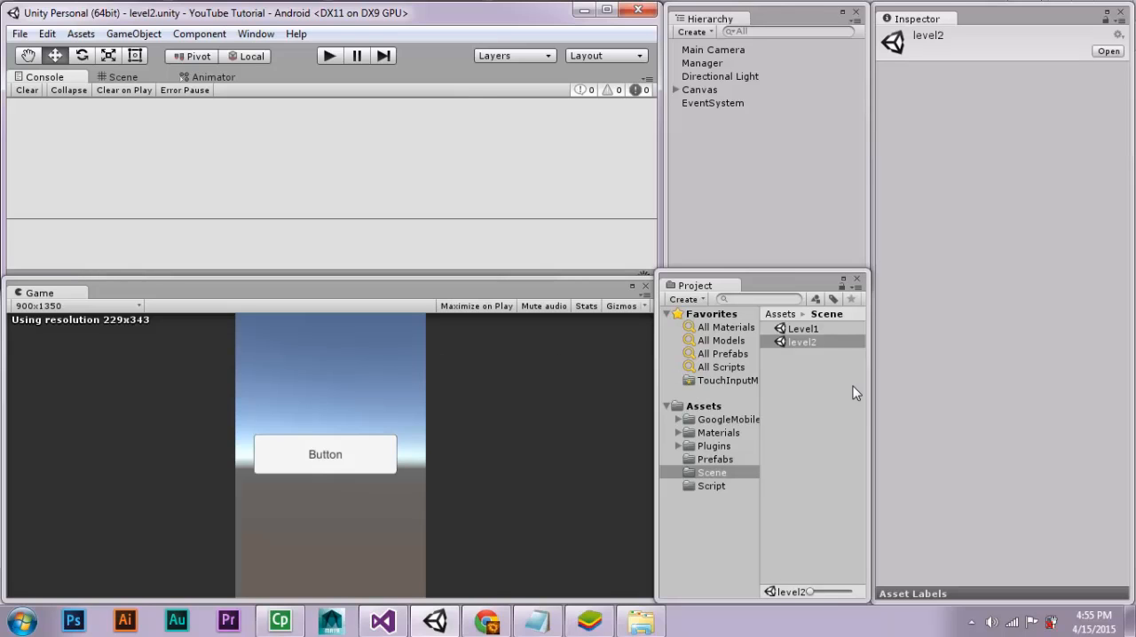
{"action": "mouse_move", "coordinate": [828, 391]}
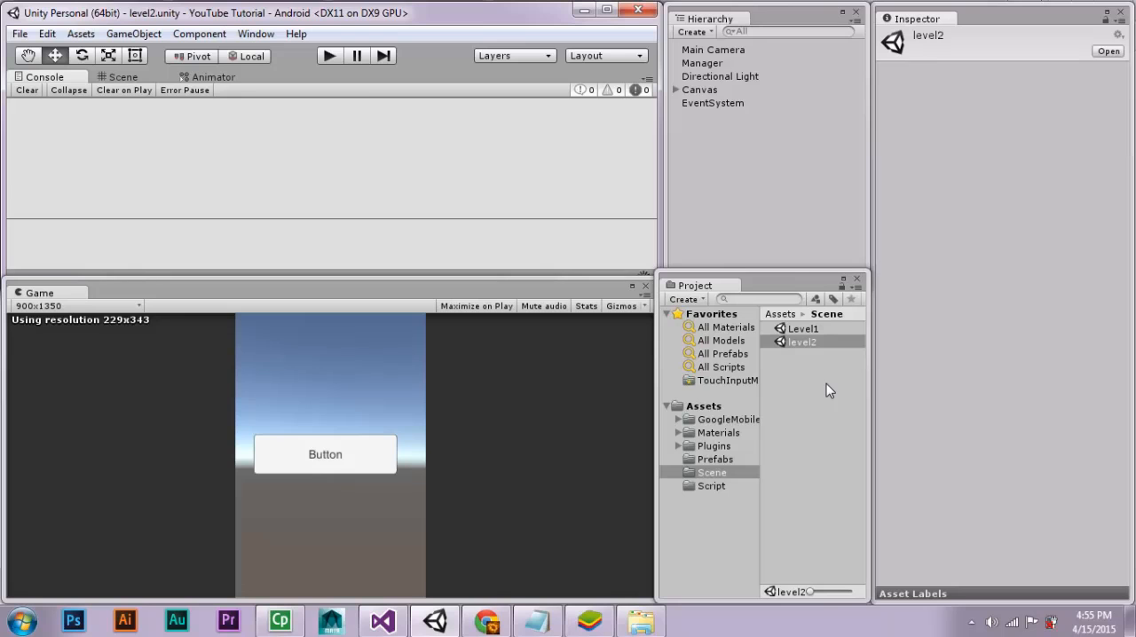
{"action": "mouse_move", "coordinate": [1113, 42]}
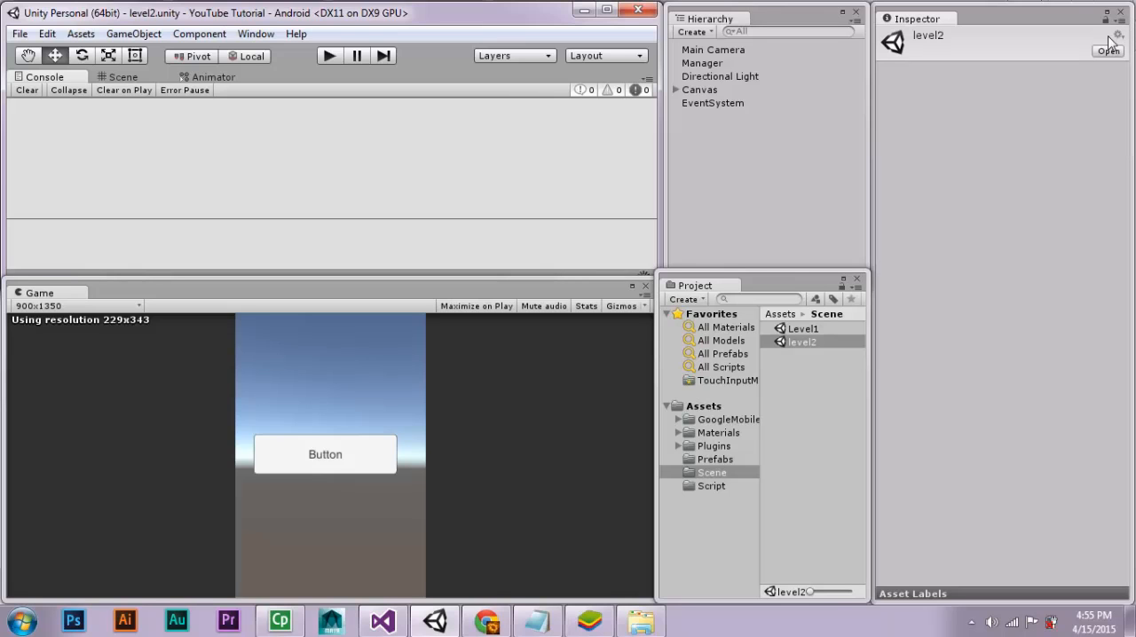
- Expand Plugins > Android > GoogleMobileAdsPlugin and open AndroidManifest in Visual Studio
{"action": "left_click", "coordinate": [801, 342]}
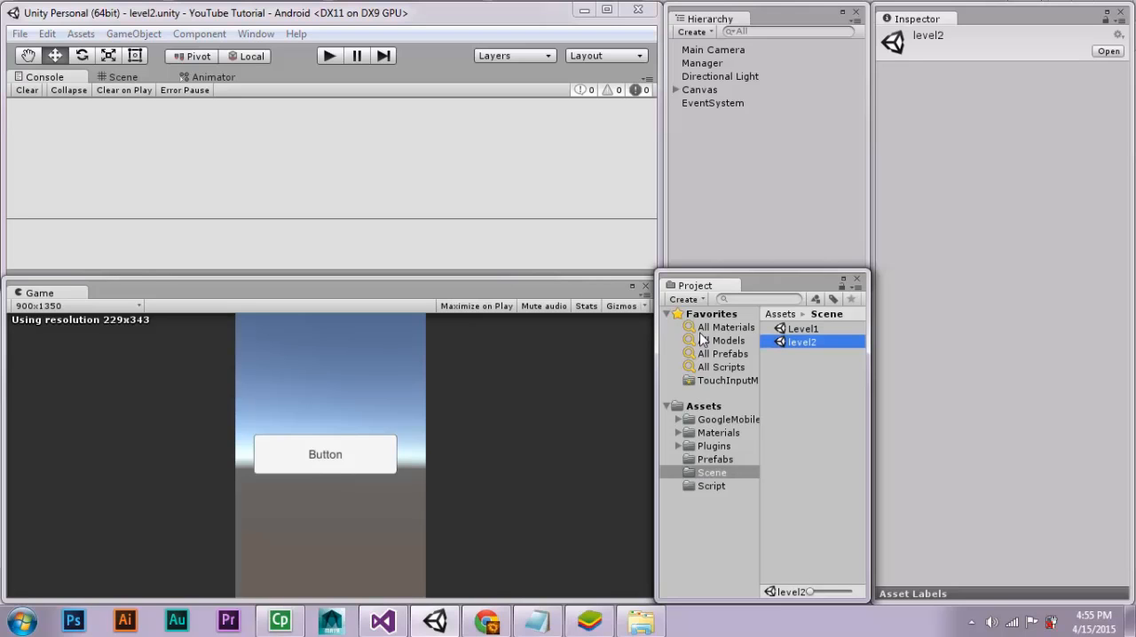
{"action": "mouse_move", "coordinate": [708, 455]}
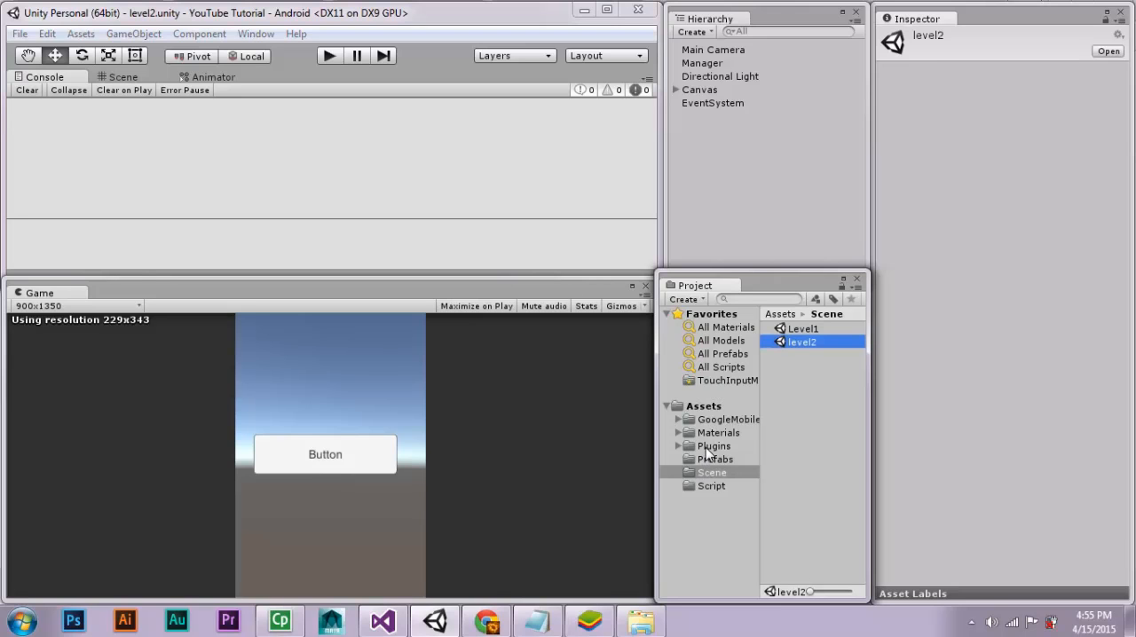
{"action": "left_click", "coordinate": [714, 446]}
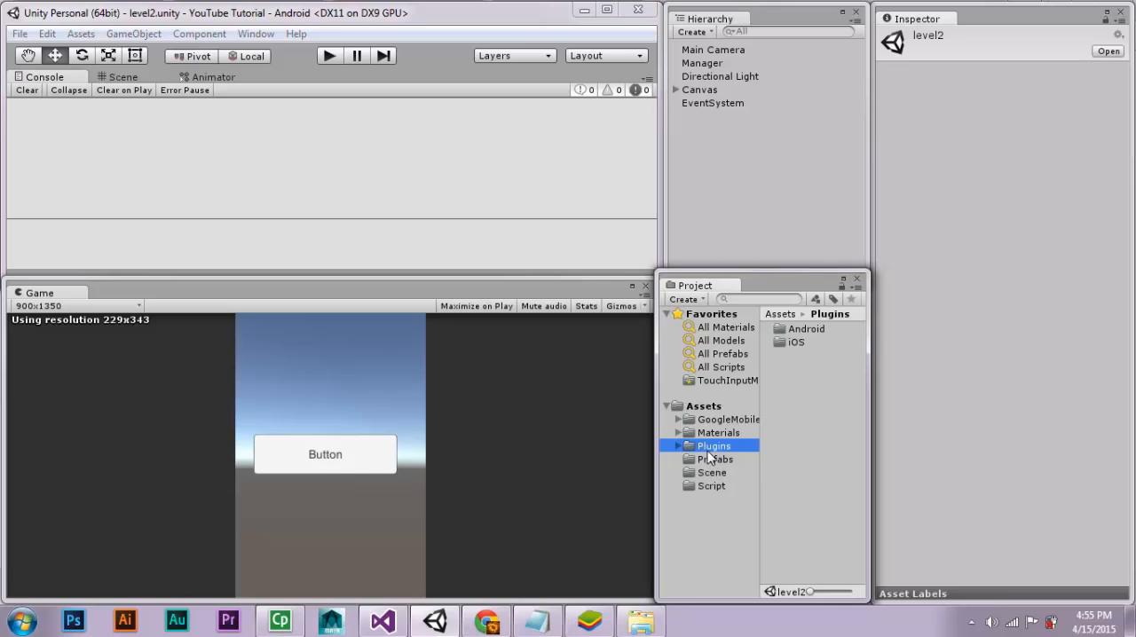
{"action": "left_click", "coordinate": [679, 446]}
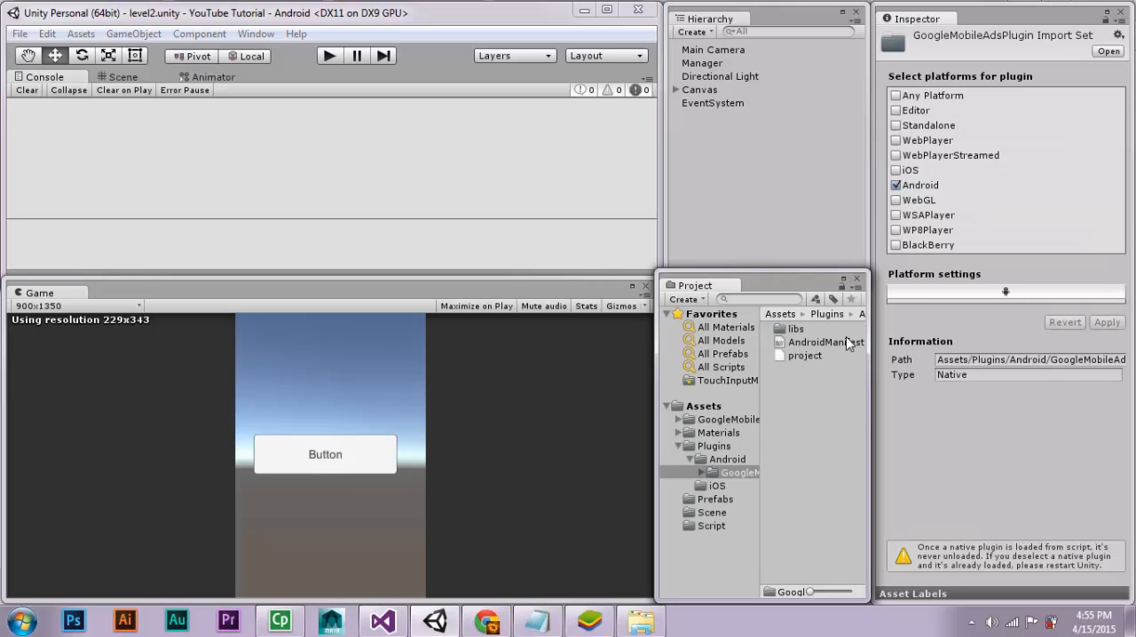
{"action": "left_click", "coordinate": [826, 342]}
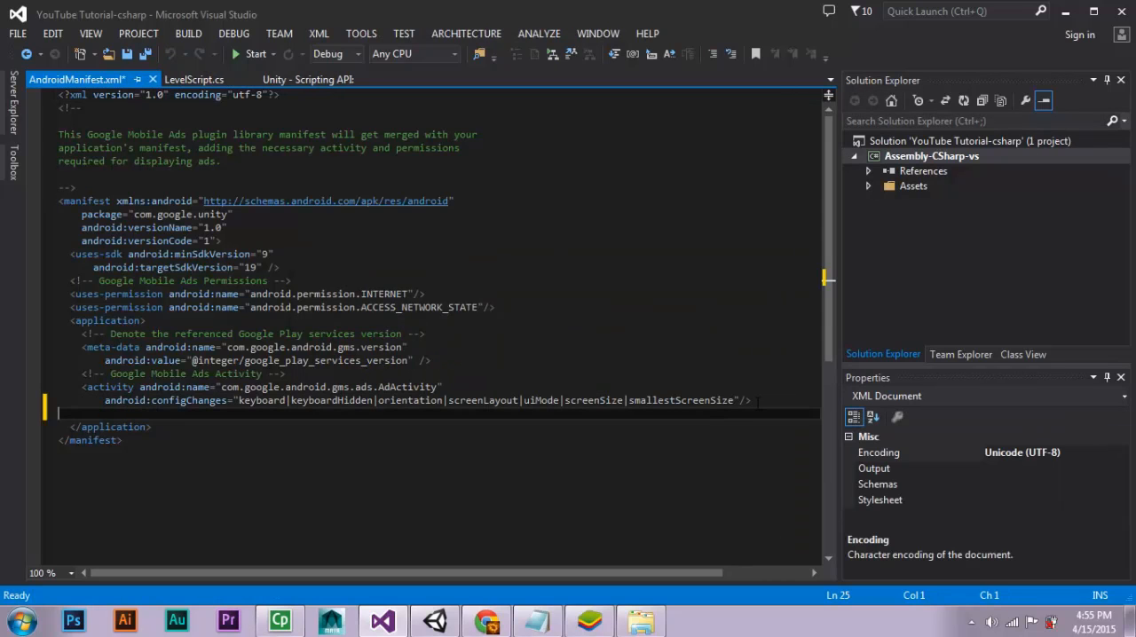
- Add an empty line before </application> in AndroidManifest.xml
{"action": "key", "text": "Enter"}
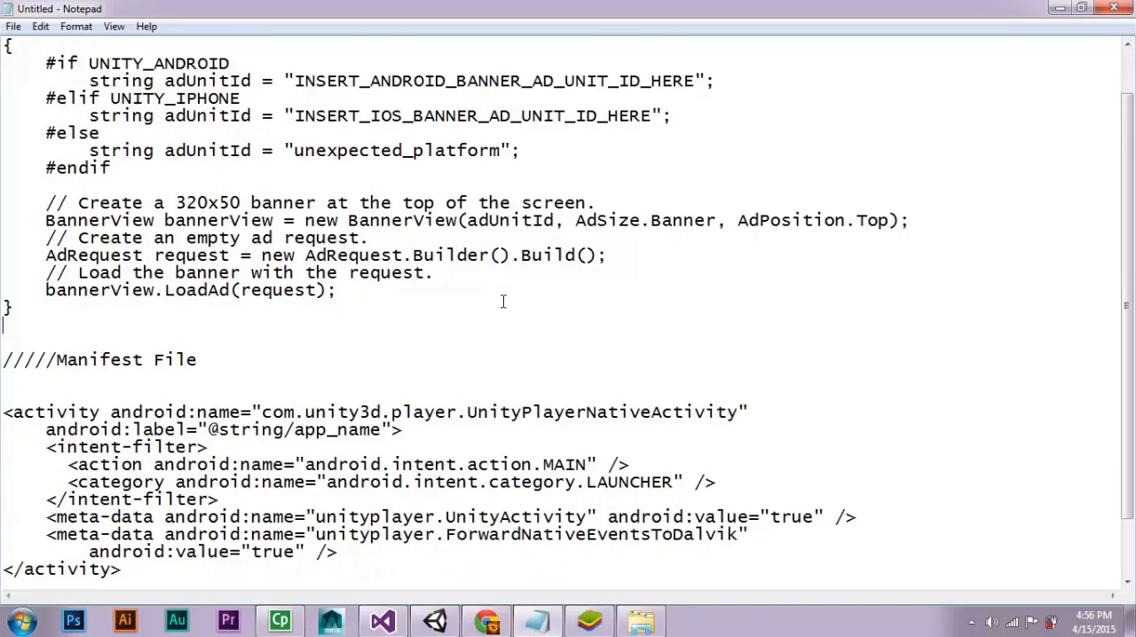
- Copy the UnityPlayerNativeActivity block from the Notepad manifest notes and return to Visual Studio
{"action": "scroll", "scroll_direction": "down", "scroll_amount": 3}
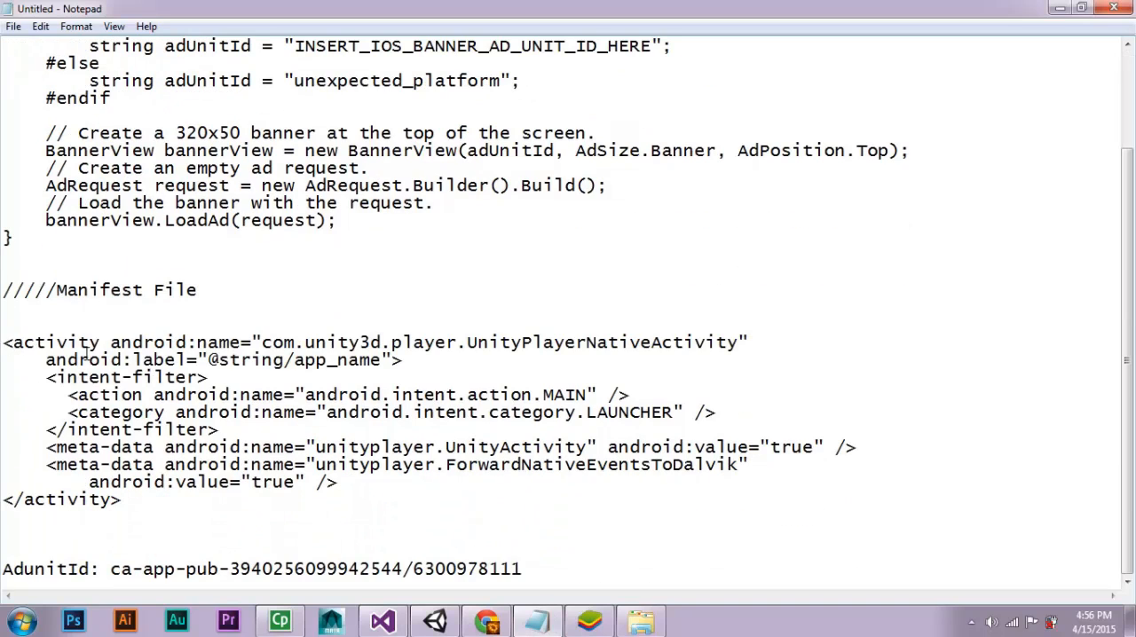
{"action": "left_click_drag", "start_coordinate": [3, 342], "coordinate": [124, 360]}
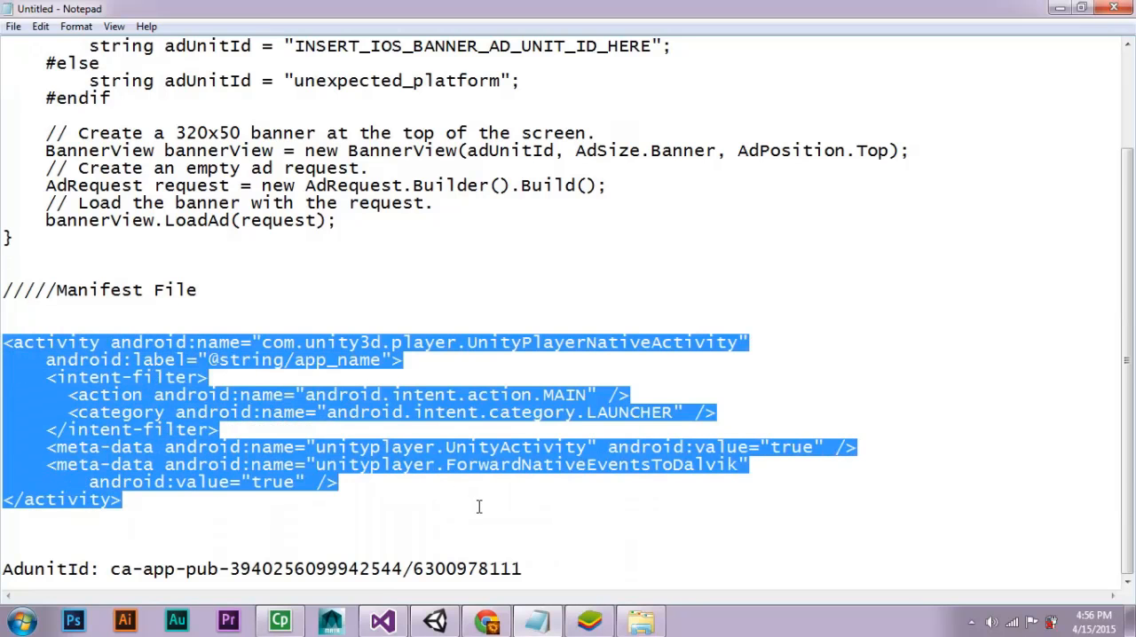
{"action": "mouse_move", "coordinate": [117, 400]}
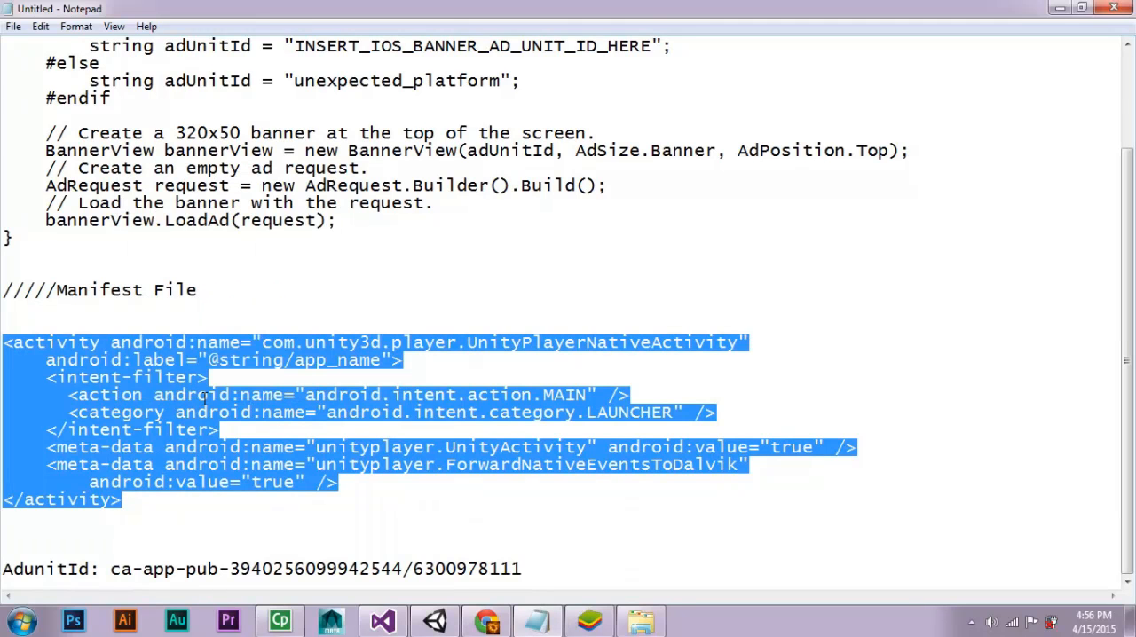
{"action": "mouse_move", "coordinate": [343, 441]}
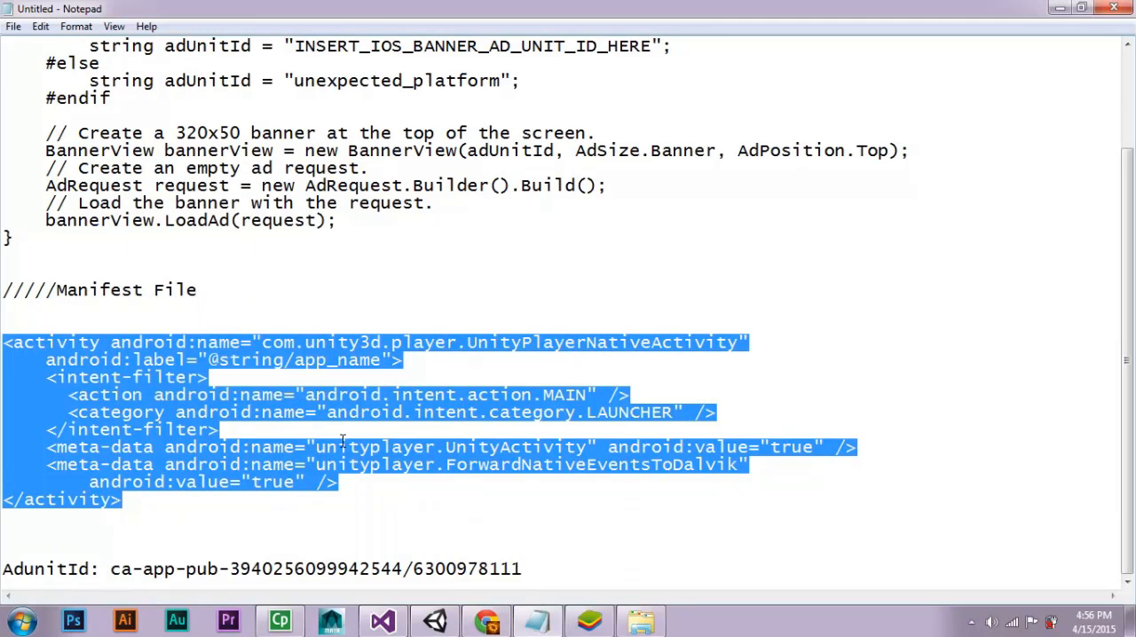
{"action": "mouse_move", "coordinate": [809, 604]}
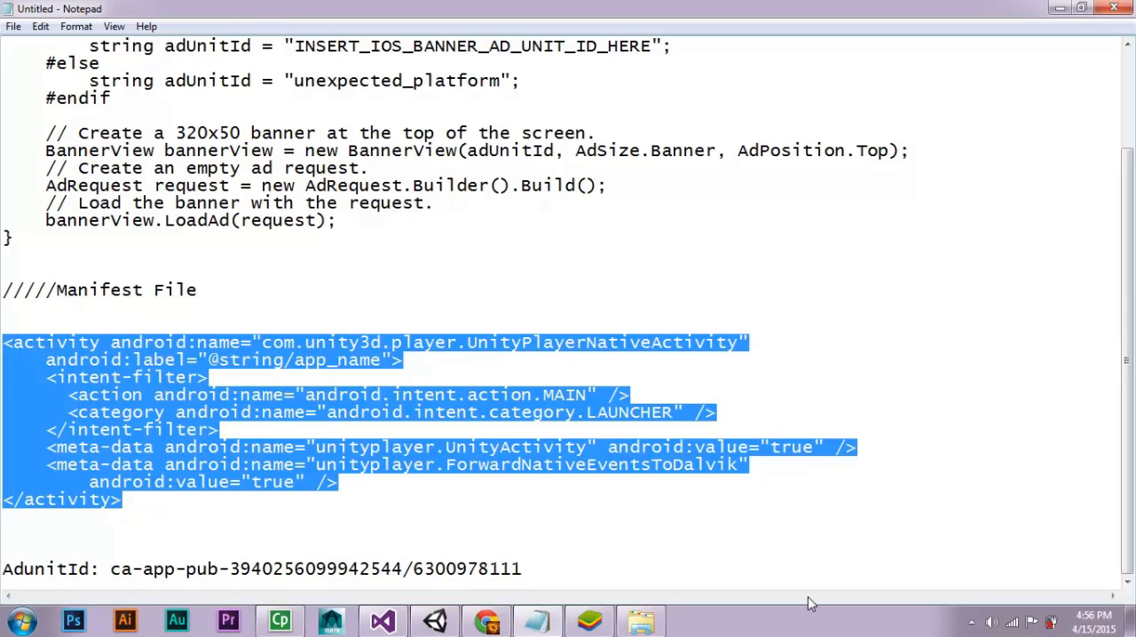
{"action": "mouse_move", "coordinate": [495, 388]}
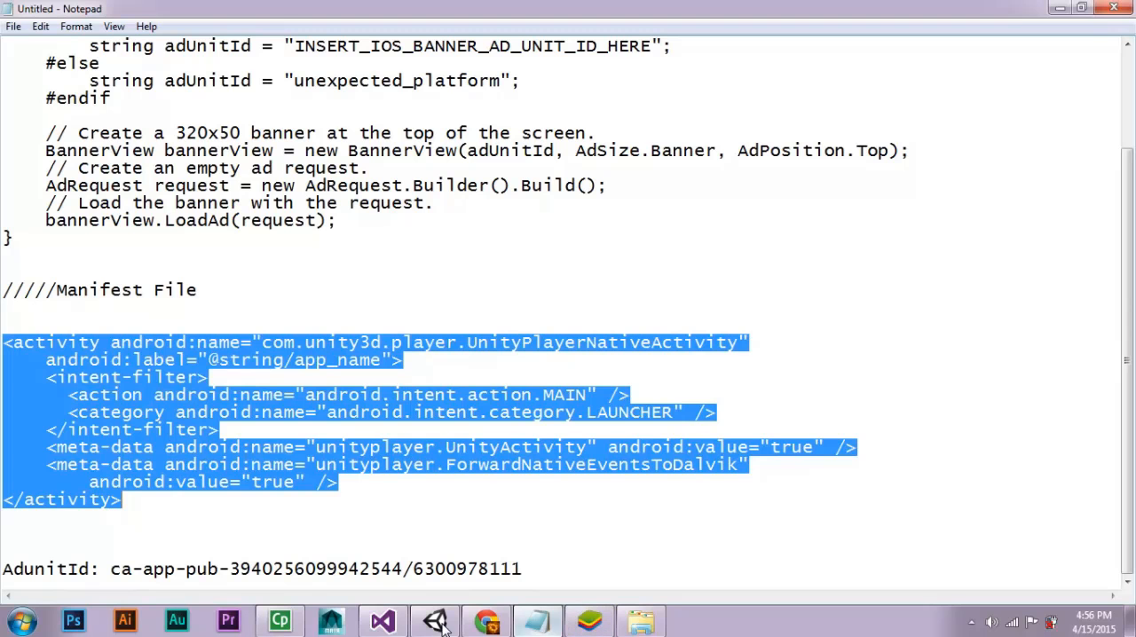
{"action": "left_click", "coordinate": [382, 620]}
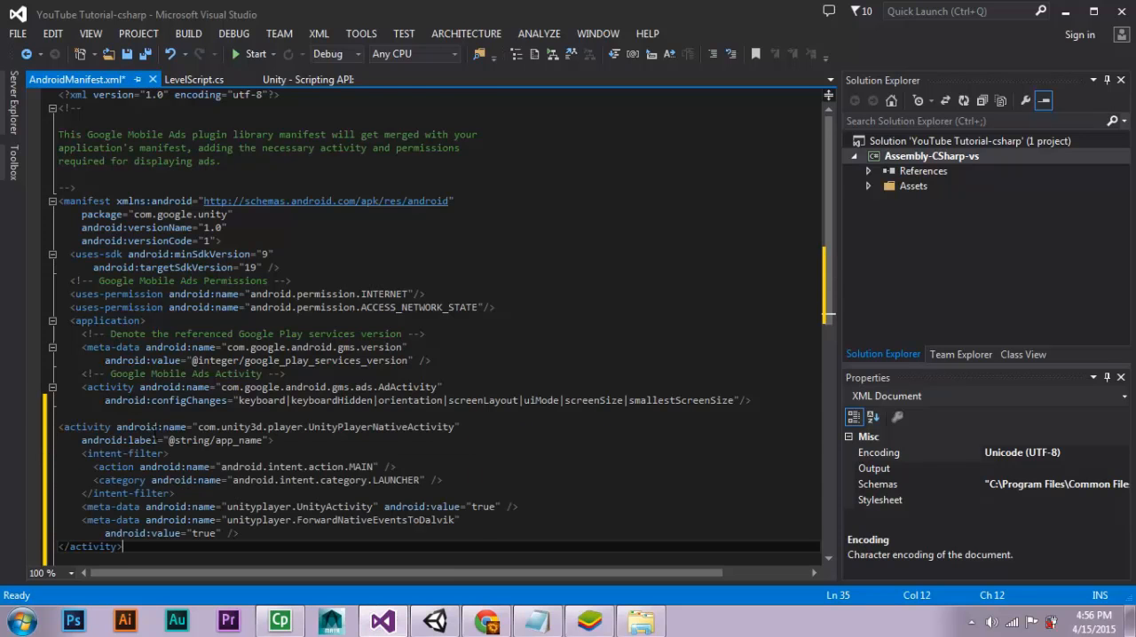
- Save AndroidManifest.xml with the pasted activity block and return to Unity
{"action": "scroll", "scroll_direction": "down", "scroll_amount": 3}
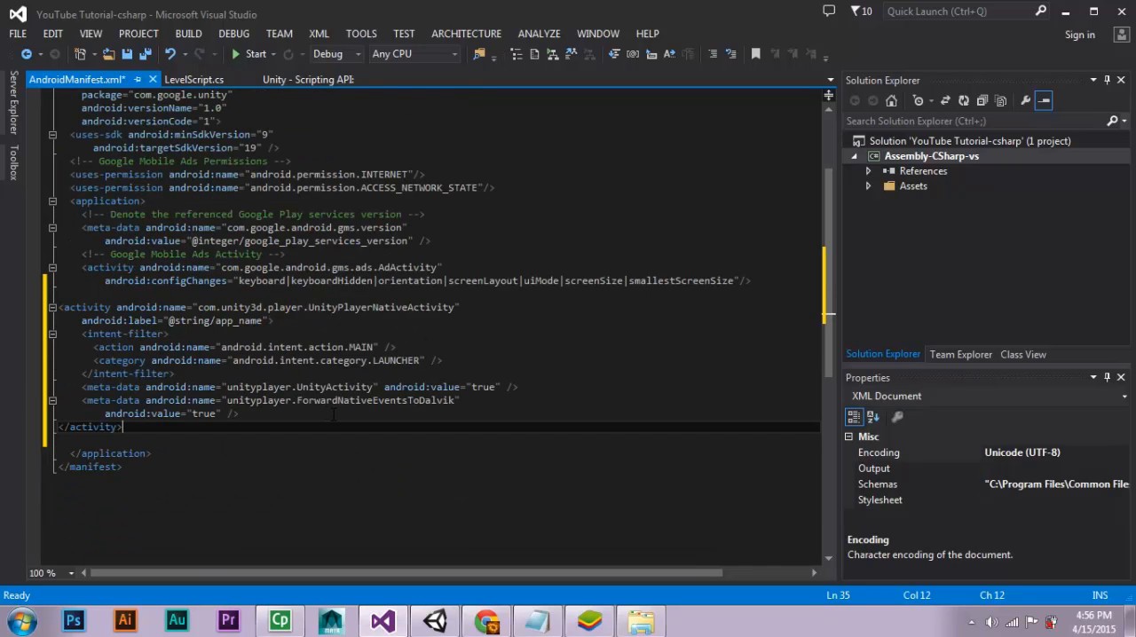
{"action": "key", "text": "ctrl+s"}
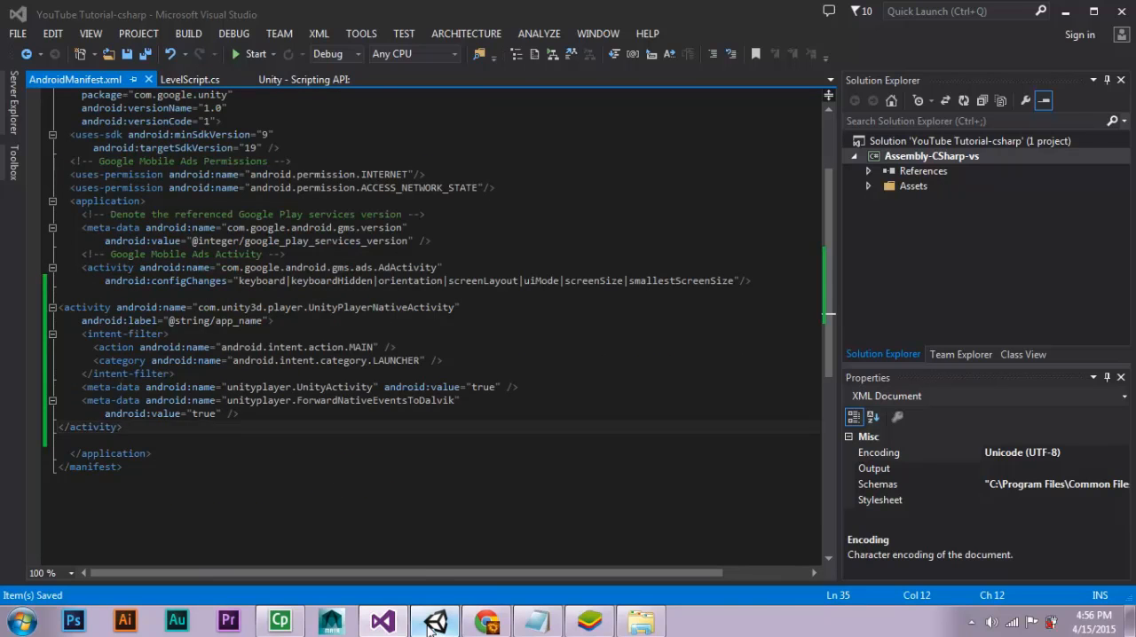
{"action": "left_click", "coordinate": [434, 620]}
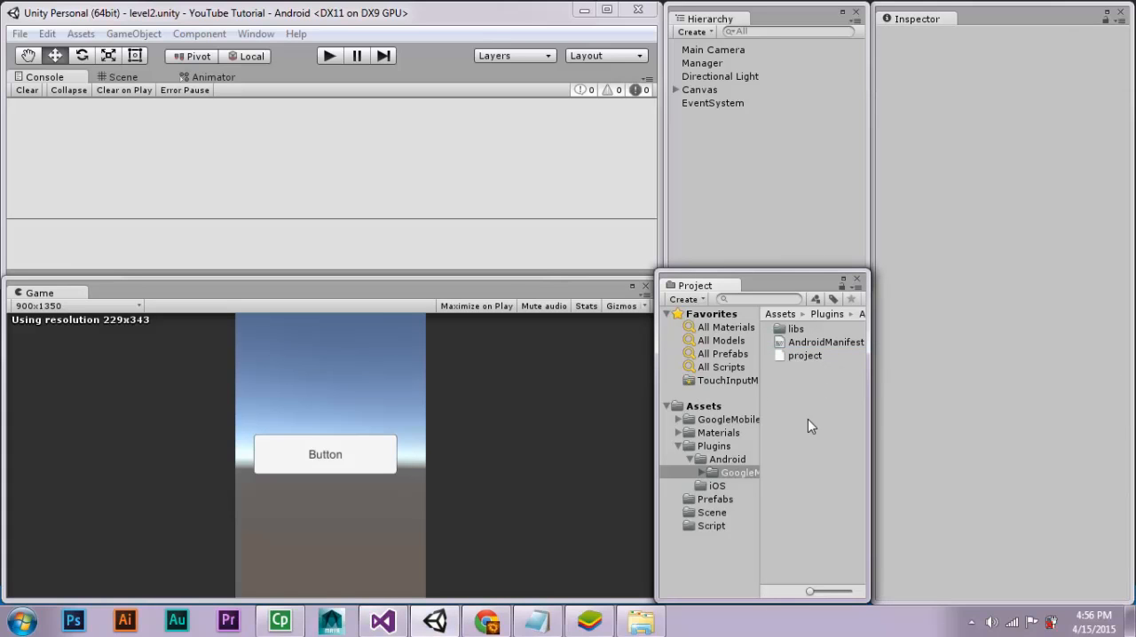
{"action": "mouse_move", "coordinate": [799, 448]}
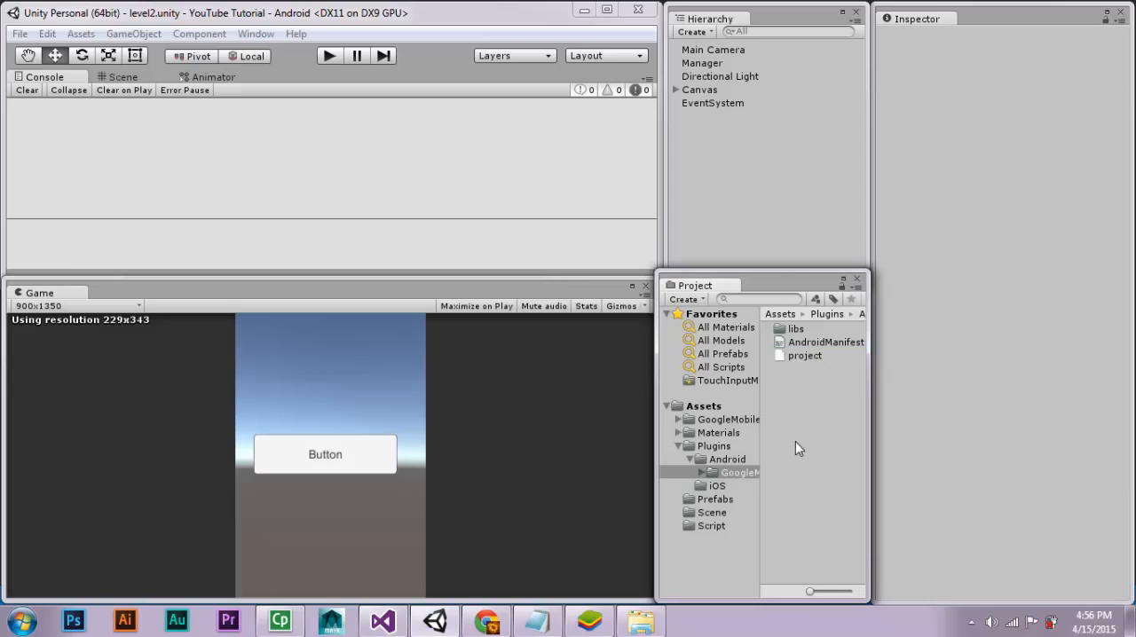
{"action": "mouse_move", "coordinate": [684, 456]}
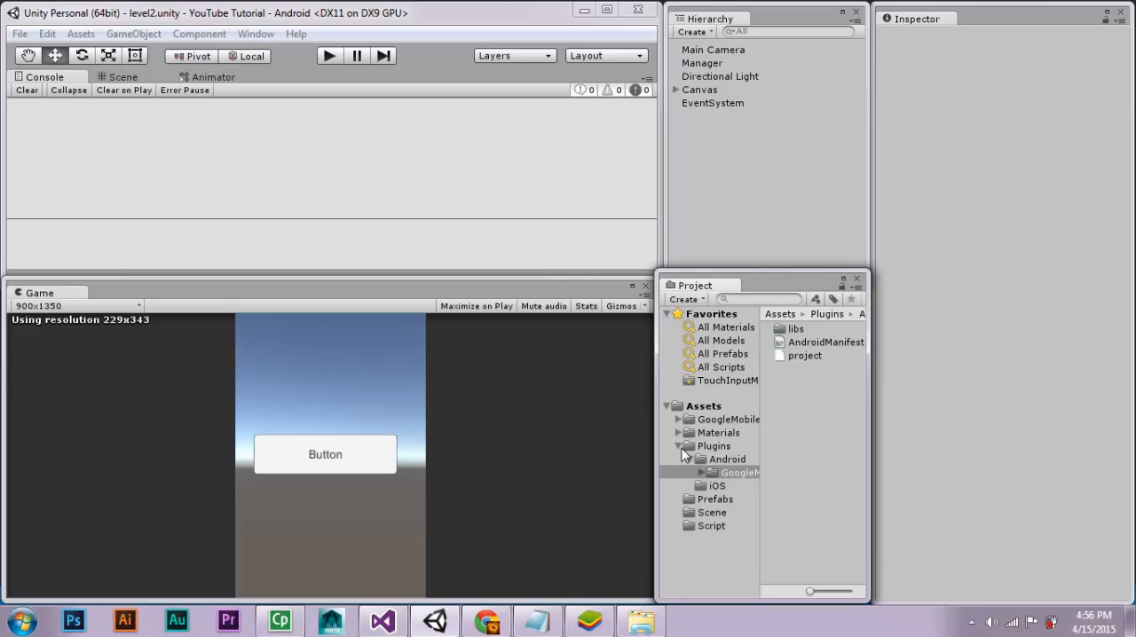
- Select Assets > Plugins > Android and bring up its context menu
{"action": "left_click", "coordinate": [678, 445]}
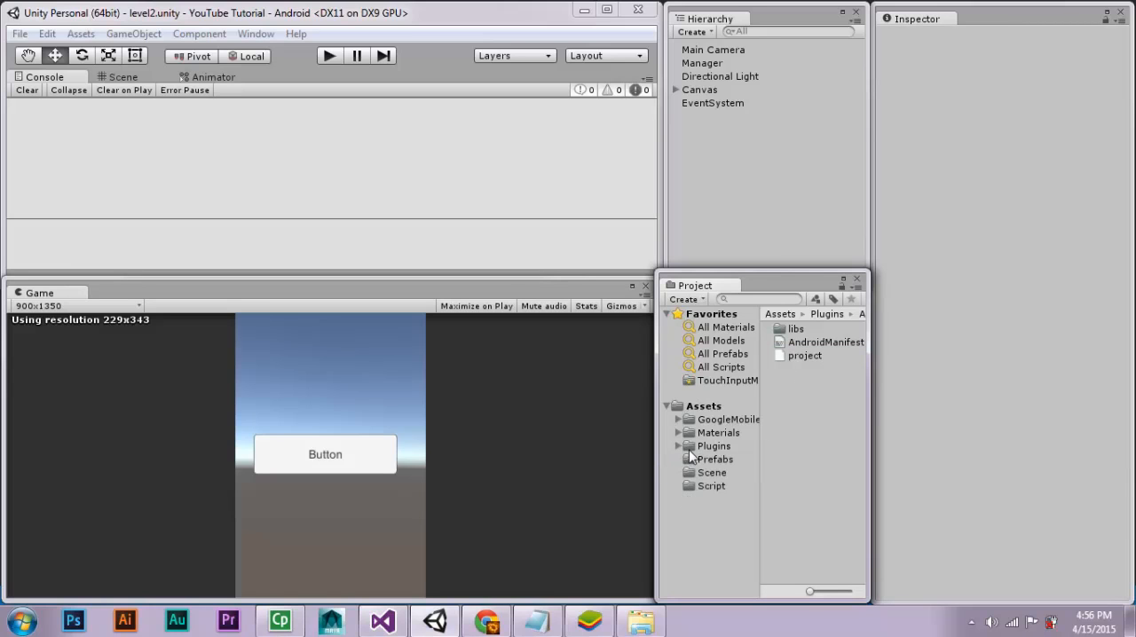
{"action": "mouse_move", "coordinate": [795, 348]}
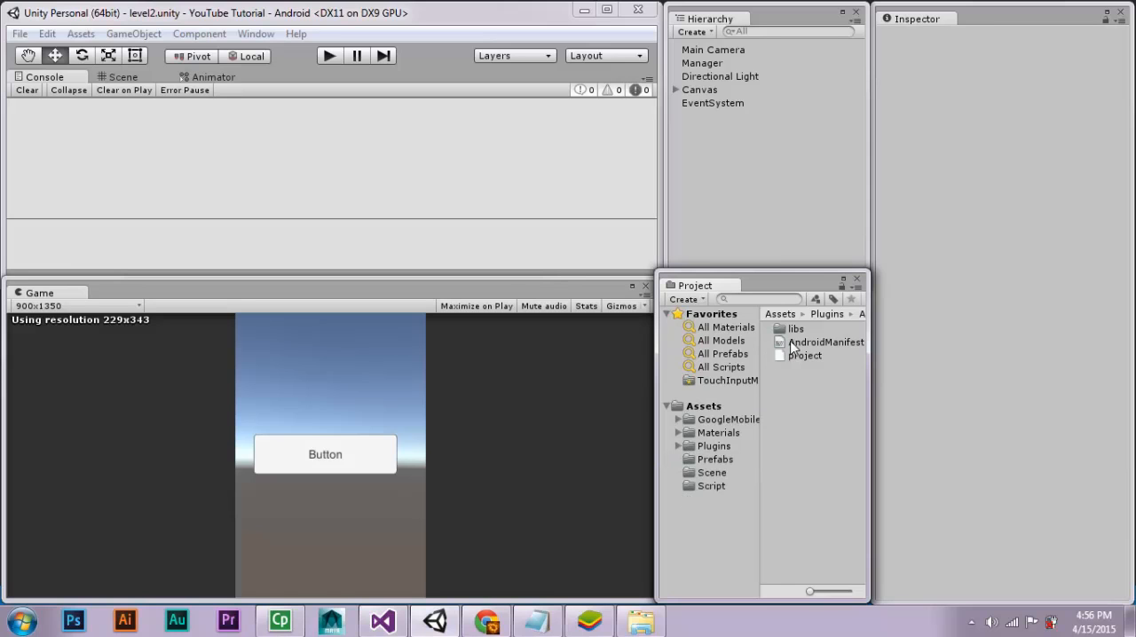
{"action": "left_click", "coordinate": [713, 446]}
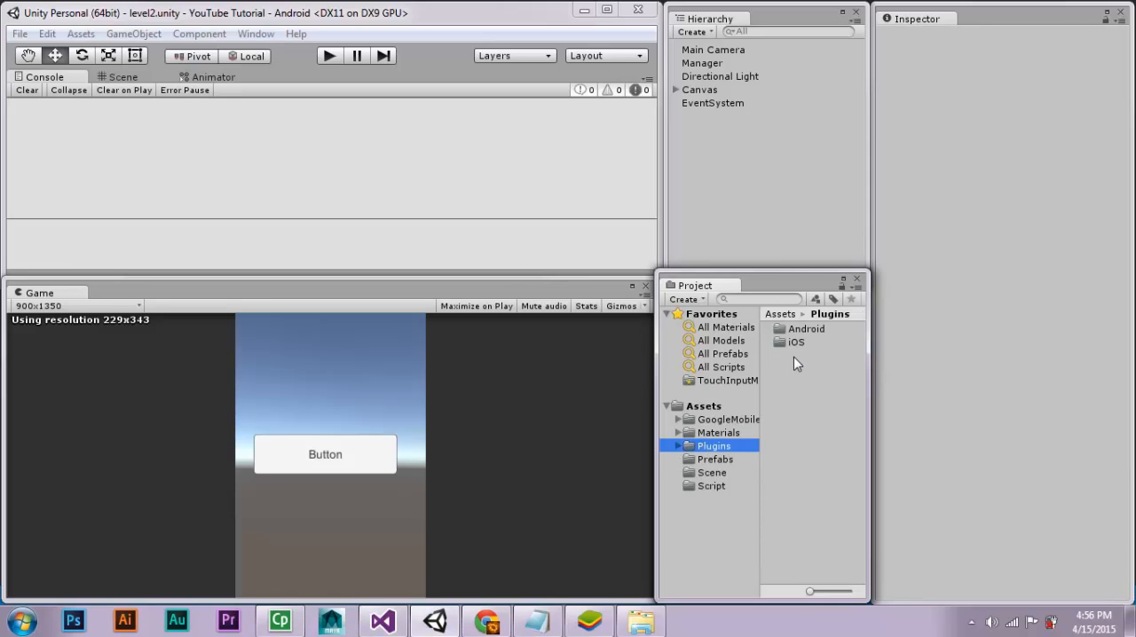
{"action": "left_click", "coordinate": [806, 329]}
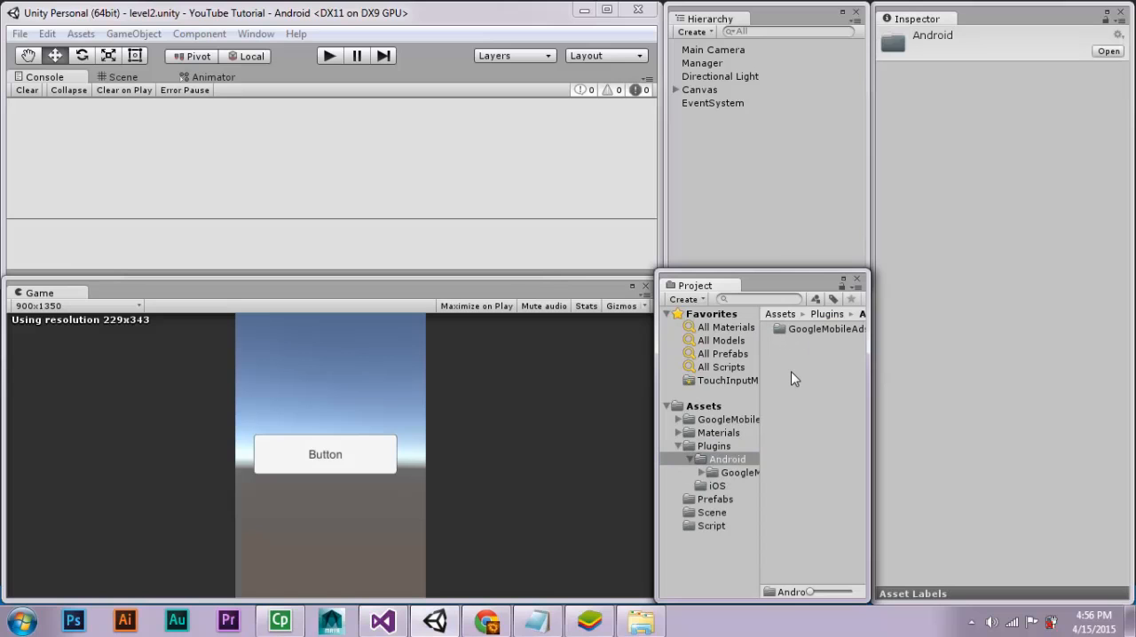
{"action": "right_click", "coordinate": [795, 379]}
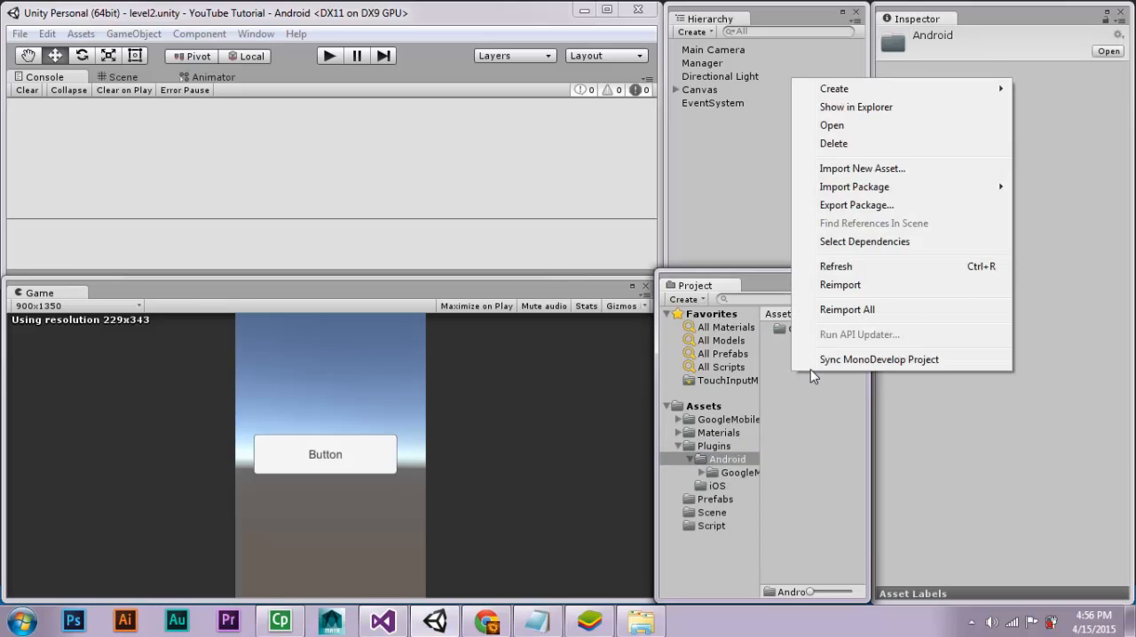
{"action": "mouse_move", "coordinate": [855, 107]}
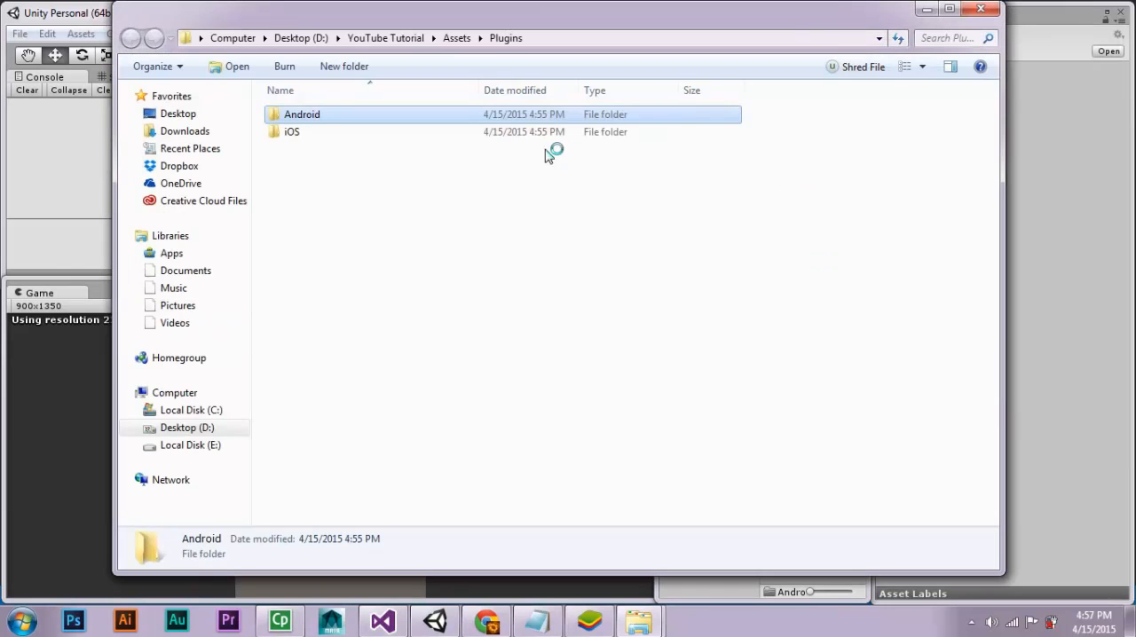
- Open Plugins/Android, then browse the SDK to extras/google/google_play_services and back to google
{"action": "double_click", "coordinate": [302, 113]}
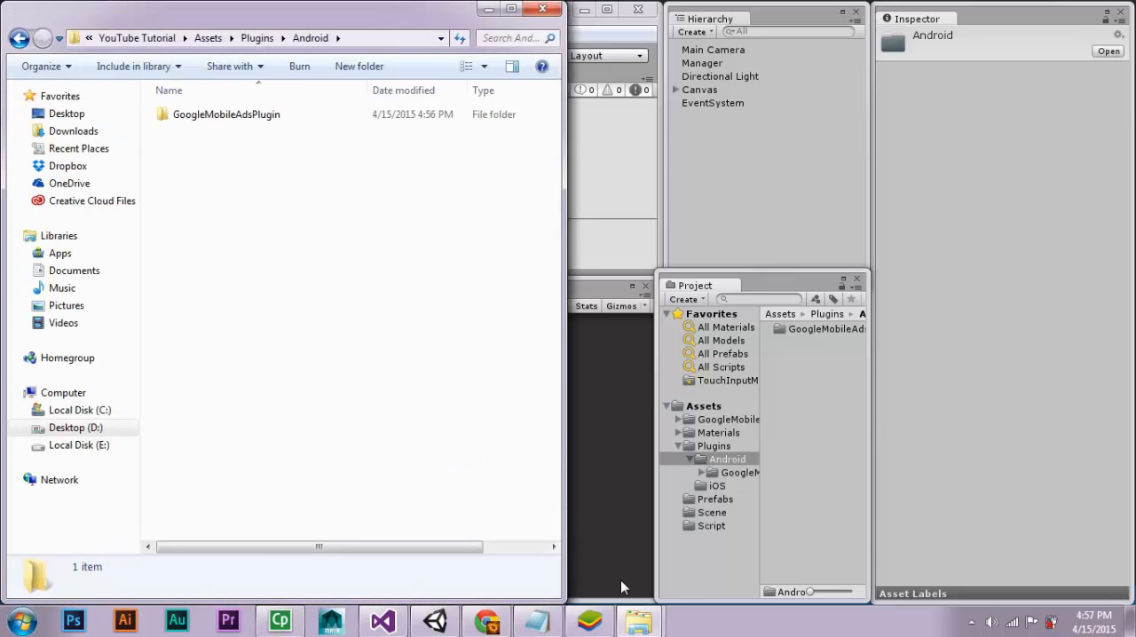
{"action": "mouse_move", "coordinate": [638, 619]}
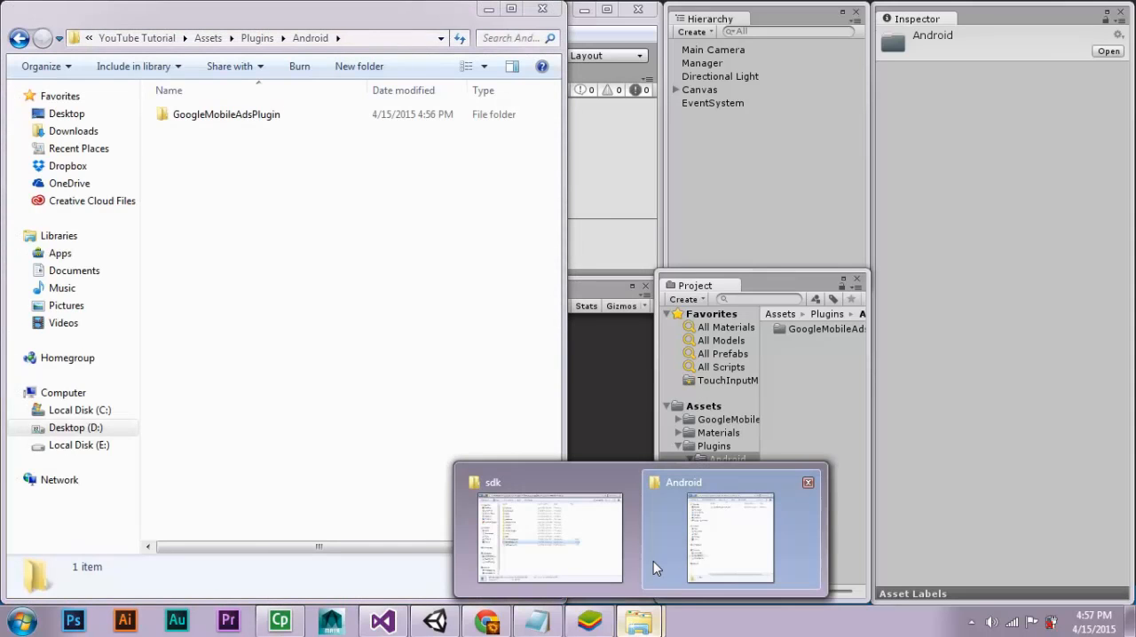
{"action": "left_click", "coordinate": [548, 533]}
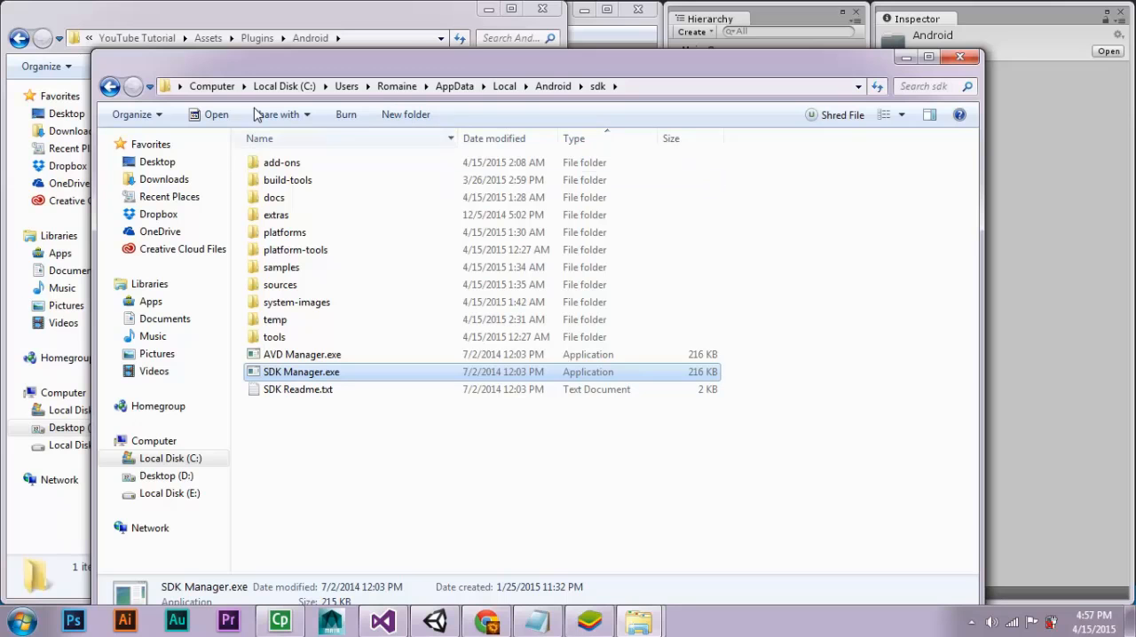
{"action": "mouse_move", "coordinate": [212, 317]}
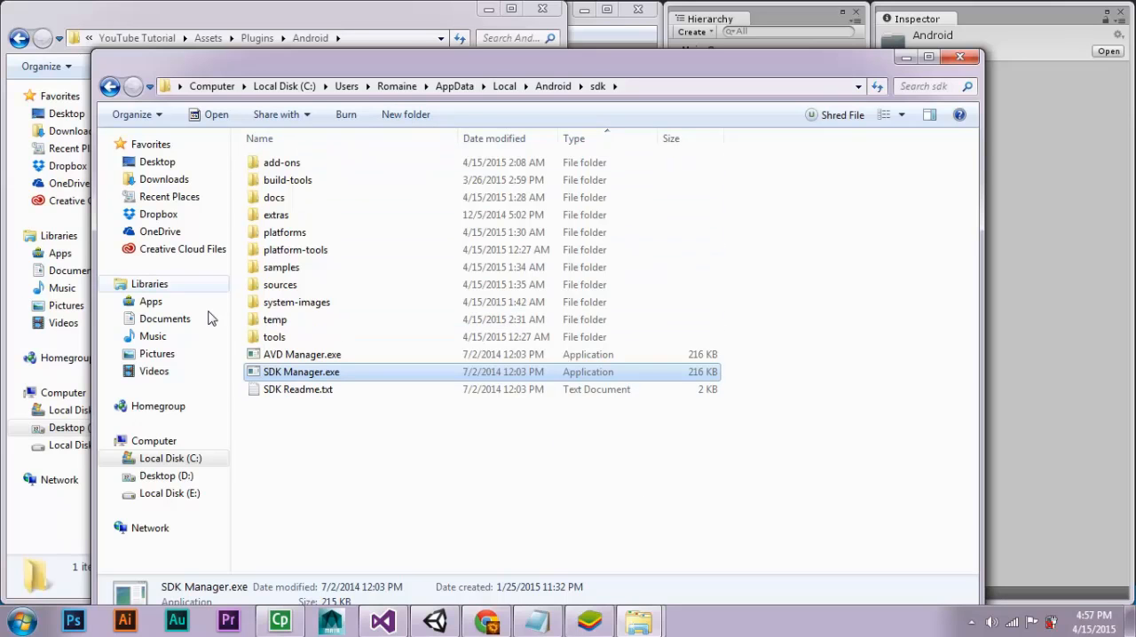
{"action": "mouse_move", "coordinate": [318, 215]}
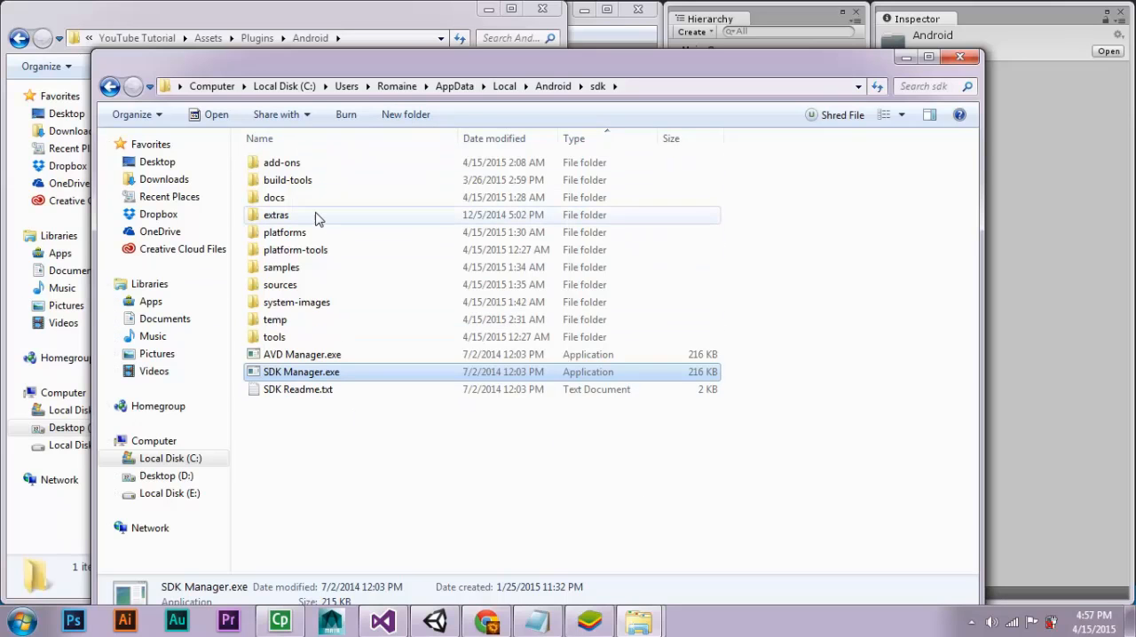
{"action": "double_click", "coordinate": [276, 215]}
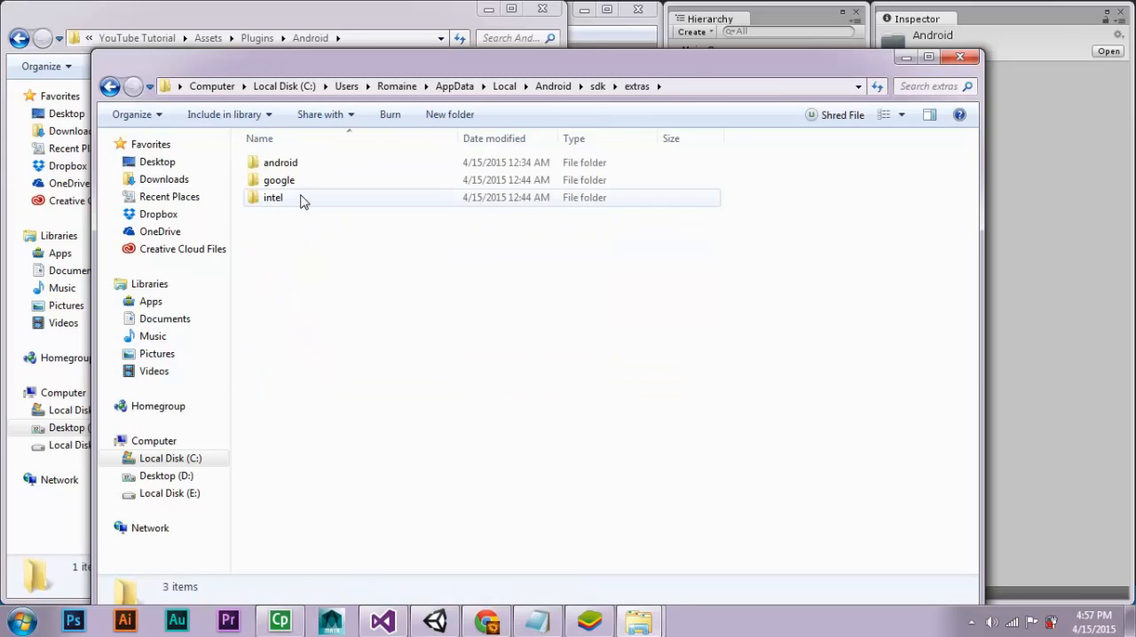
{"action": "double_click", "coordinate": [278, 180]}
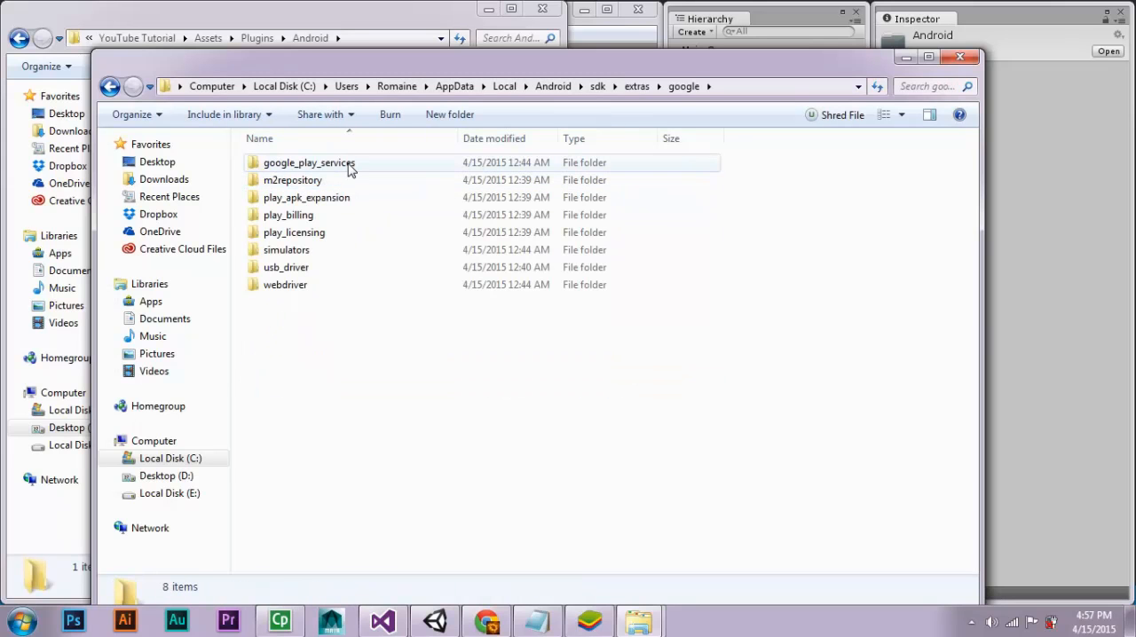
{"action": "double_click", "coordinate": [309, 162]}
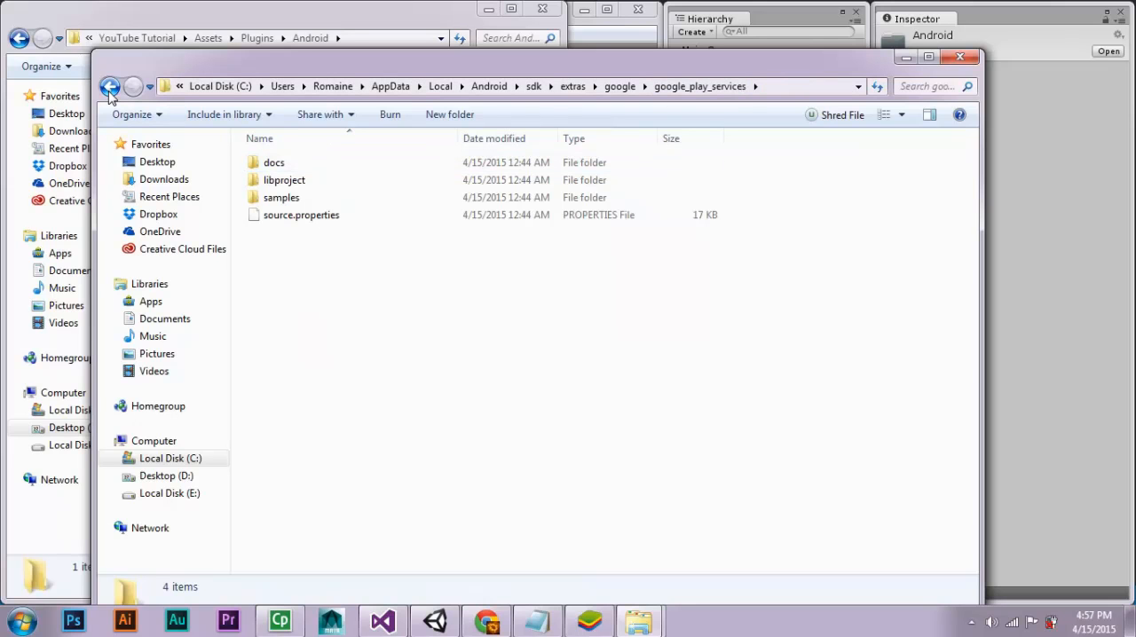
{"action": "left_click", "coordinate": [109, 86]}
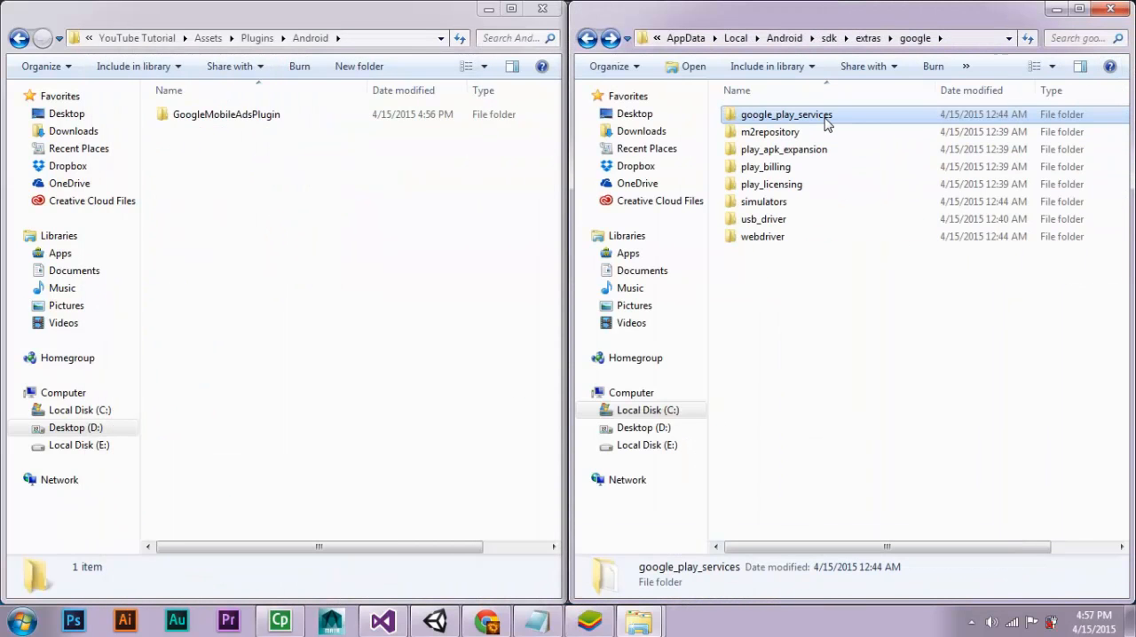
- Copy google-play-services_lib from libproject into Assets/Plugins/Android, then close both Explorer windows
{"action": "double_click", "coordinate": [786, 113]}
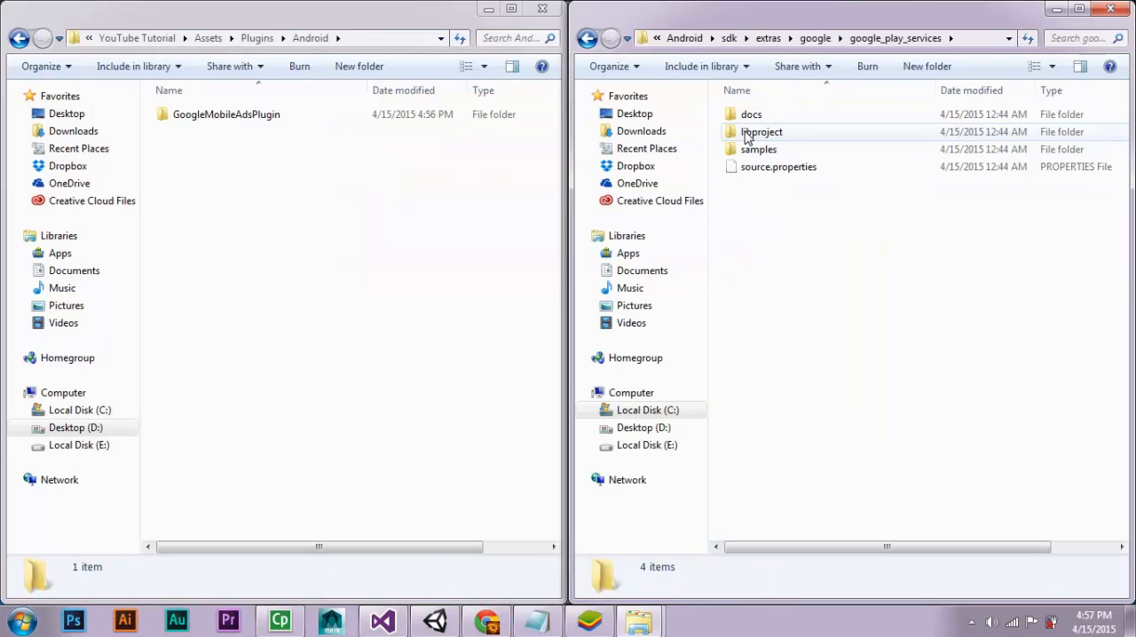
{"action": "double_click", "coordinate": [761, 132]}
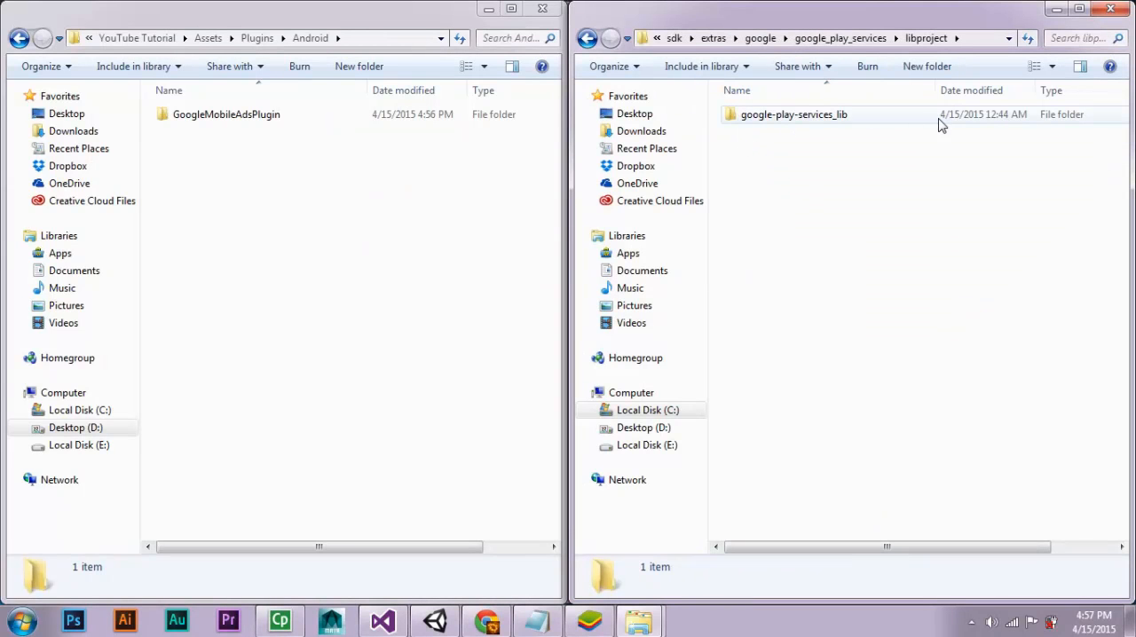
{"action": "mouse_move", "coordinate": [930, 122]}
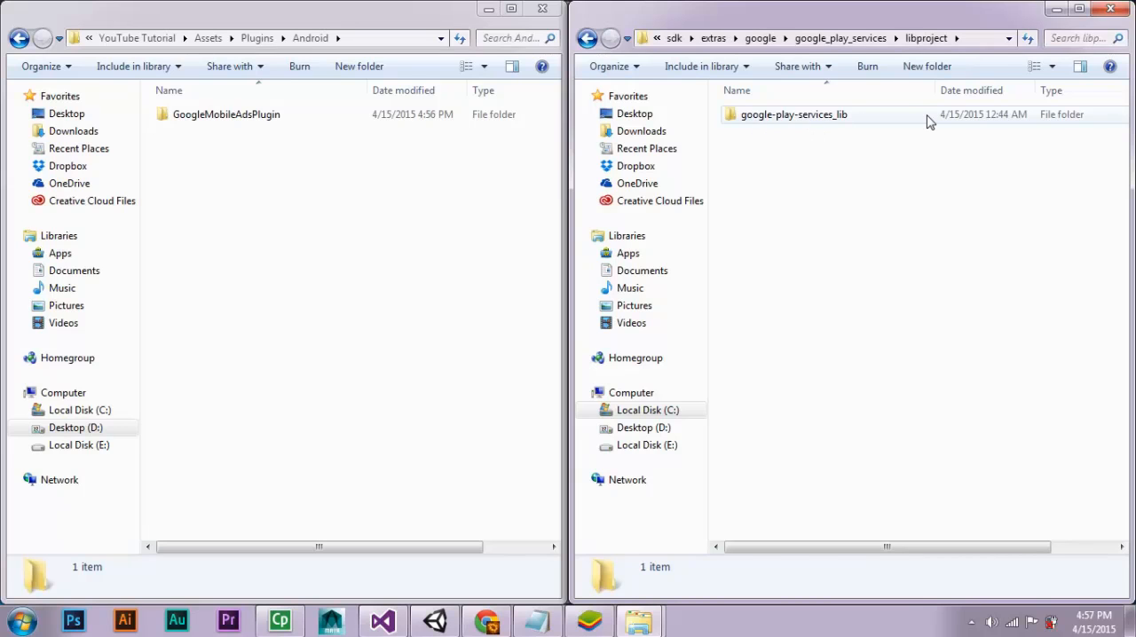
{"action": "left_click", "coordinate": [794, 114]}
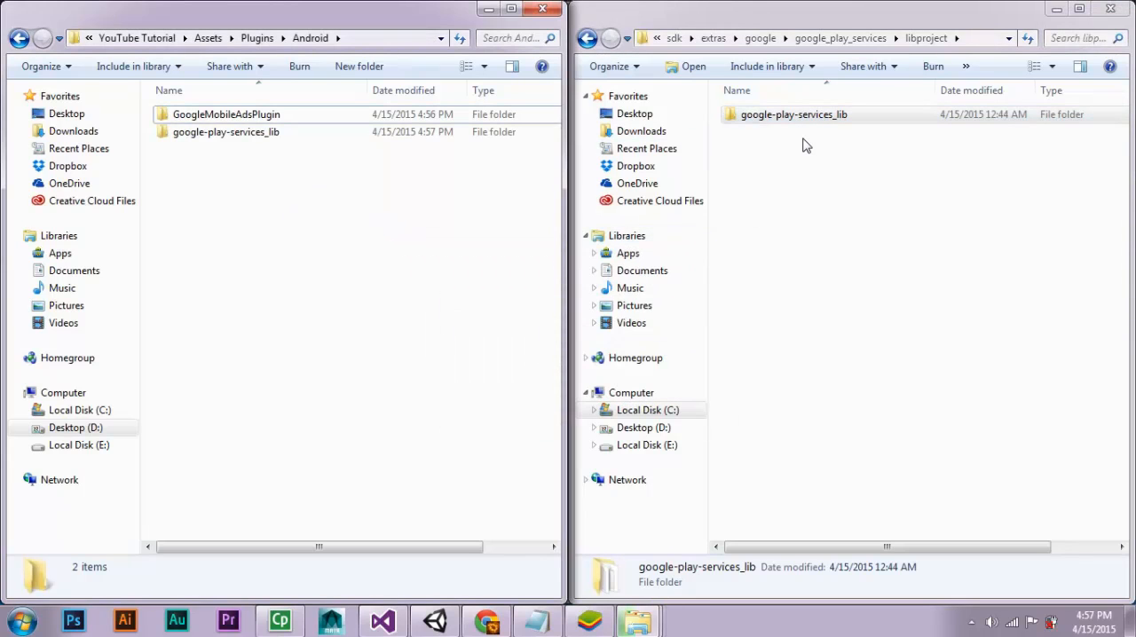
{"action": "double_click", "coordinate": [793, 113]}
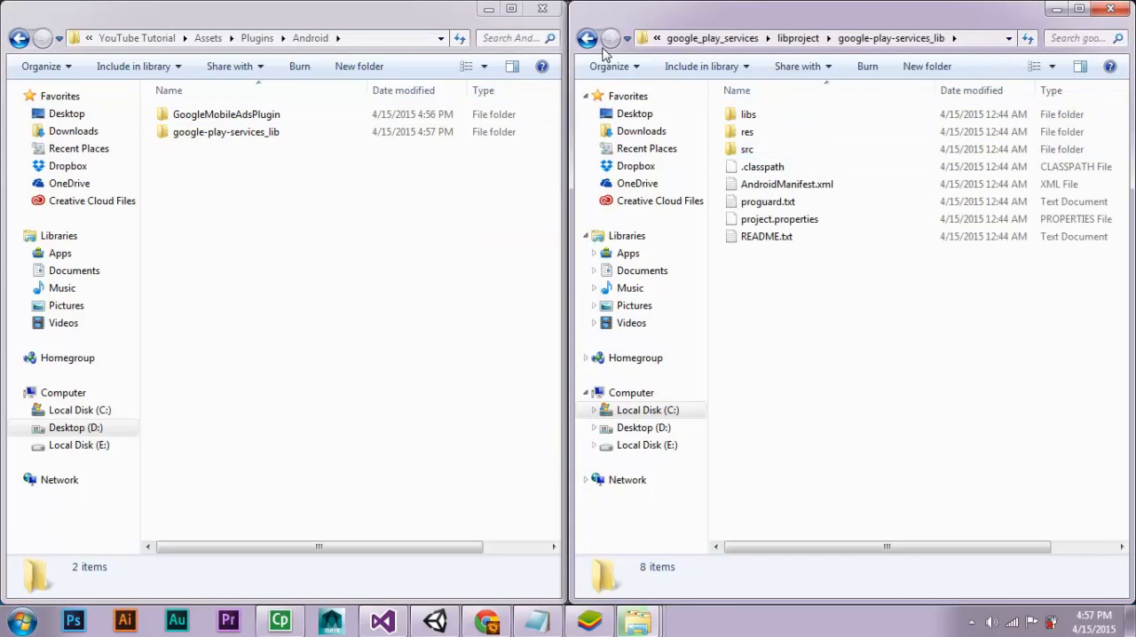
{"action": "left_click", "coordinate": [588, 38]}
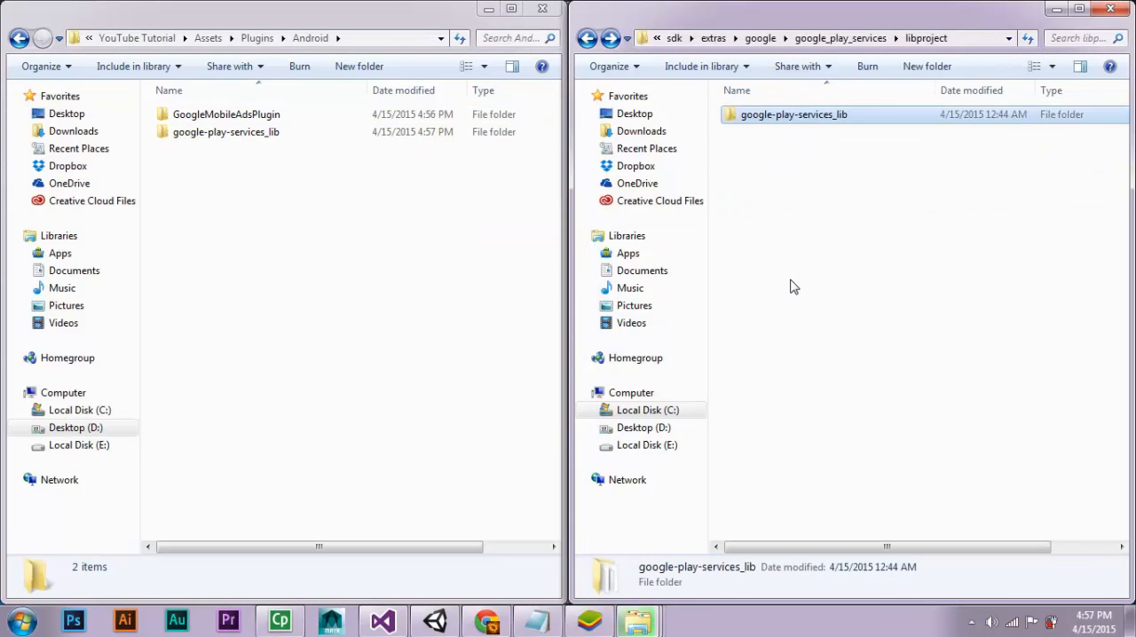
{"action": "left_click", "coordinate": [225, 131]}
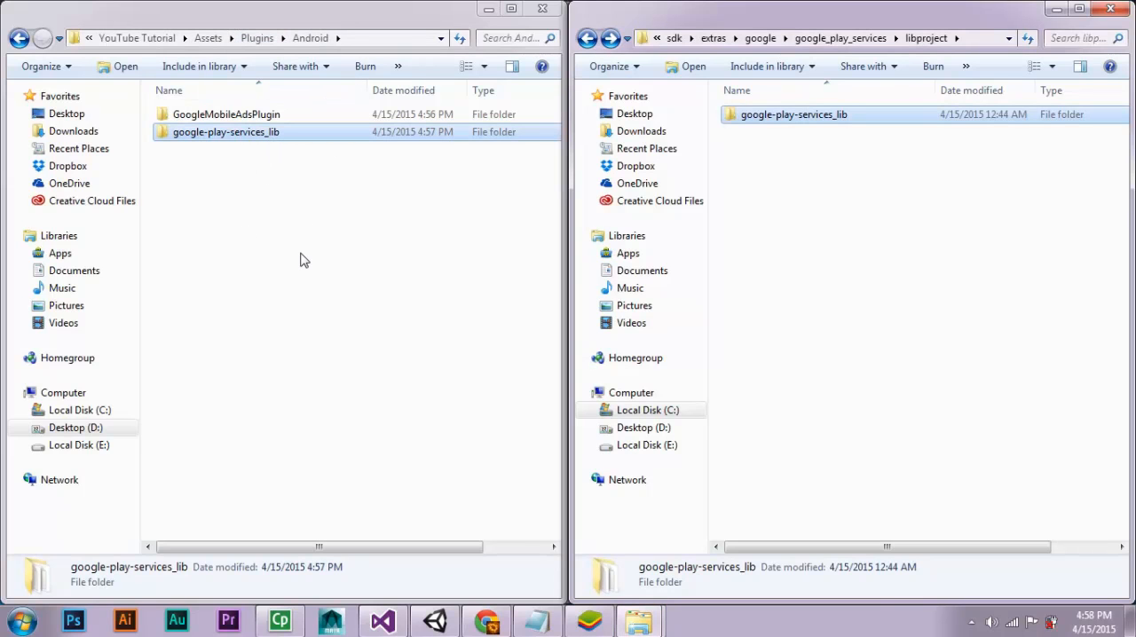
{"action": "left_click", "coordinate": [305, 260]}
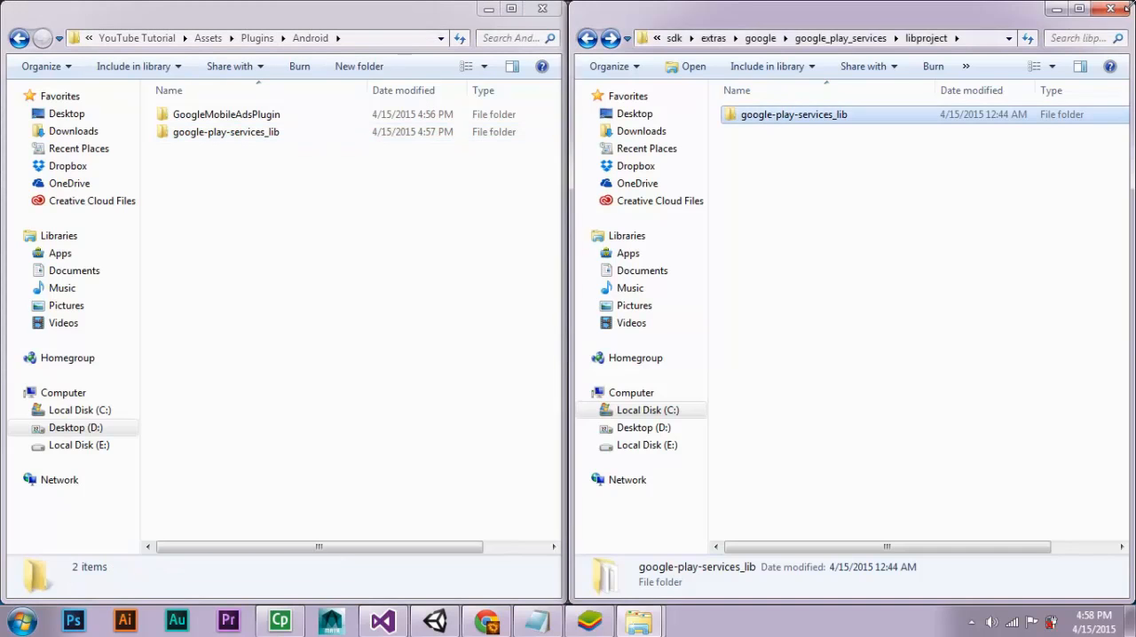
{"action": "left_click", "coordinate": [542, 9]}
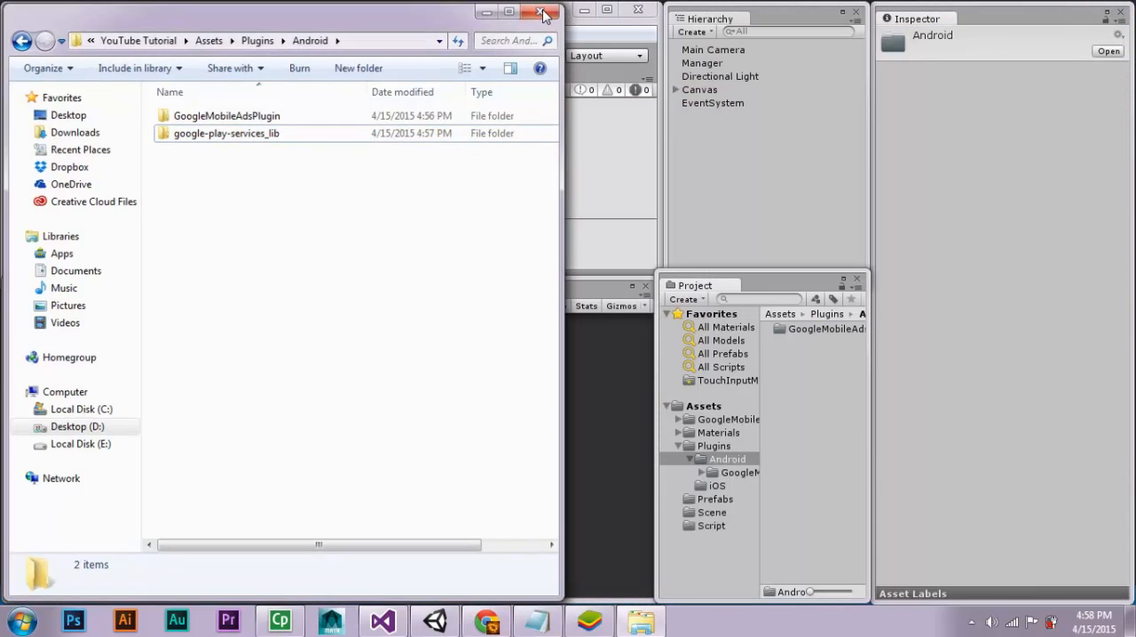
{"action": "left_click", "coordinate": [543, 13]}
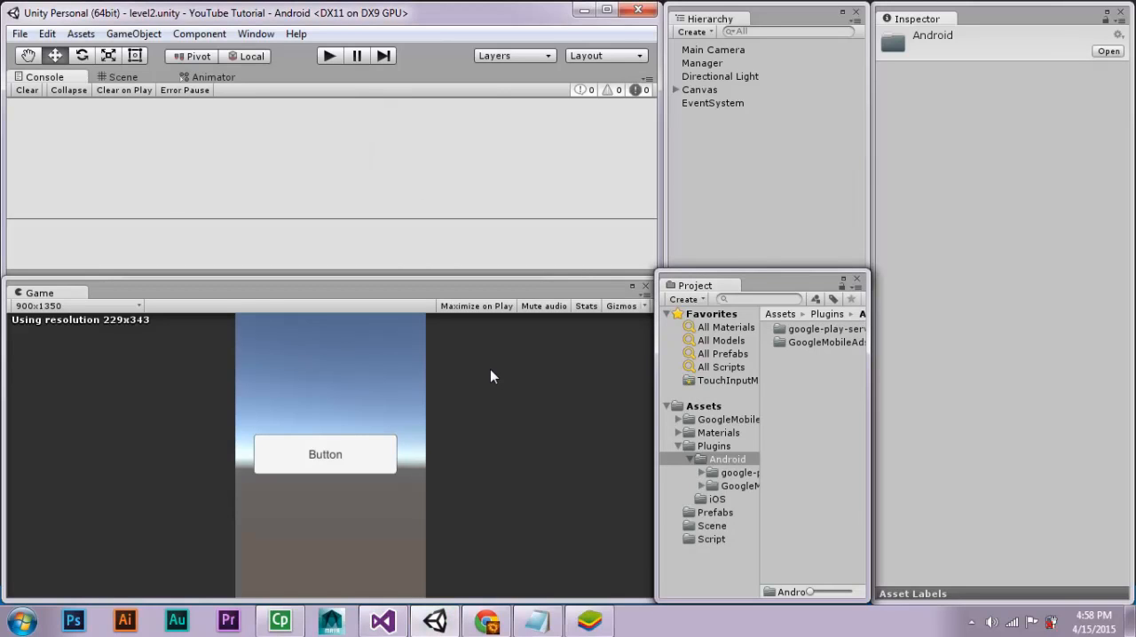
{"action": "mouse_move", "coordinate": [601, 379]}
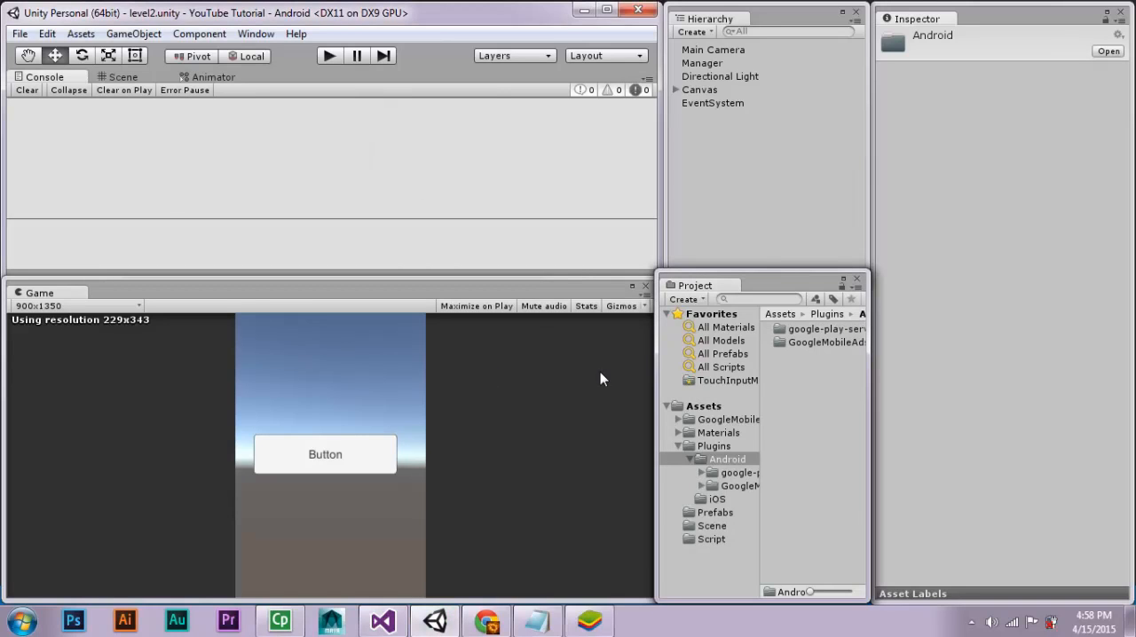
{"action": "mouse_move", "coordinate": [694, 461]}
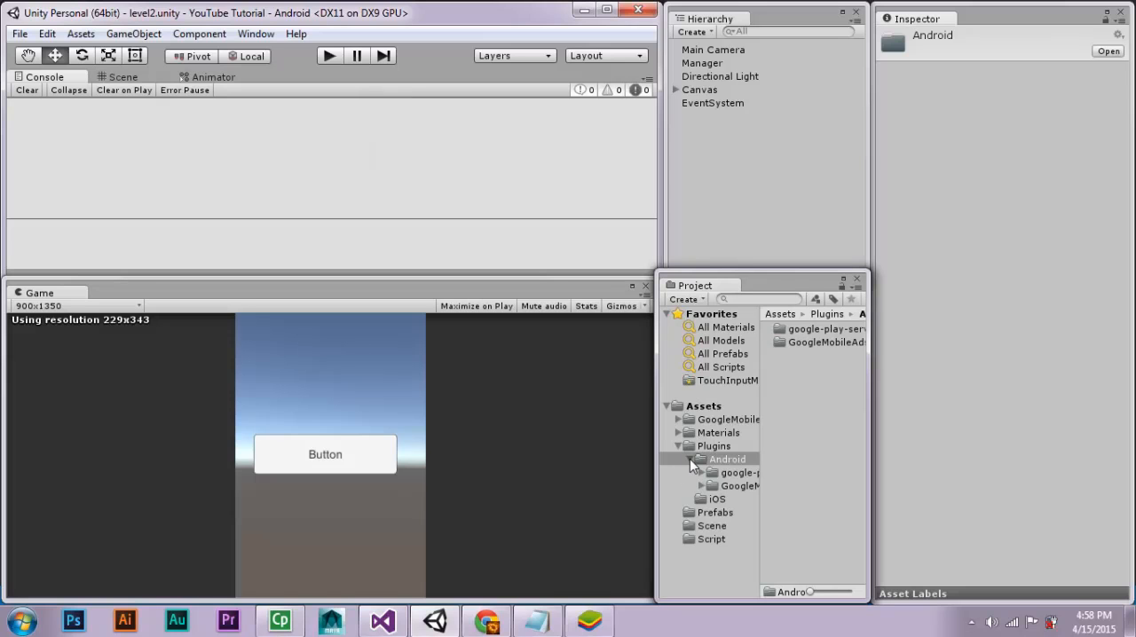
- Collapse Plugins, open the Level1 scene from the Scene folder, and select LevelManager
{"action": "left_click", "coordinate": [679, 446]}
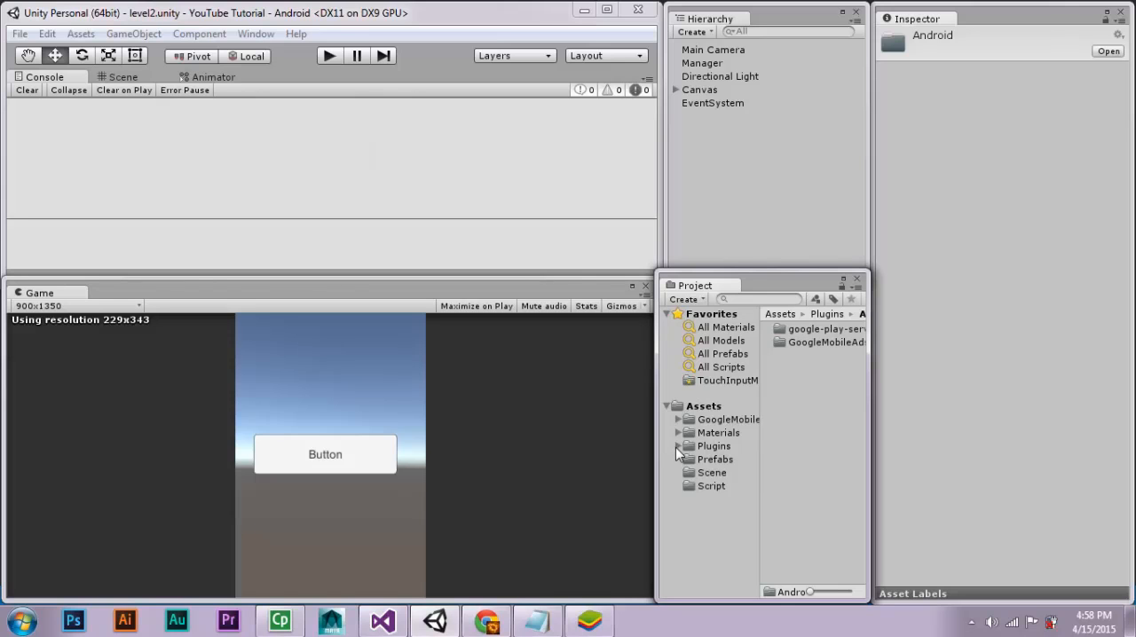
{"action": "mouse_move", "coordinate": [717, 433]}
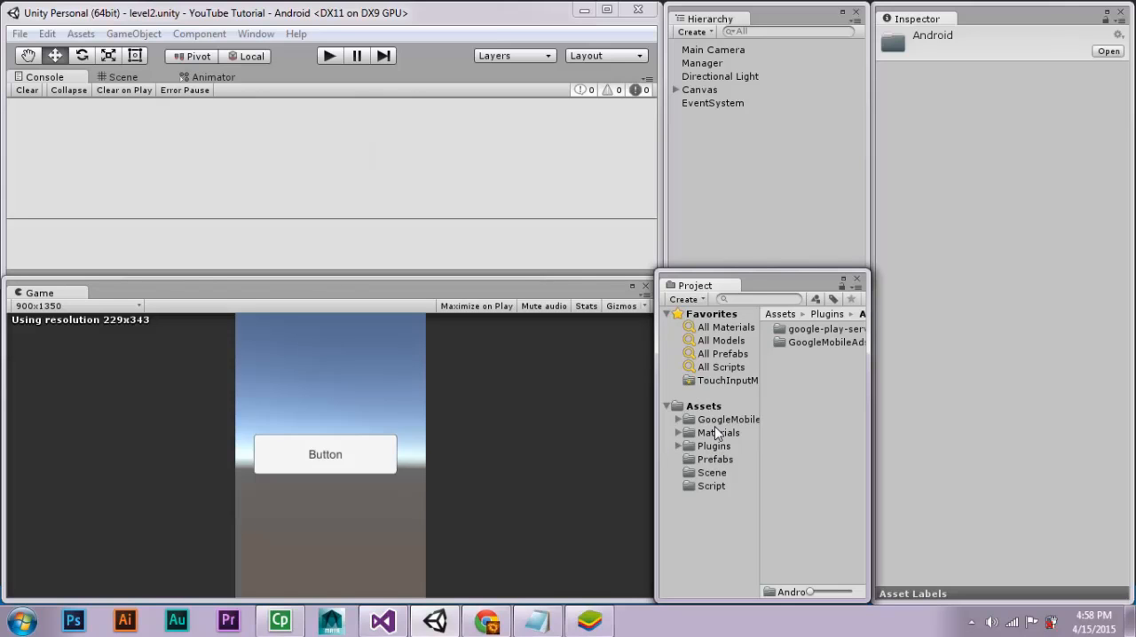
{"action": "mouse_move", "coordinate": [717, 468]}
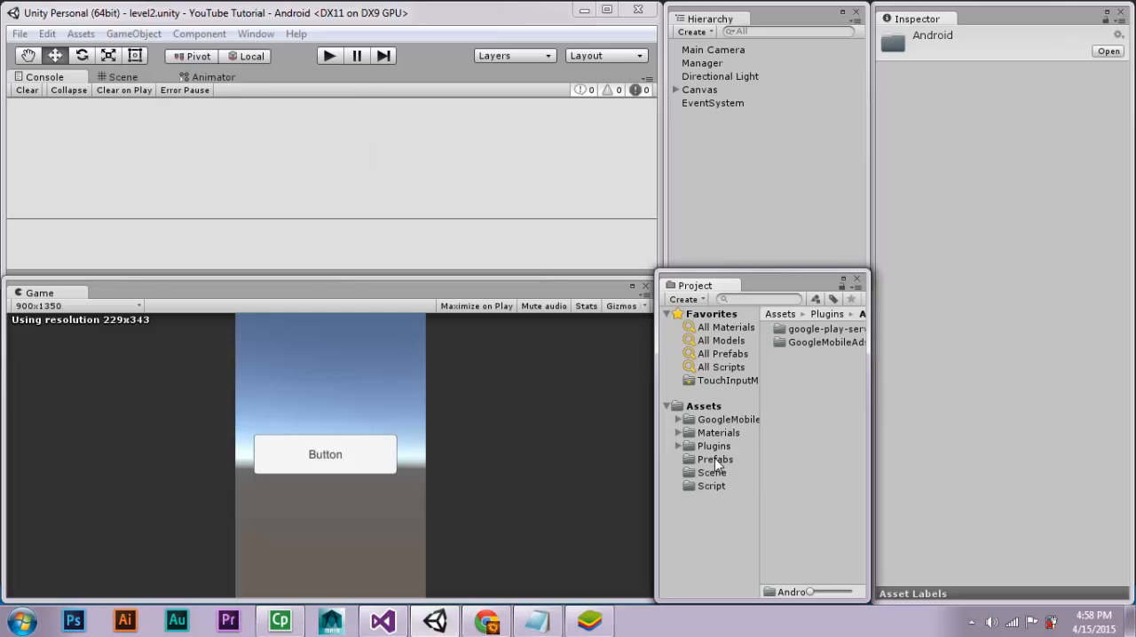
{"action": "left_click", "coordinate": [712, 473]}
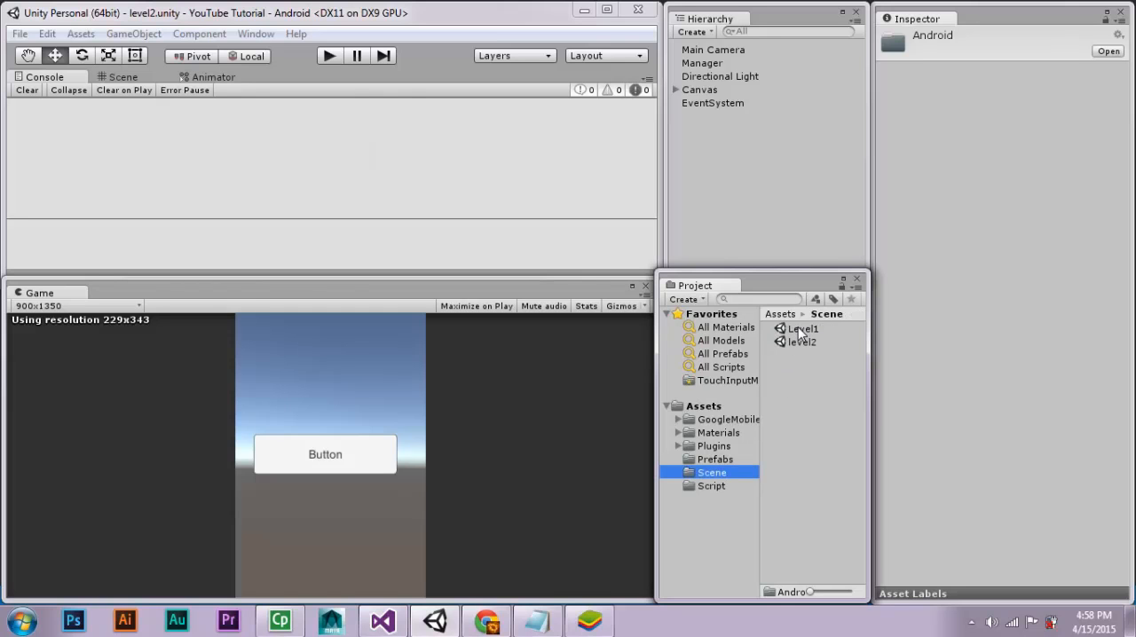
{"action": "double_click", "coordinate": [803, 328]}
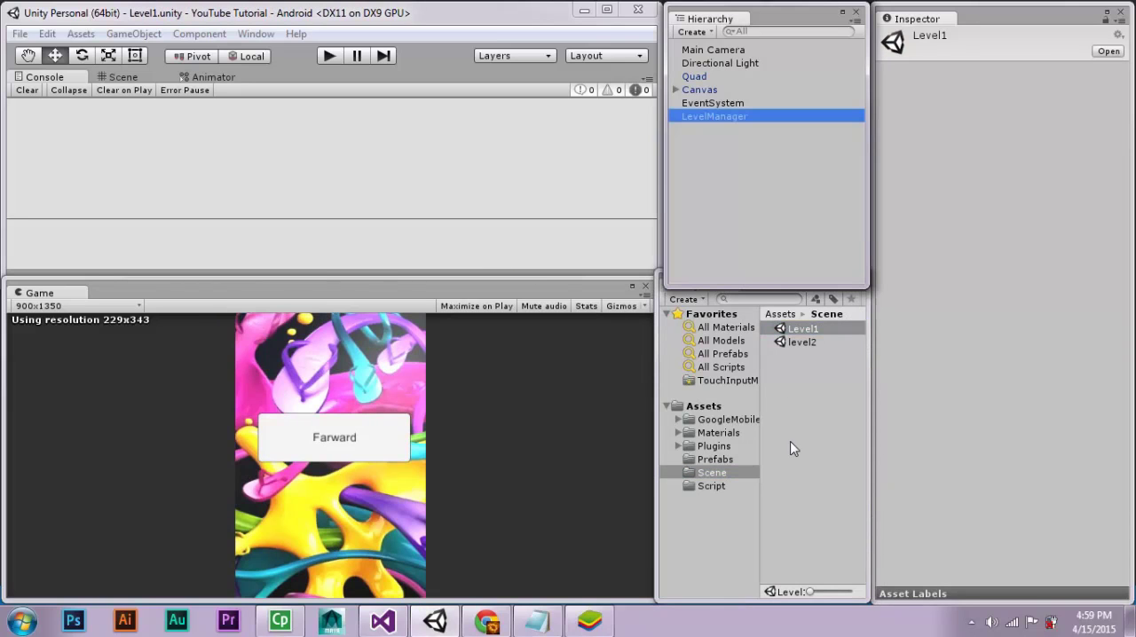
{"action": "mouse_move", "coordinate": [832, 462]}
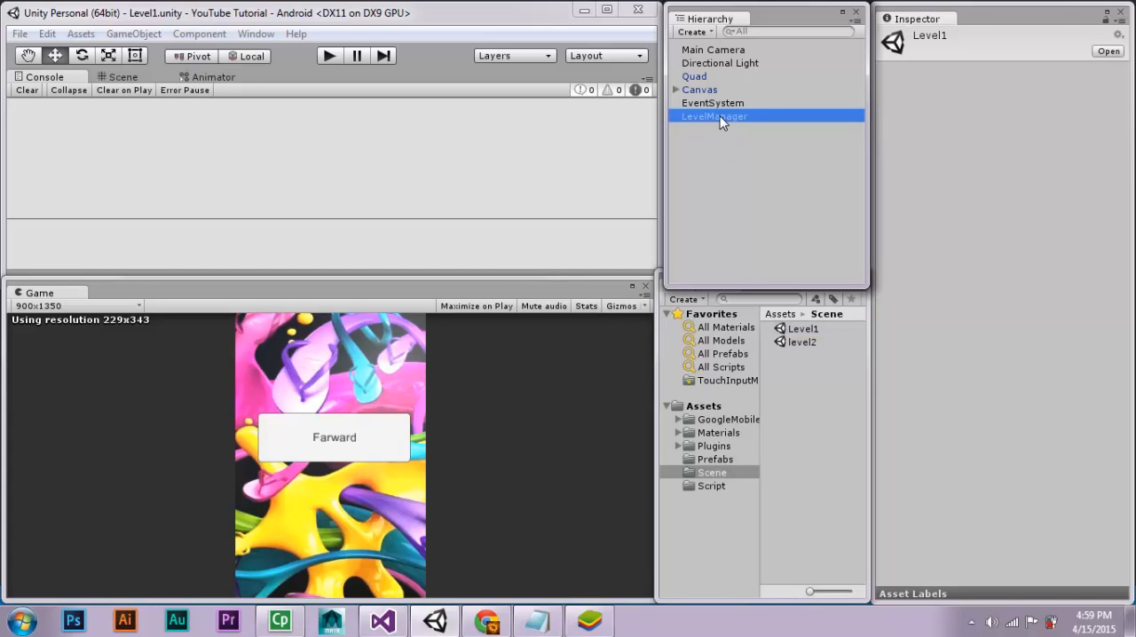
{"action": "left_click", "coordinate": [714, 116]}
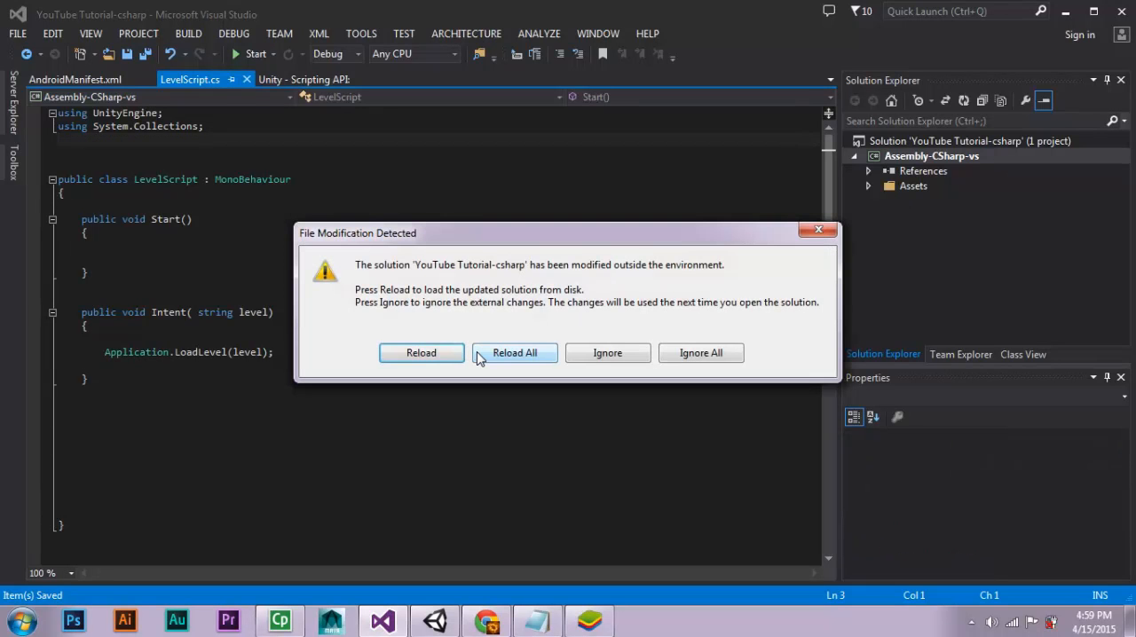
- Reload the solution, paste the RequestBanner() method from Notepad into LevelScript, and save
{"action": "left_click", "coordinate": [514, 352]}
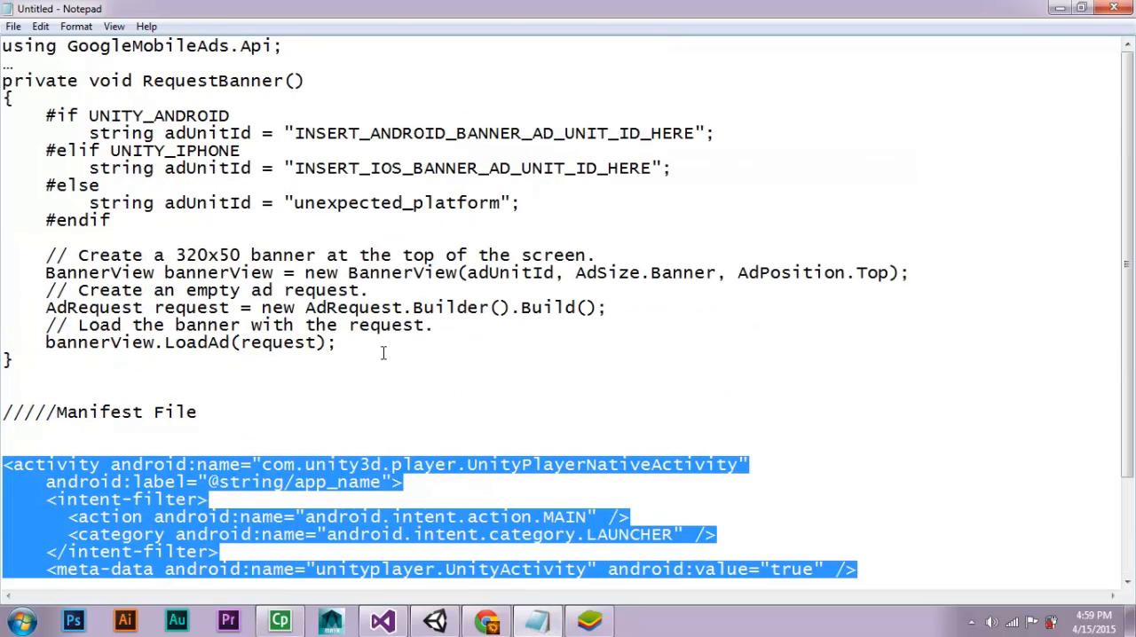
{"action": "mouse_move", "coordinate": [5, 88]}
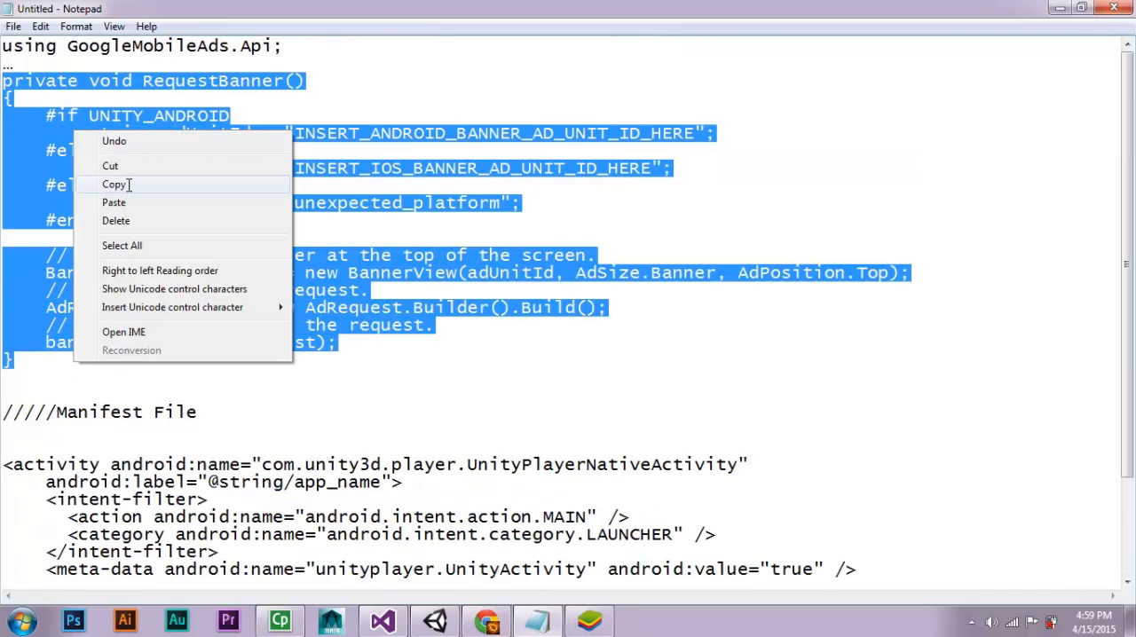
{"action": "left_click", "coordinate": [382, 620]}
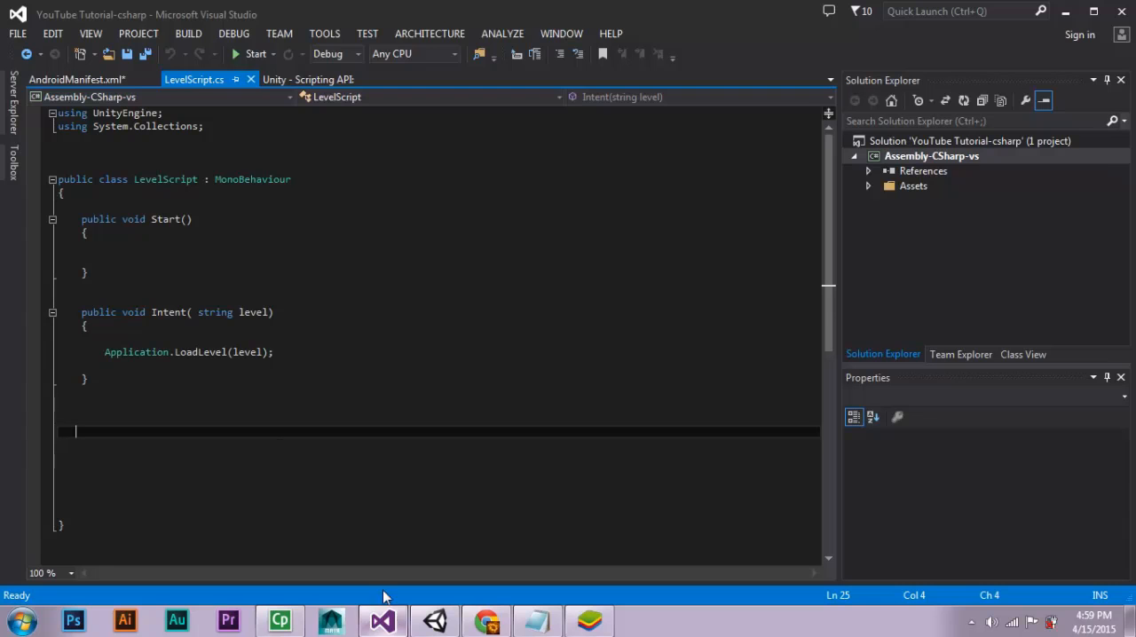
{"action": "mouse_move", "coordinate": [197, 418]}
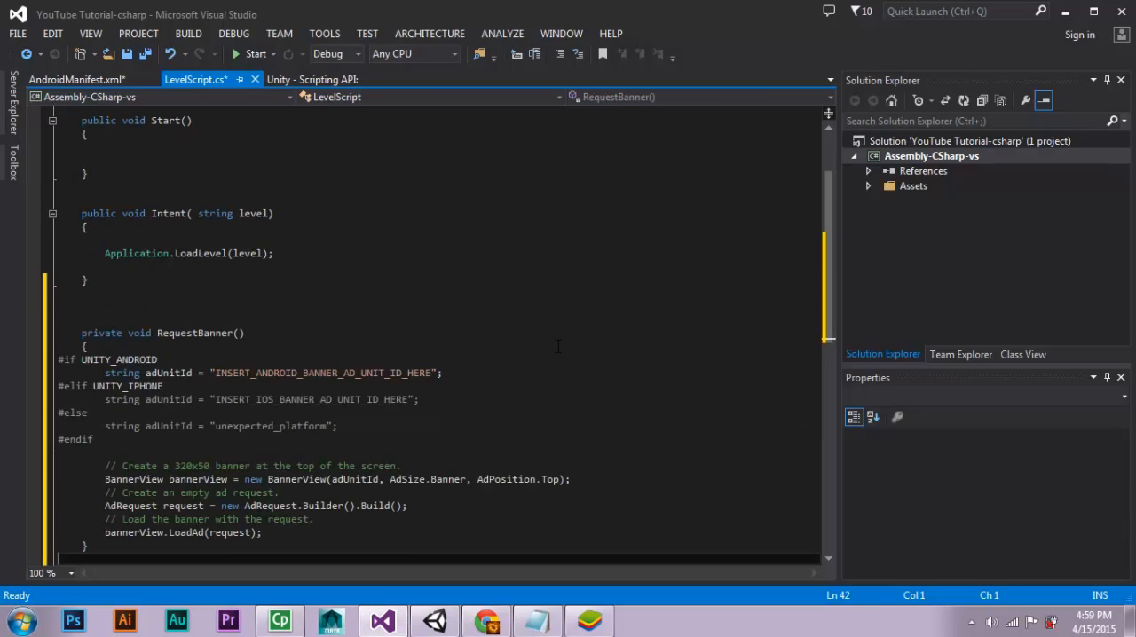
{"action": "scroll", "scroll_direction": "down", "scroll_amount": 3}
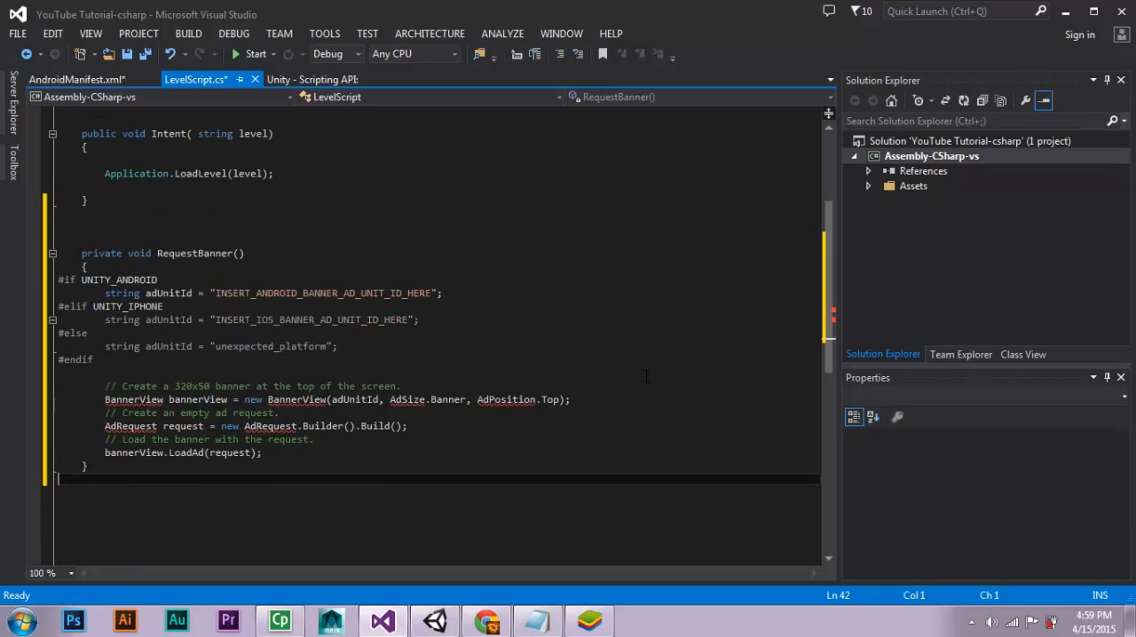
{"action": "key", "text": "ctrl+s"}
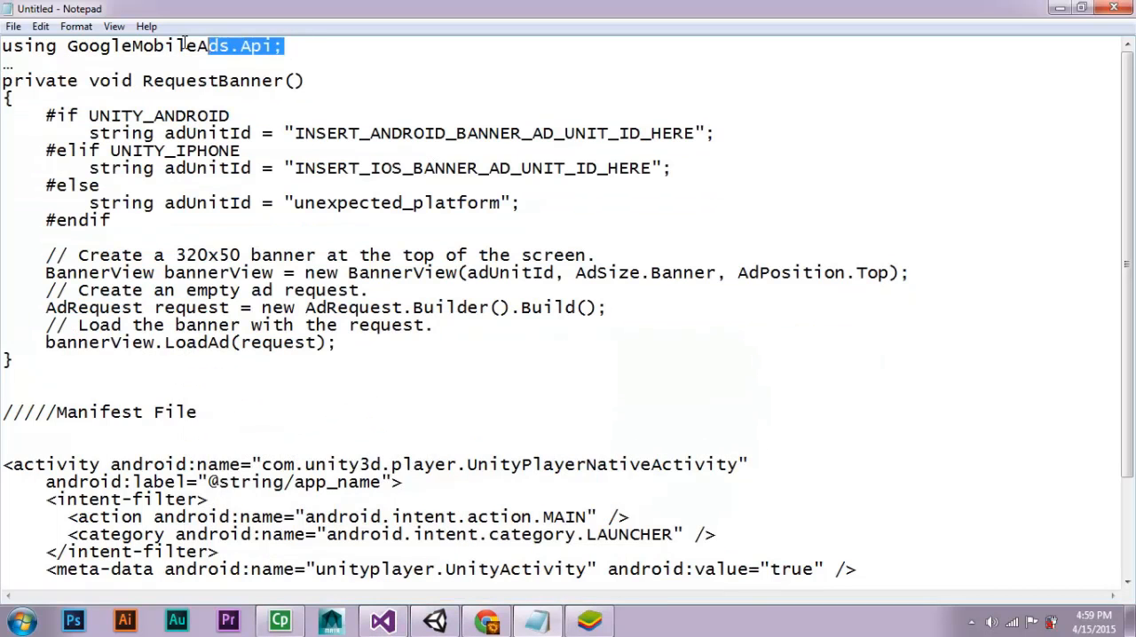
- Add 'using GoogleMobileAds.Api;' at the top and clear the placeholder Android ad unit ID
{"action": "right_click", "coordinate": [134, 46]}
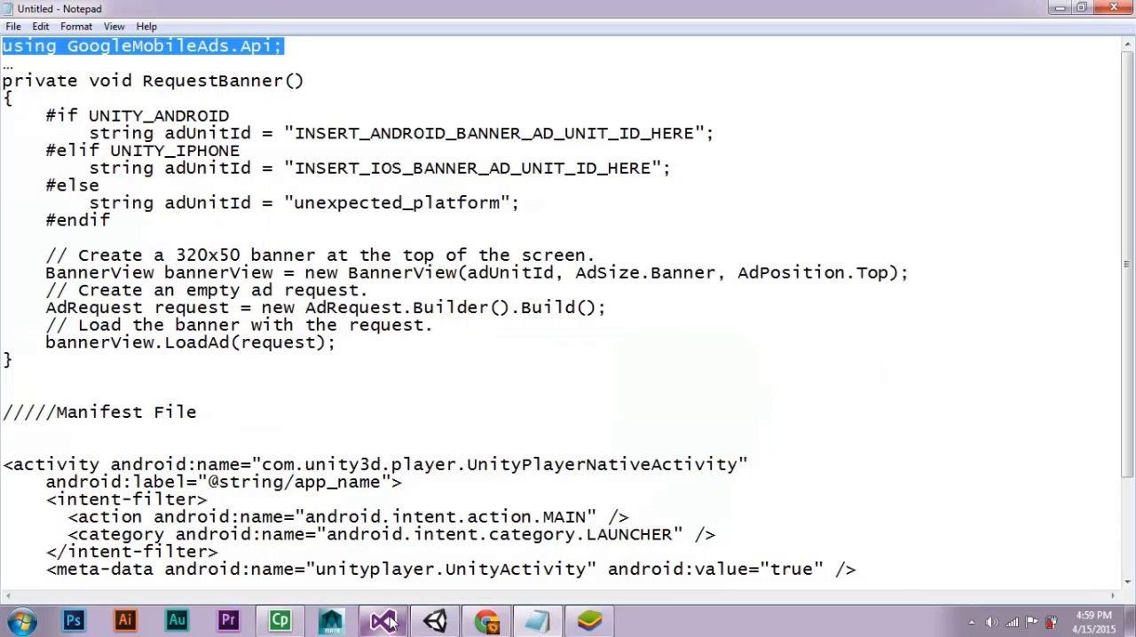
{"action": "left_click", "coordinate": [382, 620]}
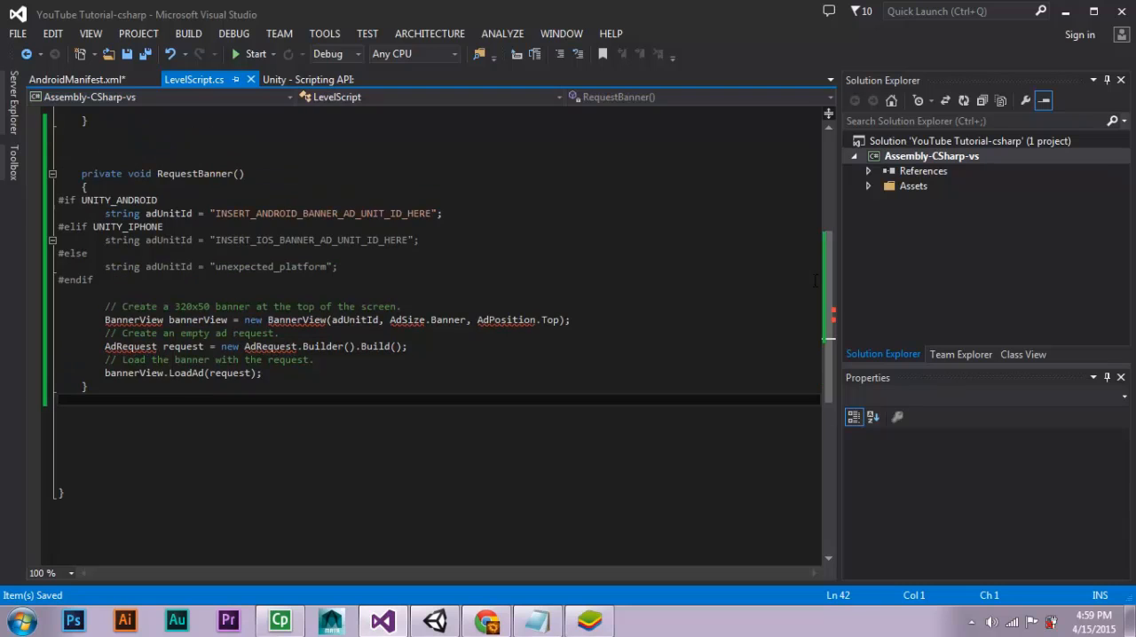
{"action": "scroll", "scroll_direction": "up", "scroll_amount": 3}
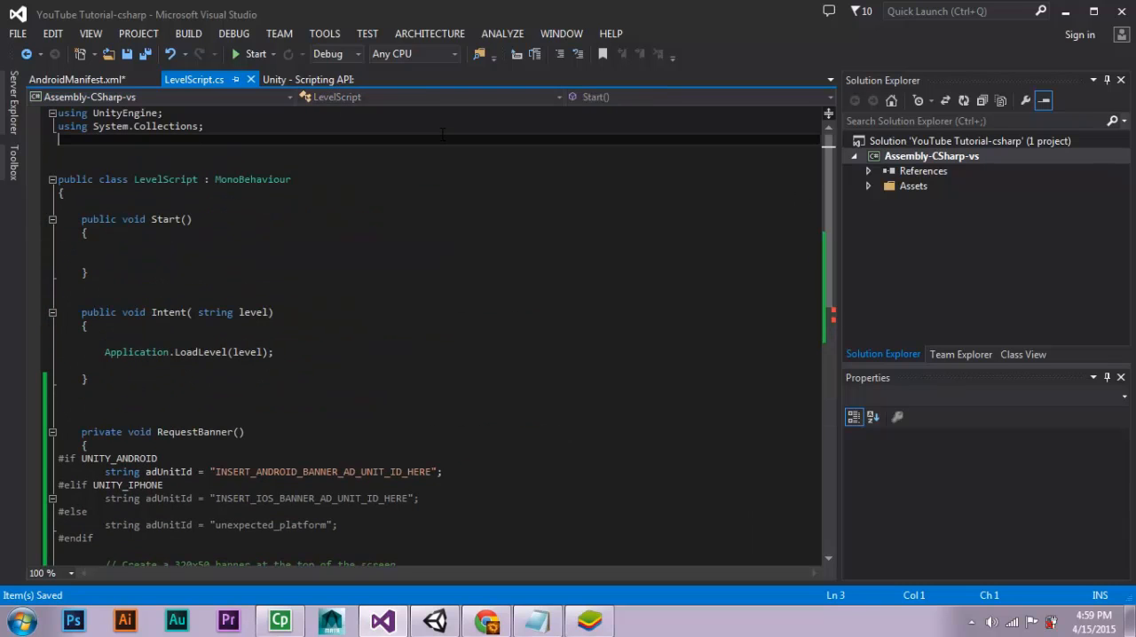
{"action": "type", "text": "using GoogleMobileAds.Api;"}
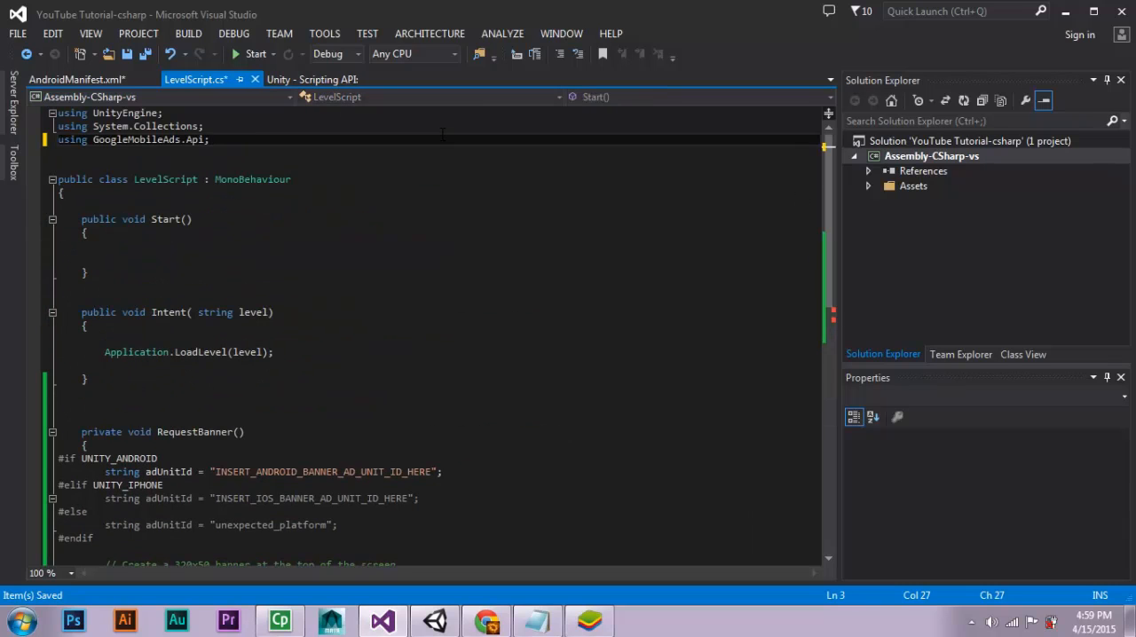
{"action": "scroll", "scroll_direction": "down", "scroll_amount": 3}
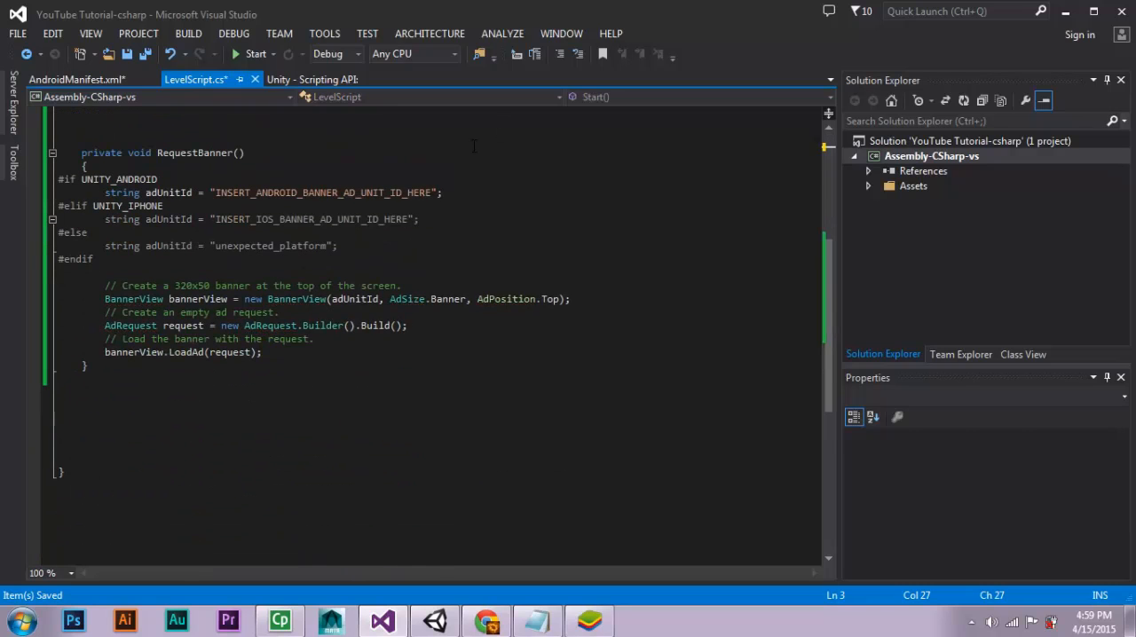
{"action": "left_click", "coordinate": [431, 193]}
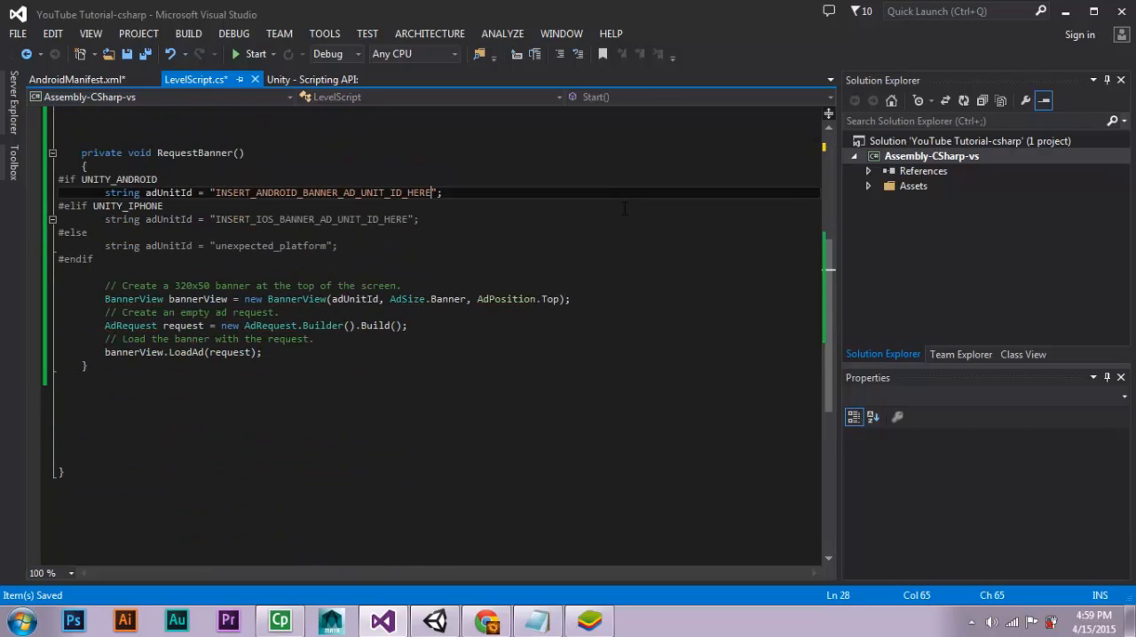
{"action": "key", "text": "BackSpace"}
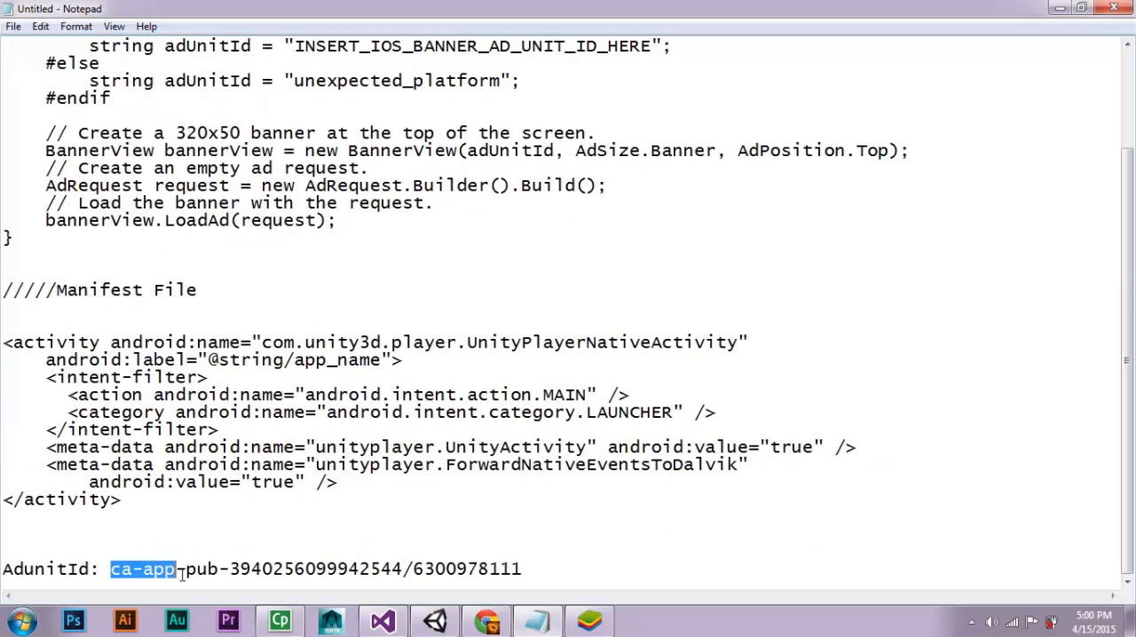
{"action": "left_click_drag", "start_coordinate": [178, 569], "coordinate": [4, 569]}
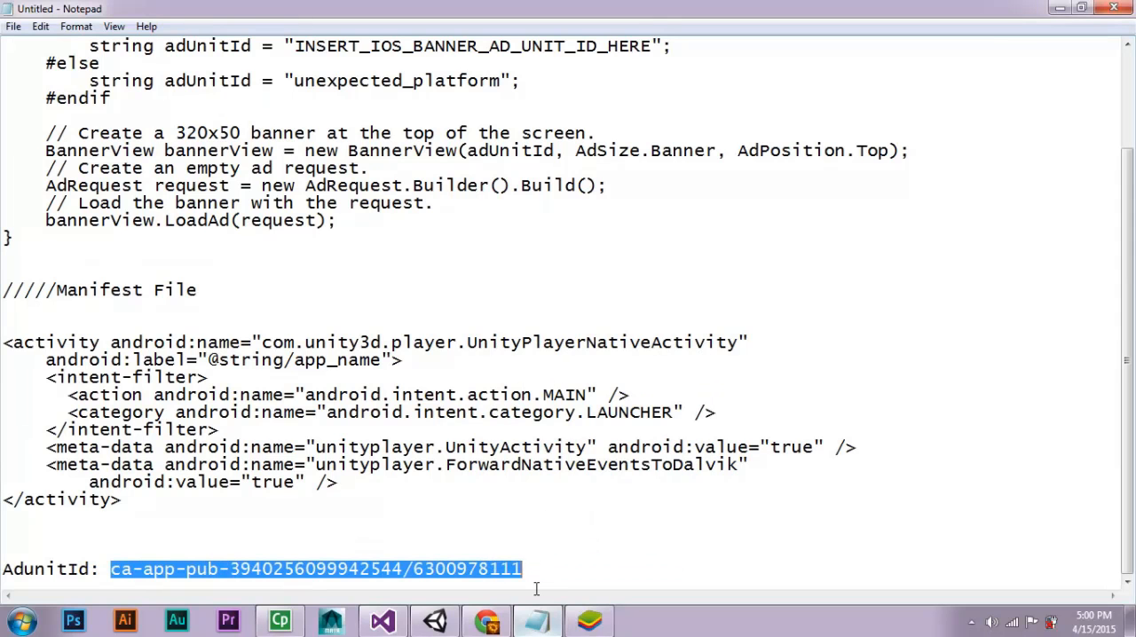
{"action": "left_click", "coordinate": [486, 619]}
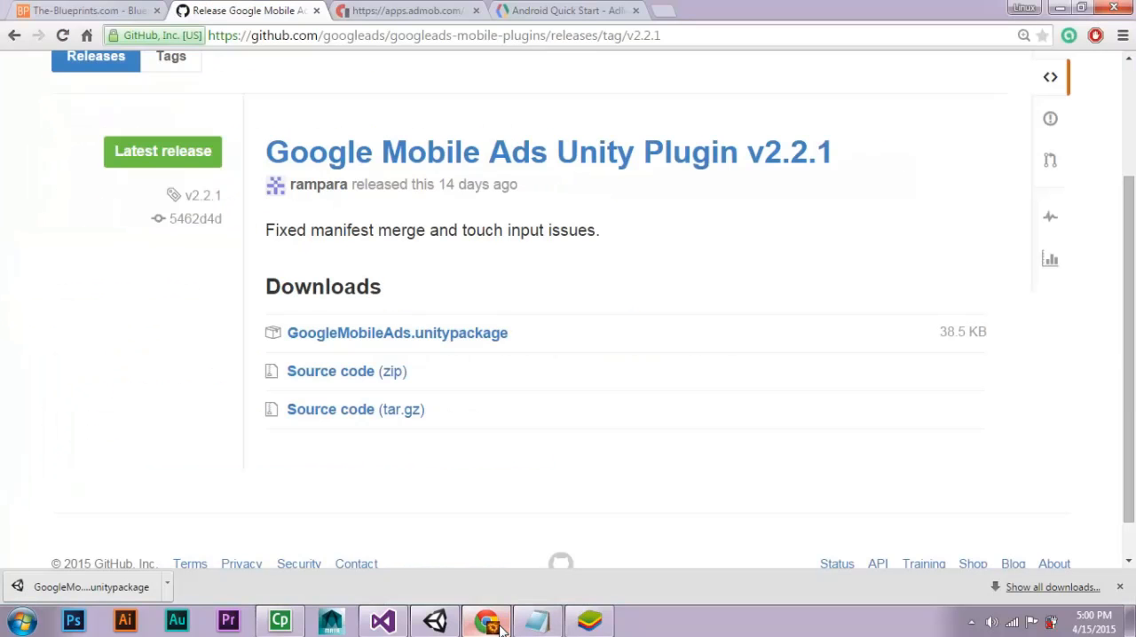
{"action": "left_click", "coordinate": [381, 620]}
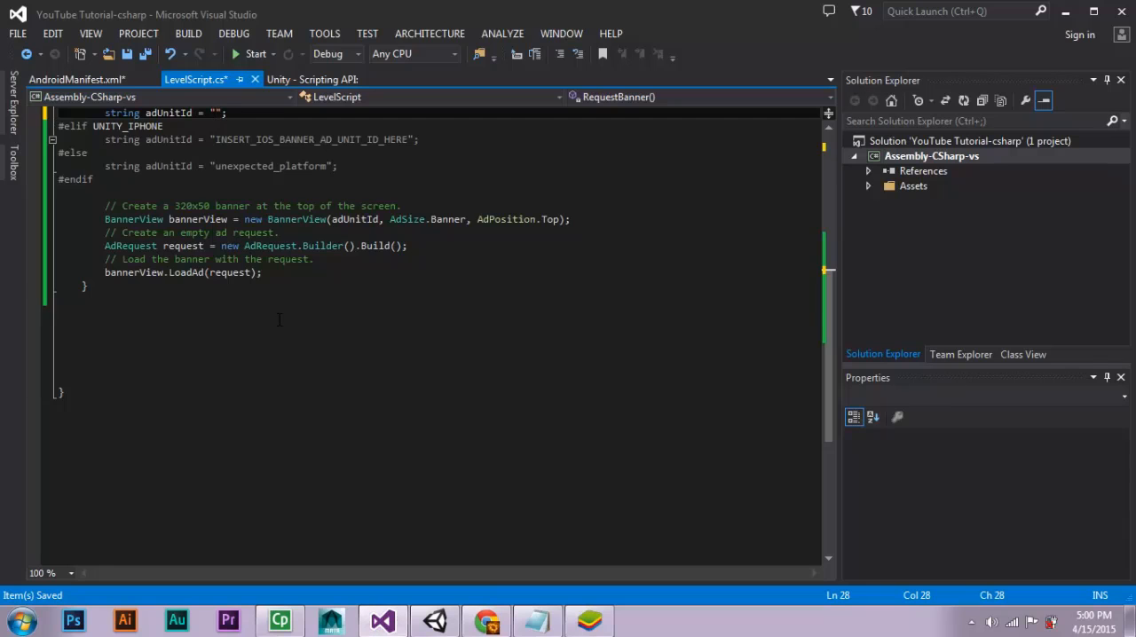
{"action": "scroll", "scroll_direction": "up", "scroll_amount": 3}
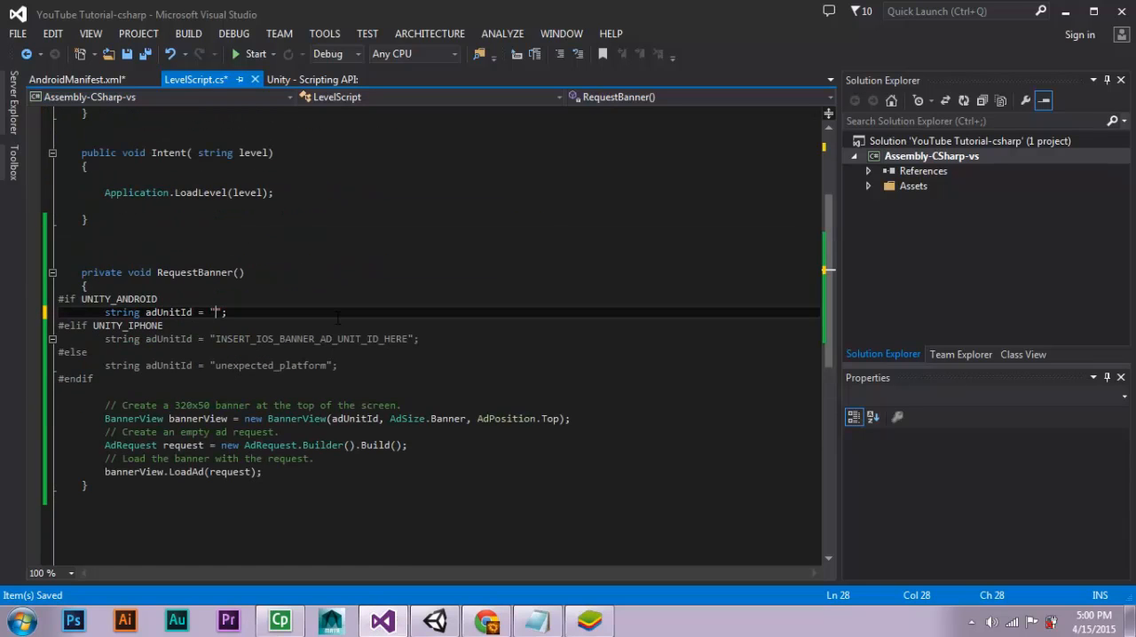
{"action": "type", "text": "ca-app-pub-3940256099942544/6300978111"}
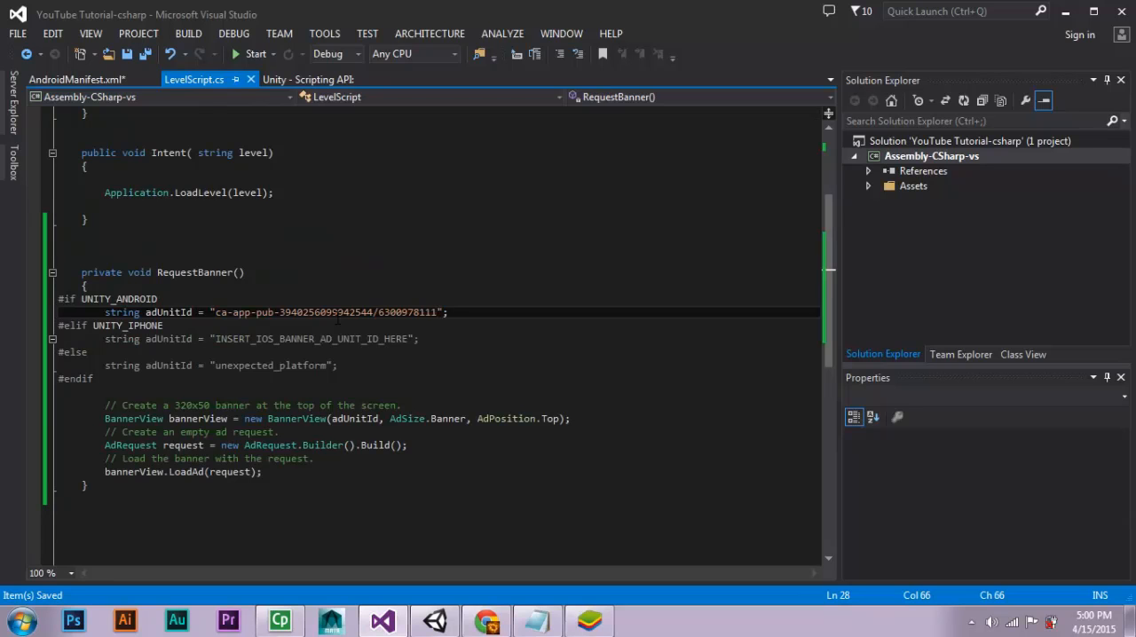
{"action": "mouse_move", "coordinate": [122, 338]}
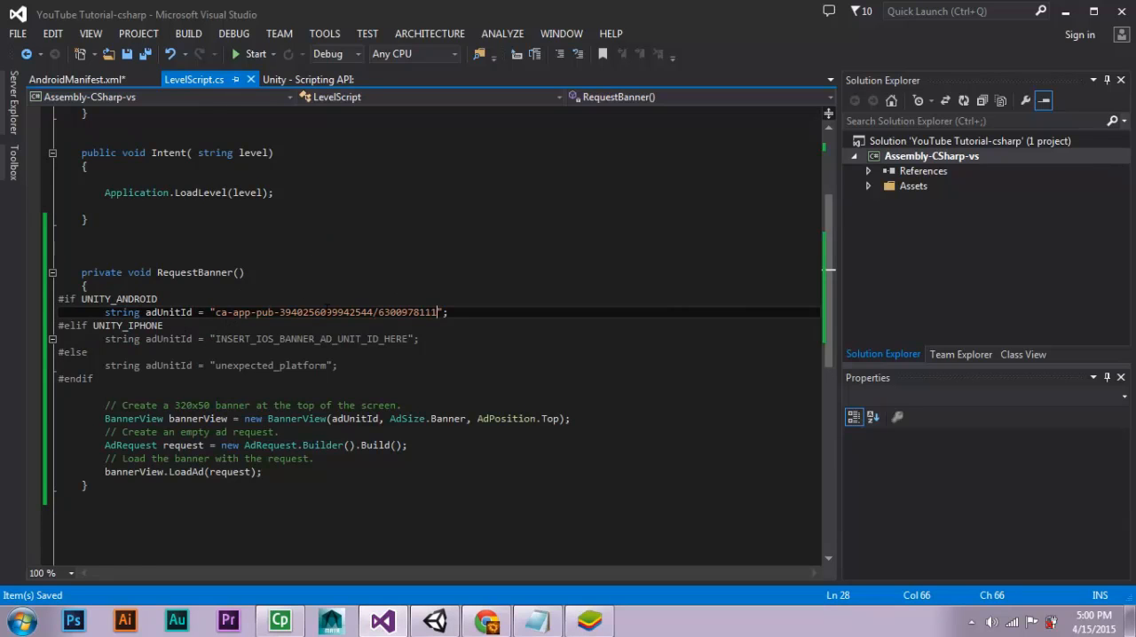
{"action": "scroll", "scroll_direction": "up", "scroll_amount": 3}
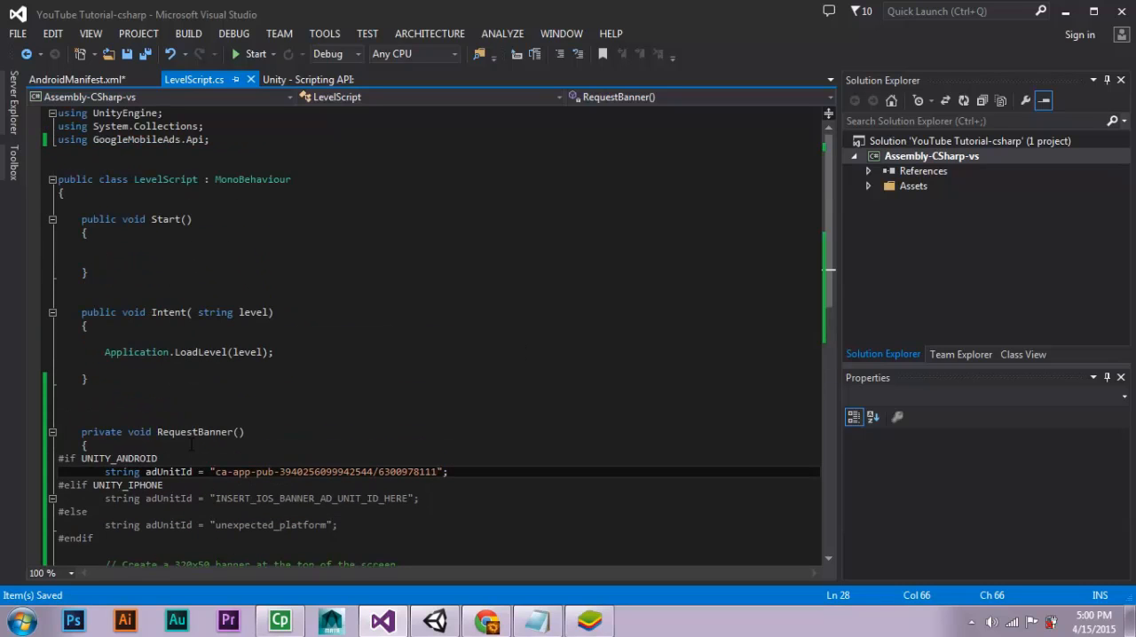
{"action": "mouse_move", "coordinate": [138, 431]}
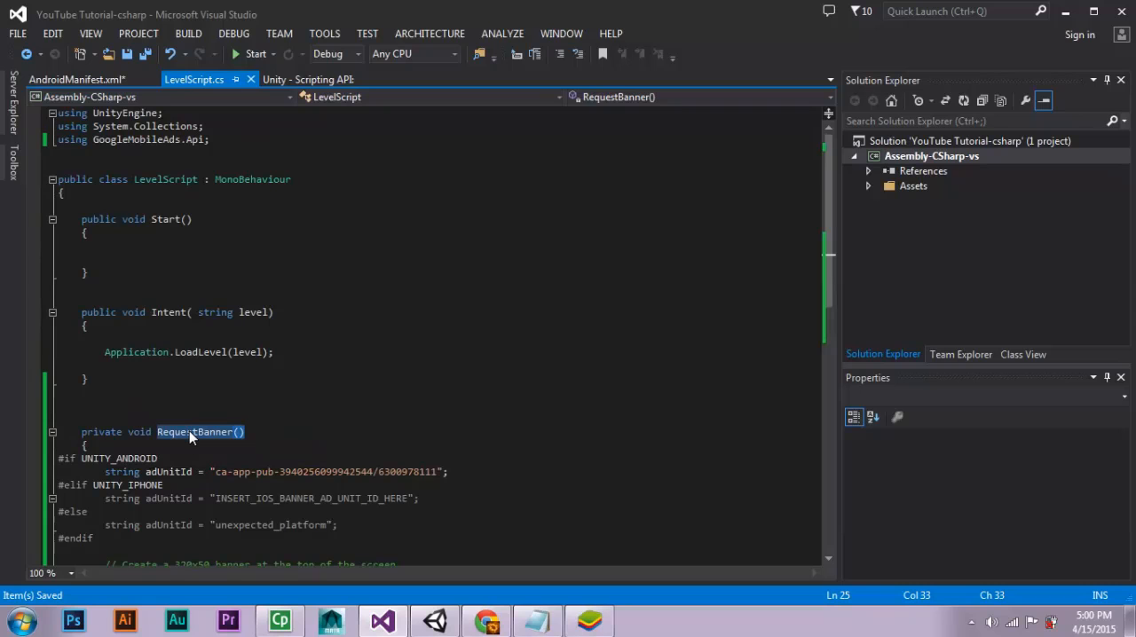
- Type RequestBanner(); inside LevelScript's empty Start method
{"action": "right_click", "coordinate": [199, 432]}
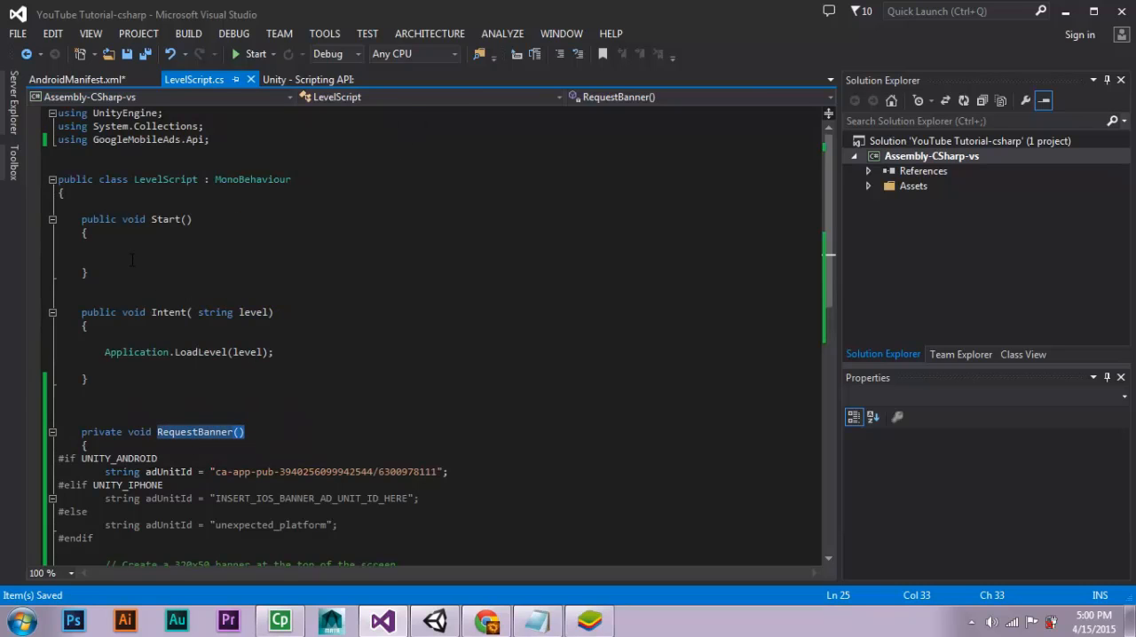
{"action": "left_click", "coordinate": [106, 258]}
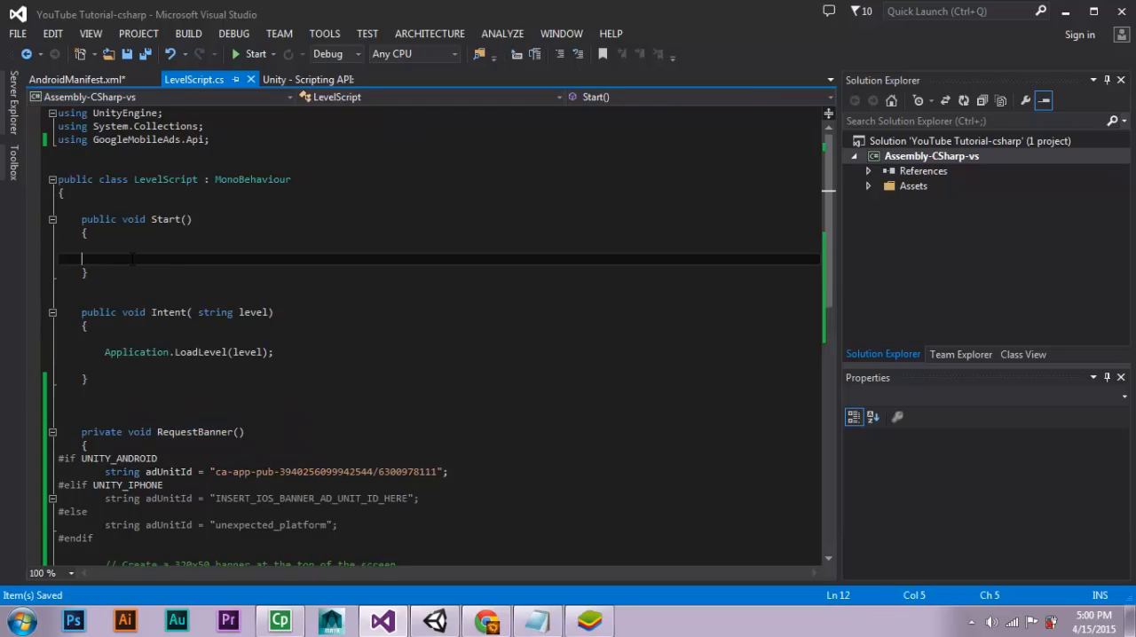
{"action": "type", "text": "v"}
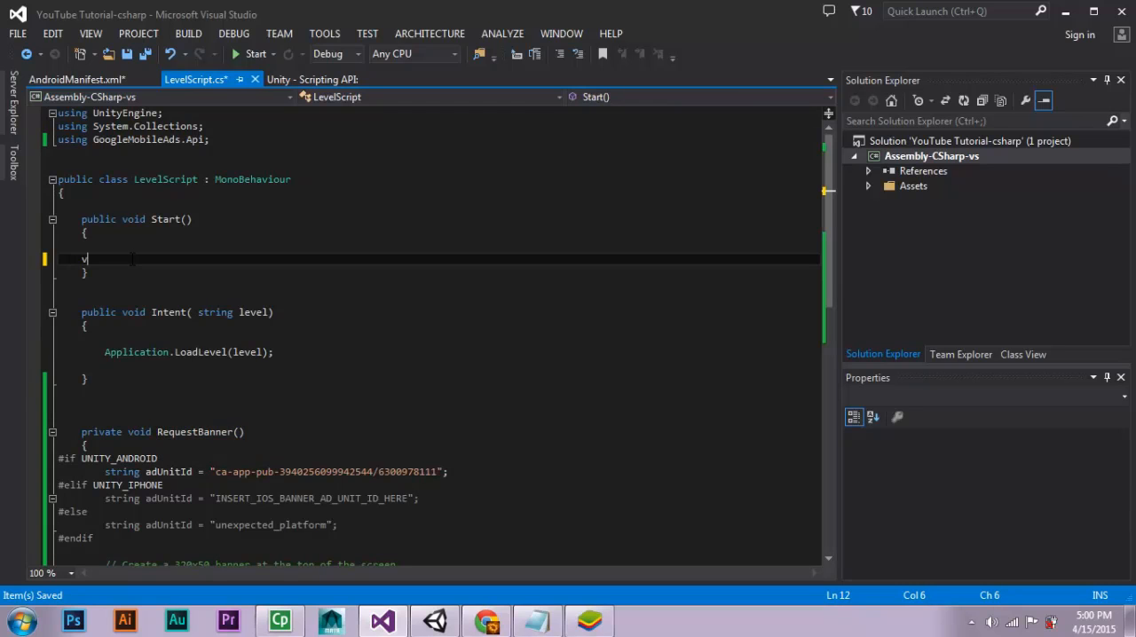
{"action": "key", "text": "backspace"}
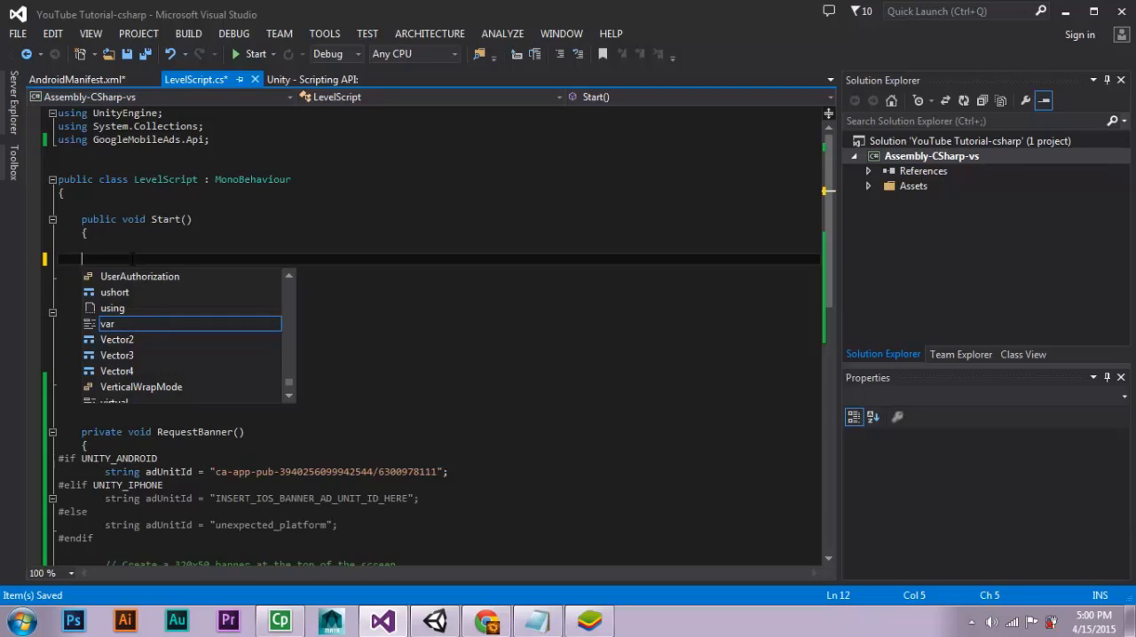
{"action": "type", "text": "RequestBanner();"}
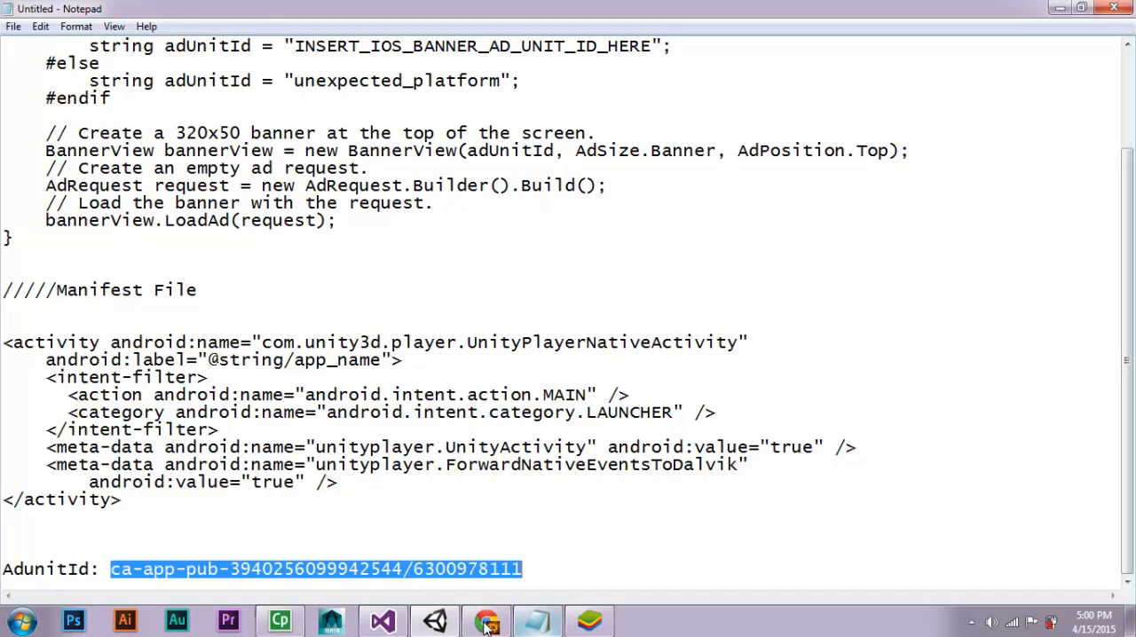
- Follow the Android Quick Start guide to the Mobile Ads games docs and scroll to Basic banner request
{"action": "left_click", "coordinate": [485, 620]}
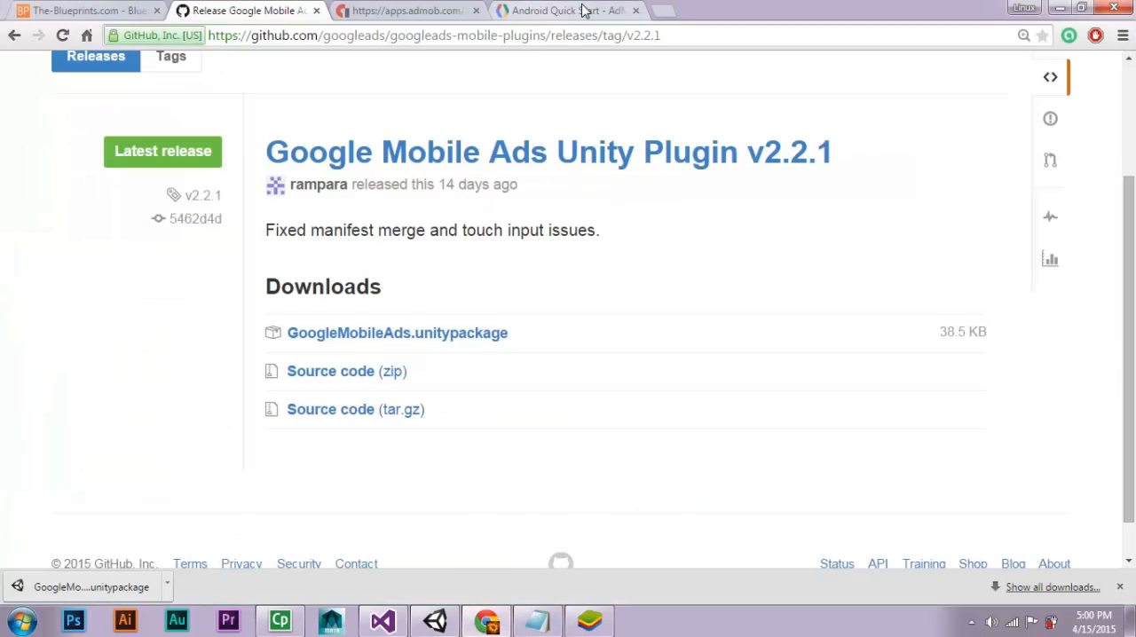
{"action": "left_click", "coordinate": [566, 11]}
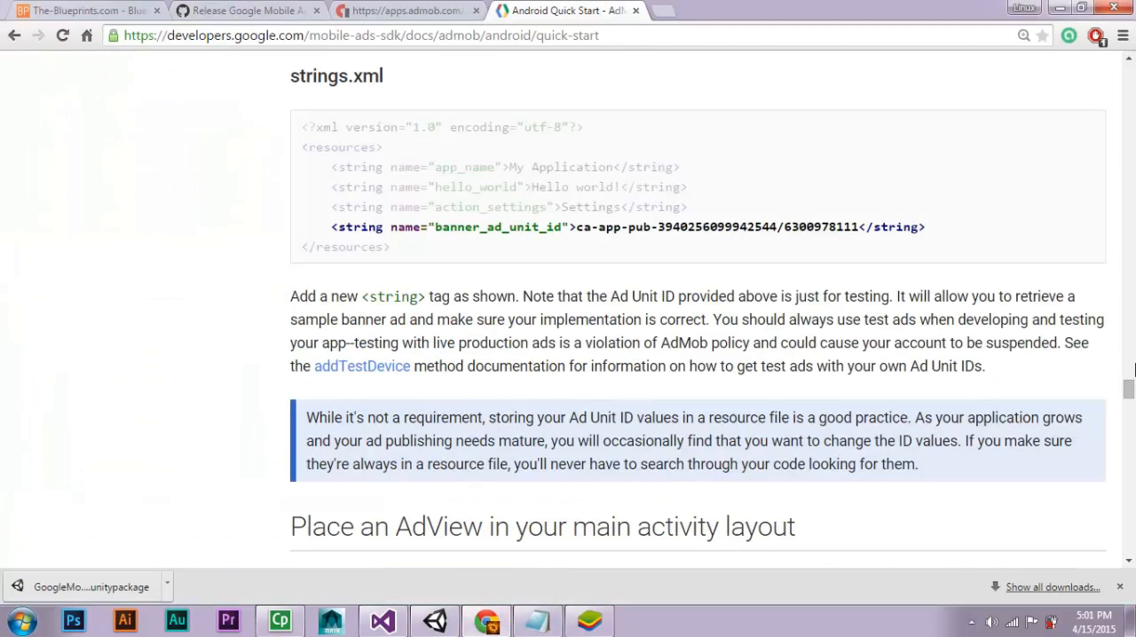
{"action": "left_click", "coordinate": [248, 10]}
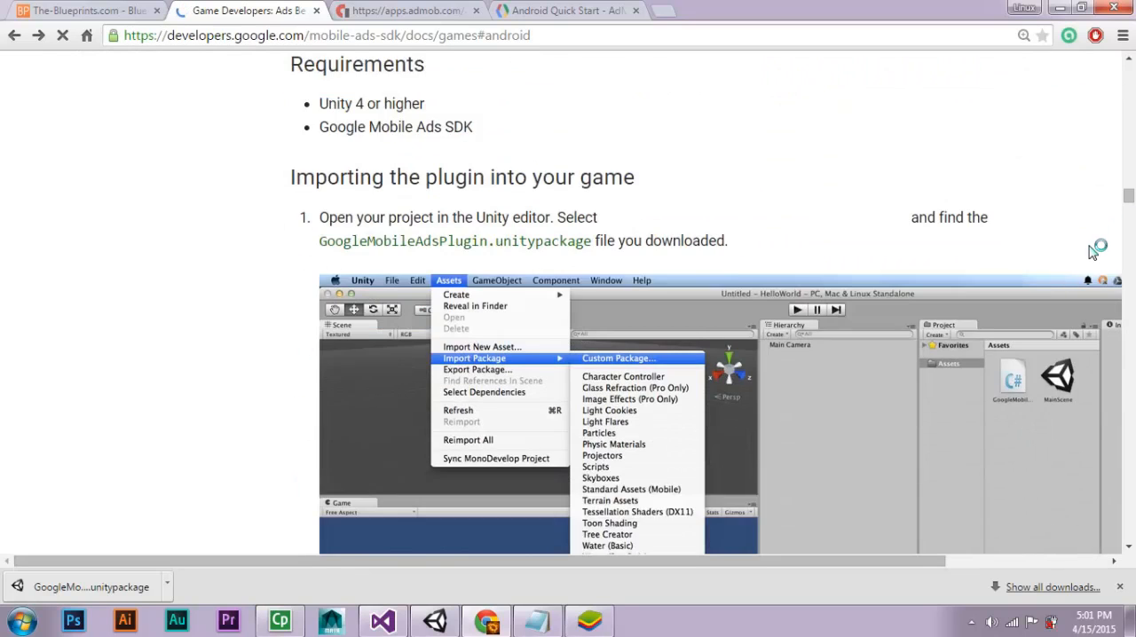
{"action": "scroll", "scroll_direction": "down", "scroll_amount": 3}
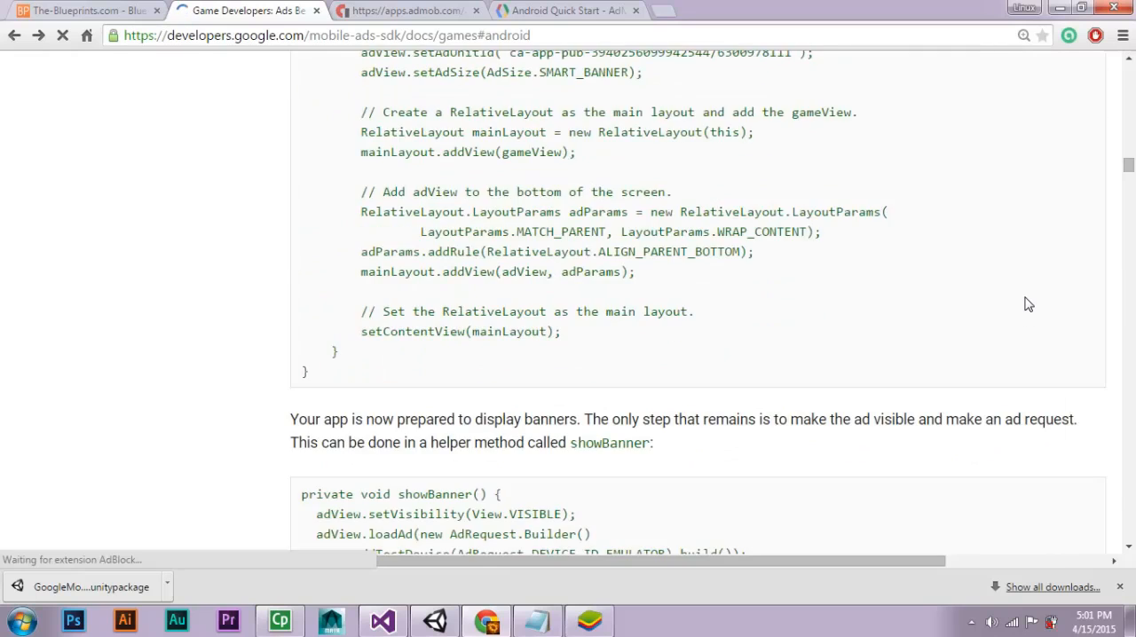
{"action": "scroll", "scroll_direction": "up", "scroll_amount": 3}
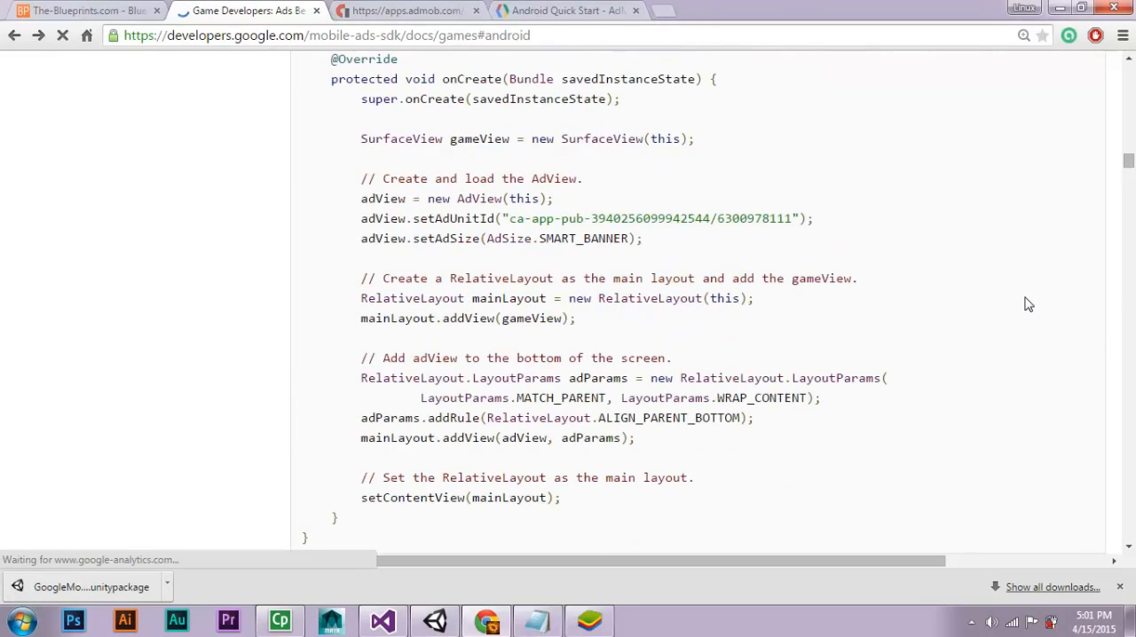
{"action": "scroll", "scroll_direction": "up", "scroll_amount": 3}
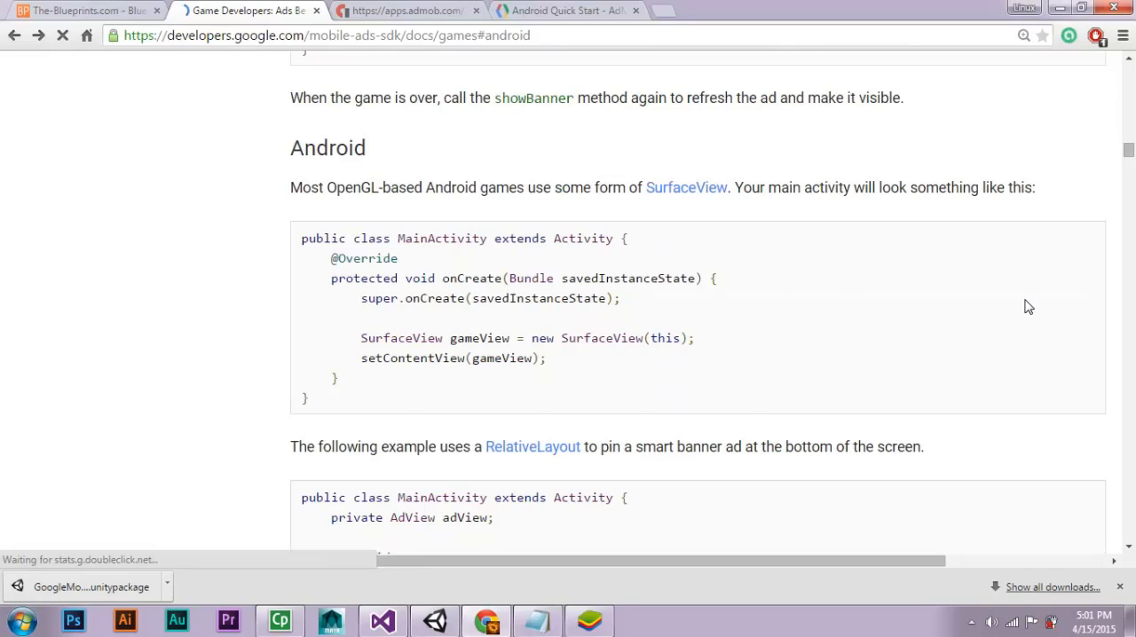
{"action": "scroll", "scroll_direction": "down", "scroll_amount": 3}
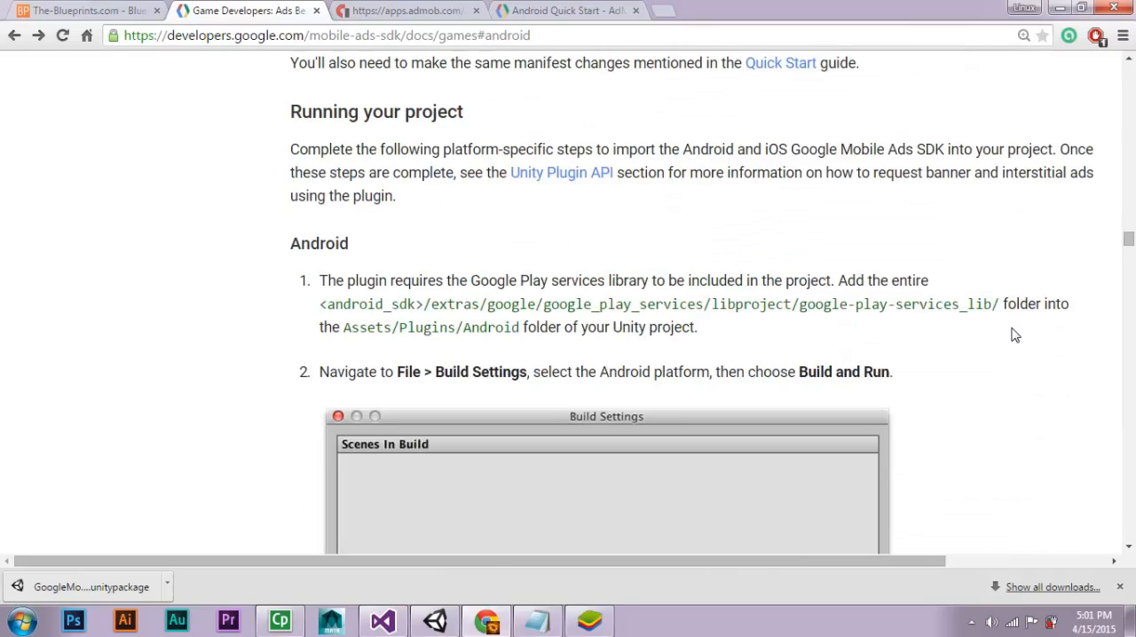
{"action": "scroll", "scroll_direction": "down", "scroll_amount": 3}
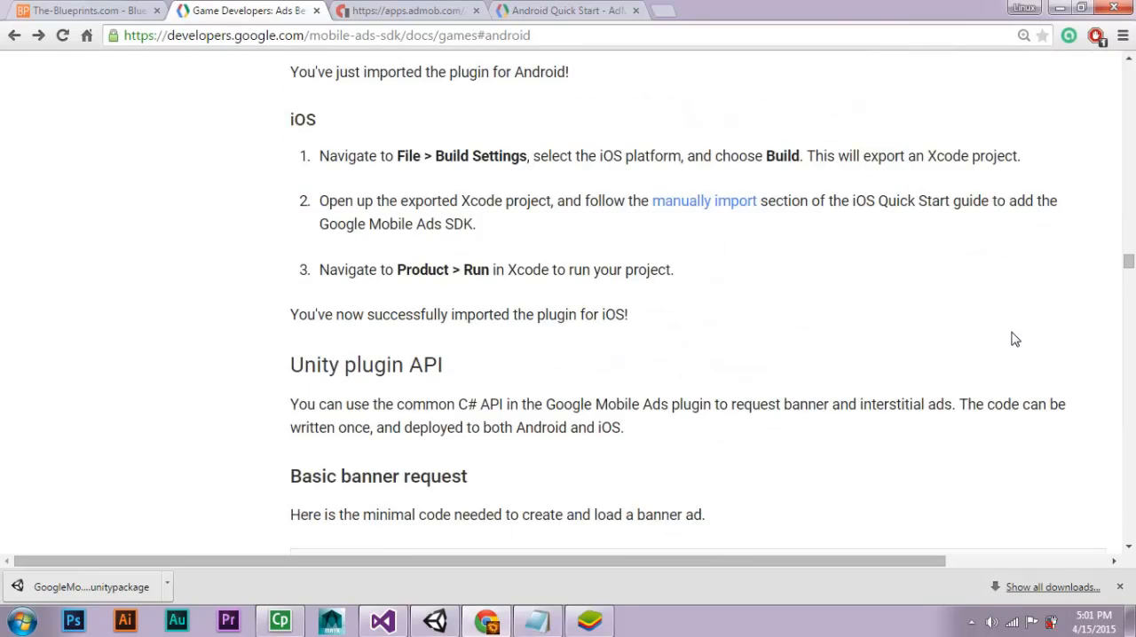
{"action": "scroll", "scroll_direction": "down", "scroll_amount": 3}
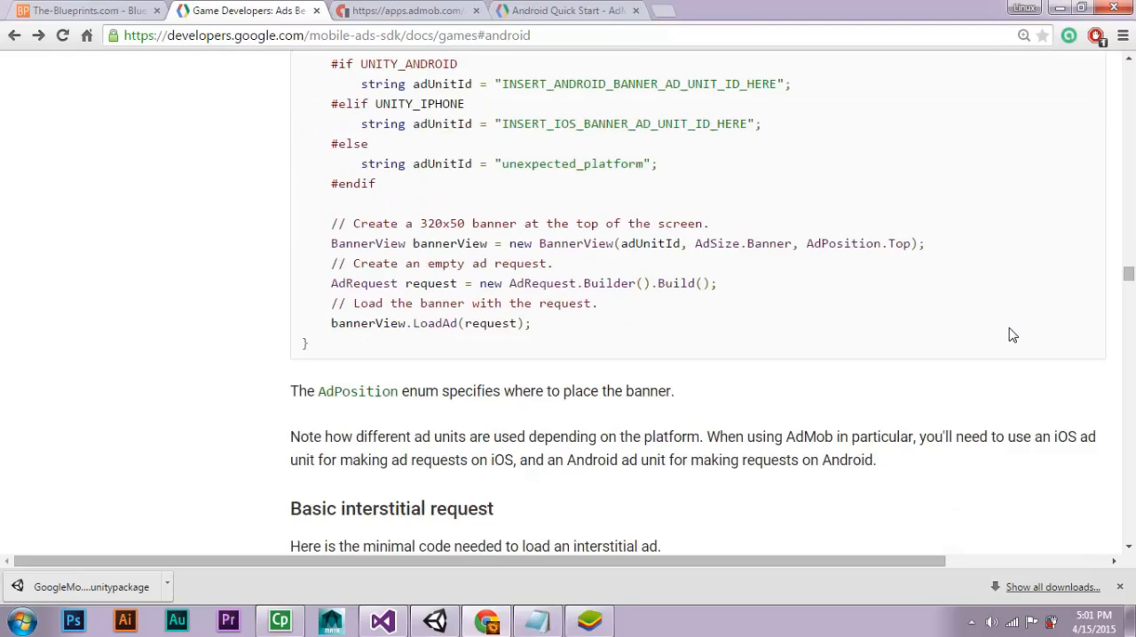
{"action": "scroll", "scroll_direction": "down", "scroll_amount": 3}
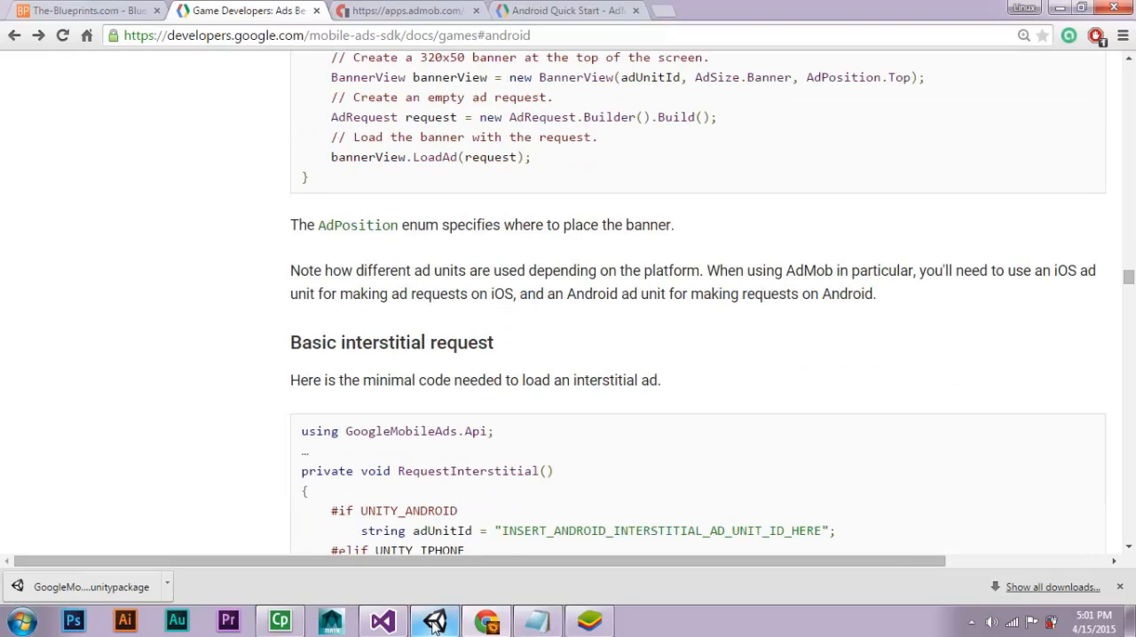
- Start Build & Run from Unity's File menu to build the Android player
{"action": "left_click", "coordinate": [434, 621]}
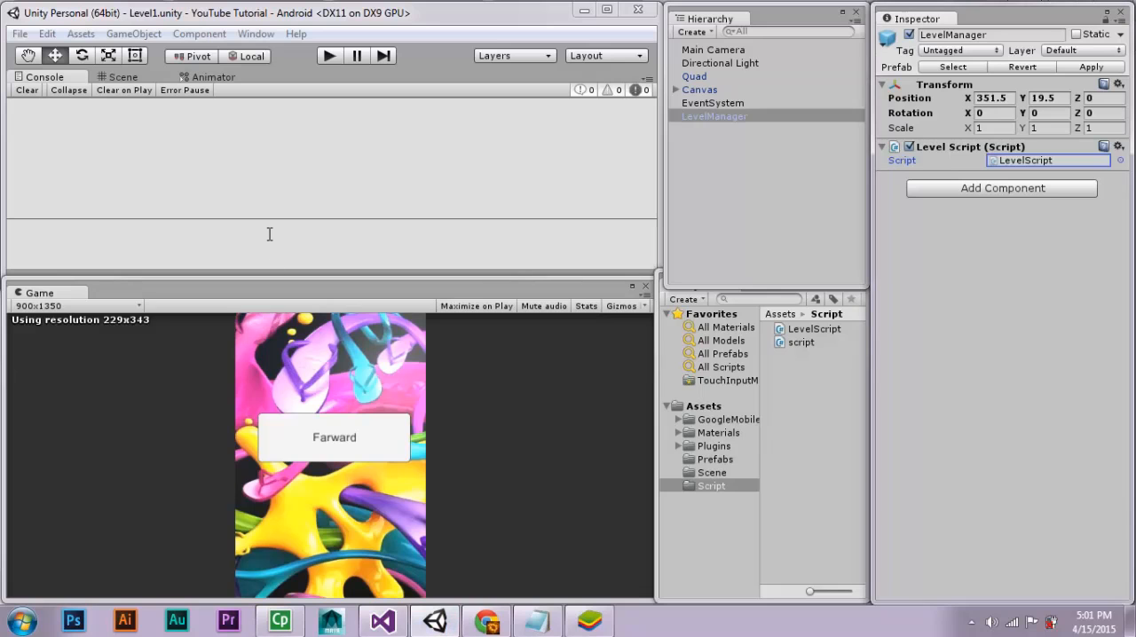
{"action": "left_click", "coordinate": [18, 33]}
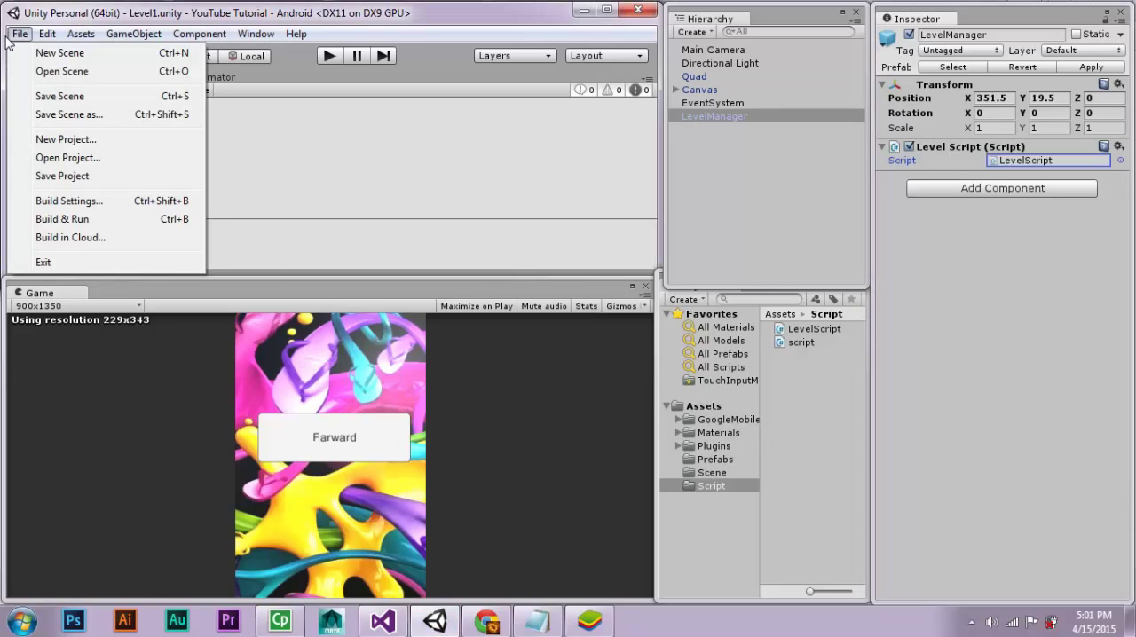
{"action": "mouse_move", "coordinate": [62, 219]}
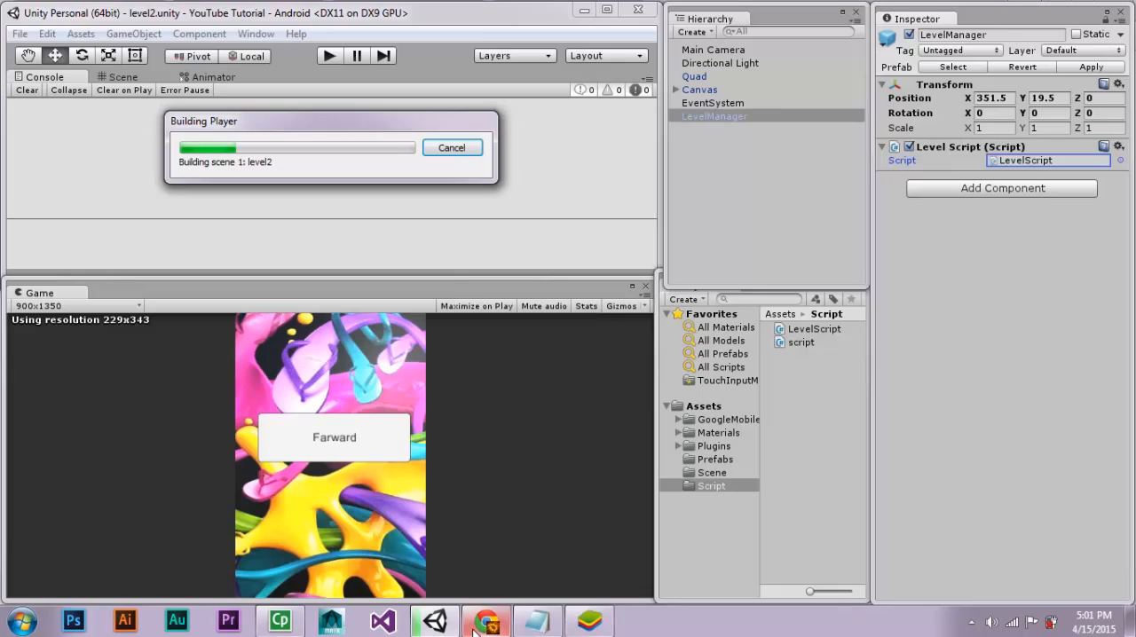
{"action": "left_click", "coordinate": [485, 620]}
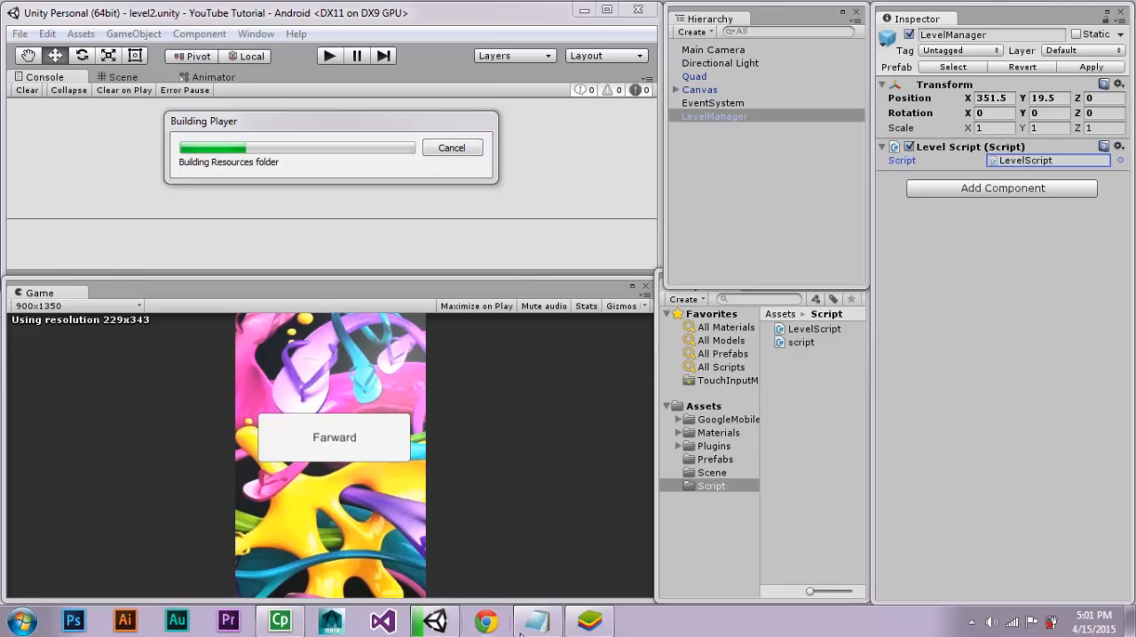
{"action": "left_click", "coordinate": [537, 620]}
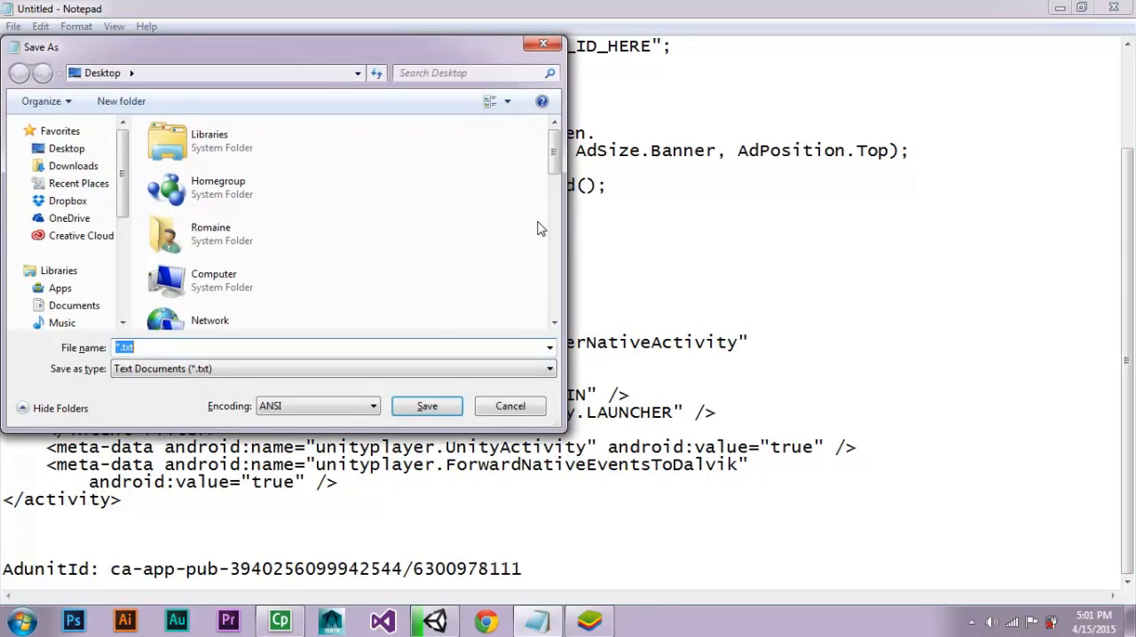
- Select and delete the <activity> manifest block from the notes, dismissing the save prompt
{"action": "left_click_drag", "start_coordinate": [275, 47], "coordinate": [377, 450]}
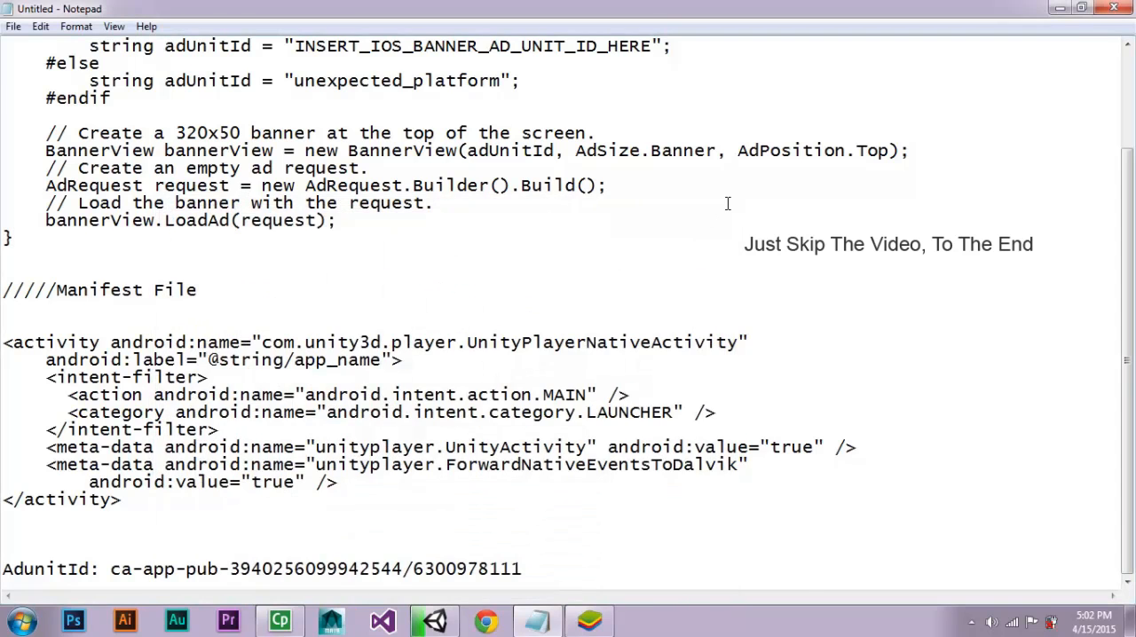
{"action": "scroll", "scroll_direction": "up", "scroll_amount": 3}
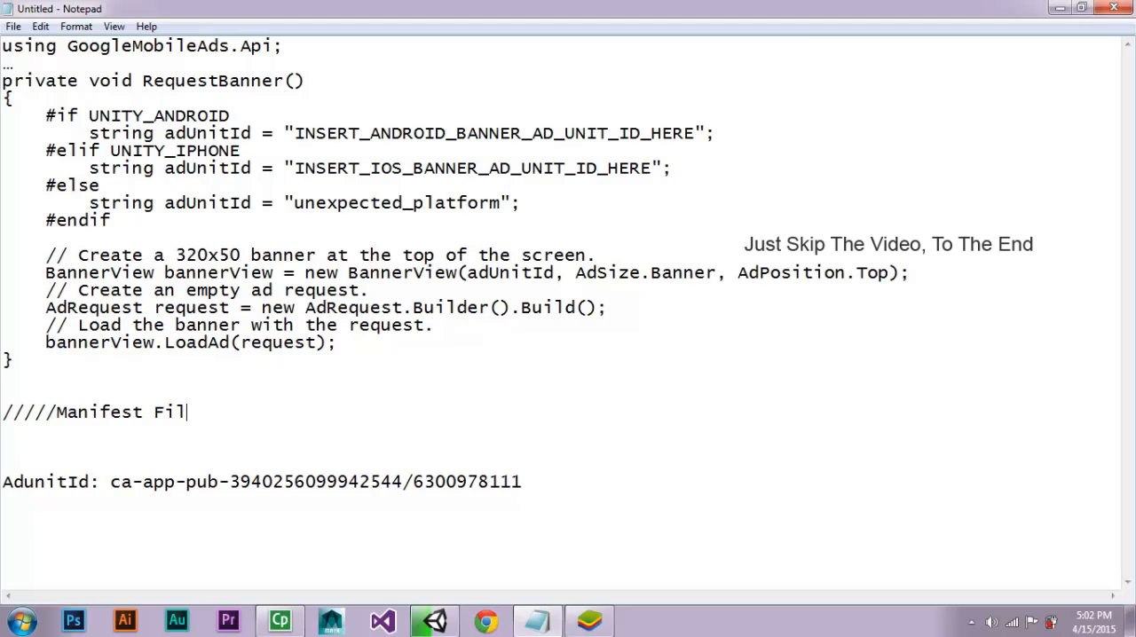
{"action": "key", "text": "ctrl+s"}
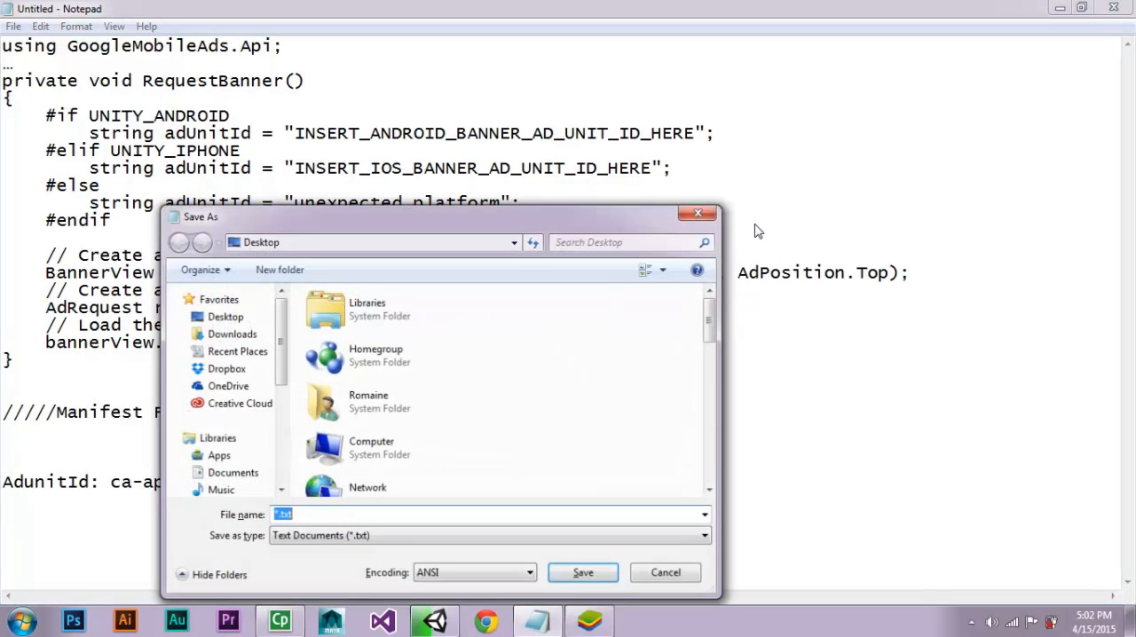
{"action": "left_click", "coordinate": [665, 573]}
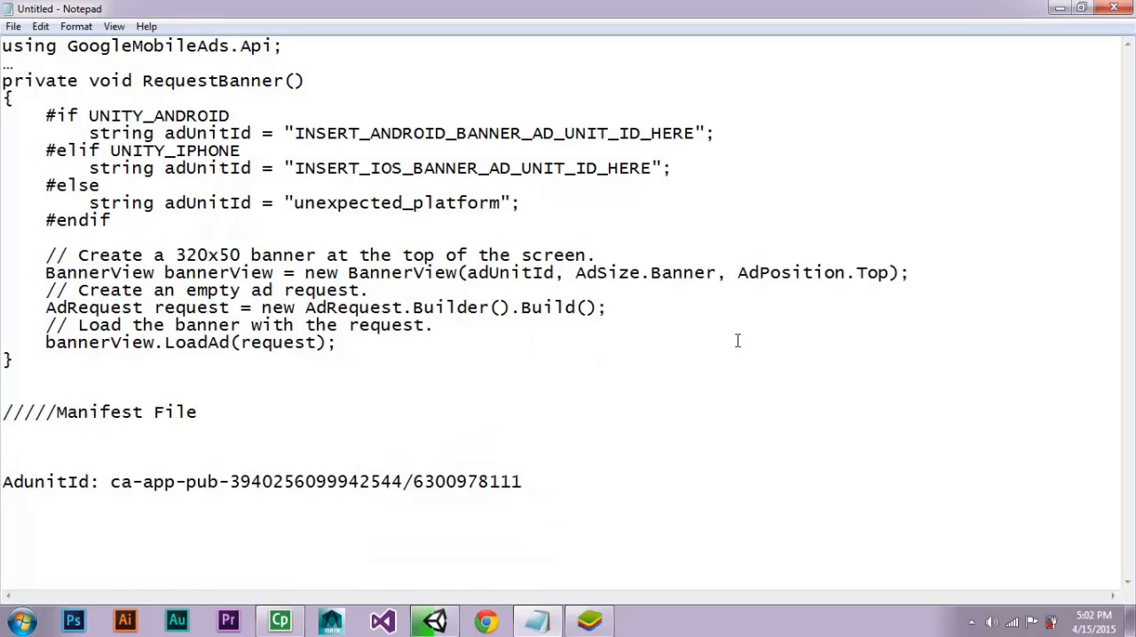
{"action": "mouse_move", "coordinate": [345, 442]}
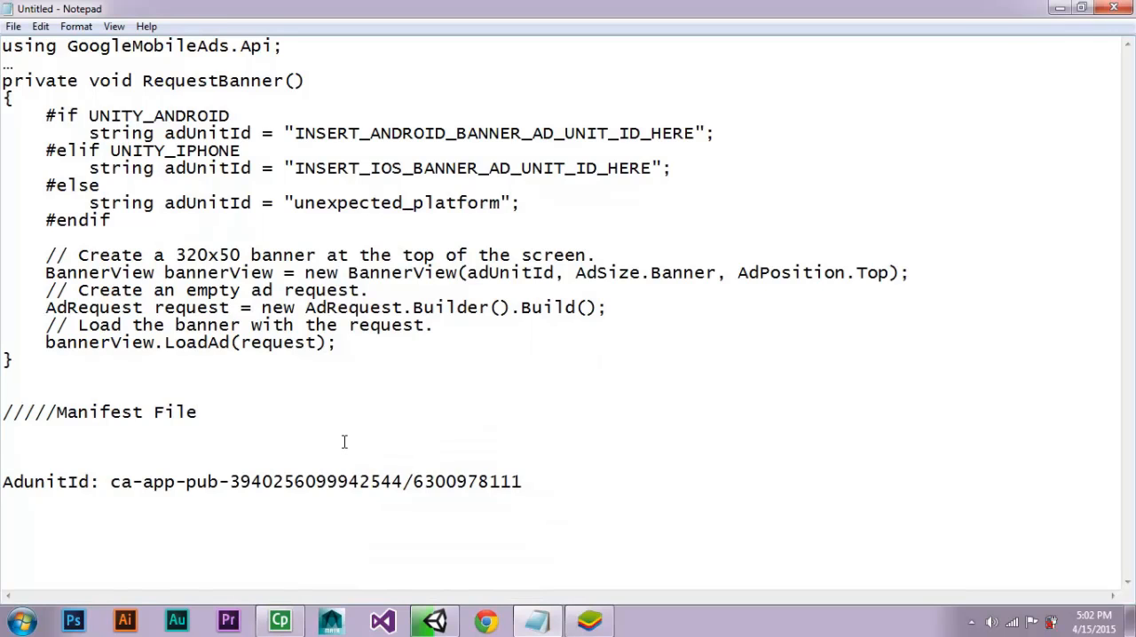
{"action": "mouse_move", "coordinate": [347, 361]}
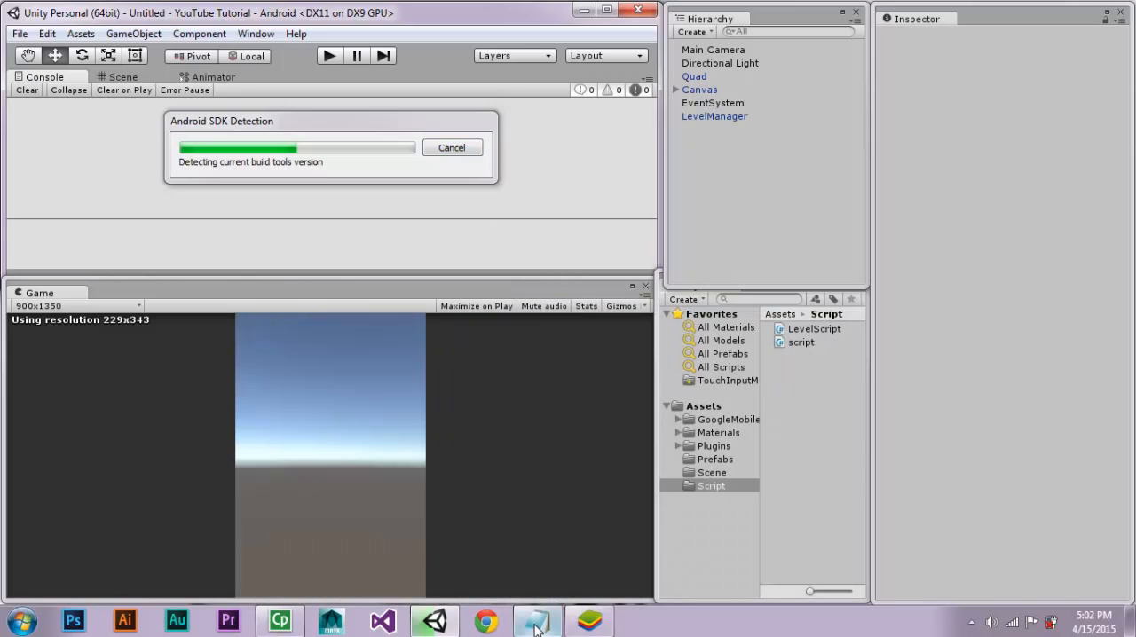
{"action": "mouse_move", "coordinate": [545, 279]}
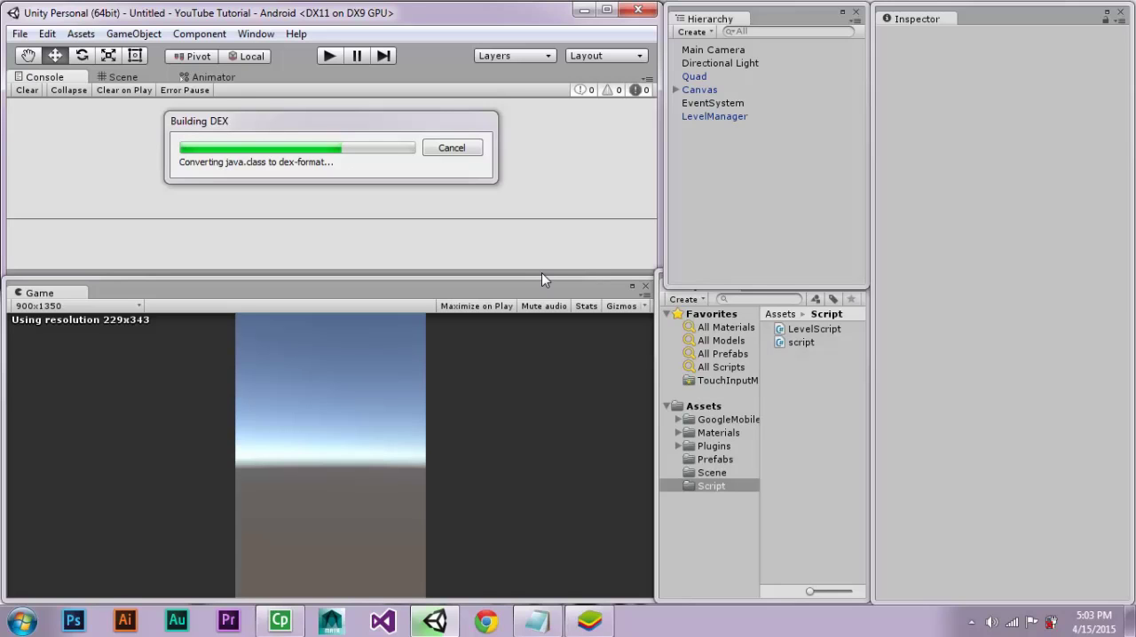
{"action": "mouse_move", "coordinate": [752, 411]}
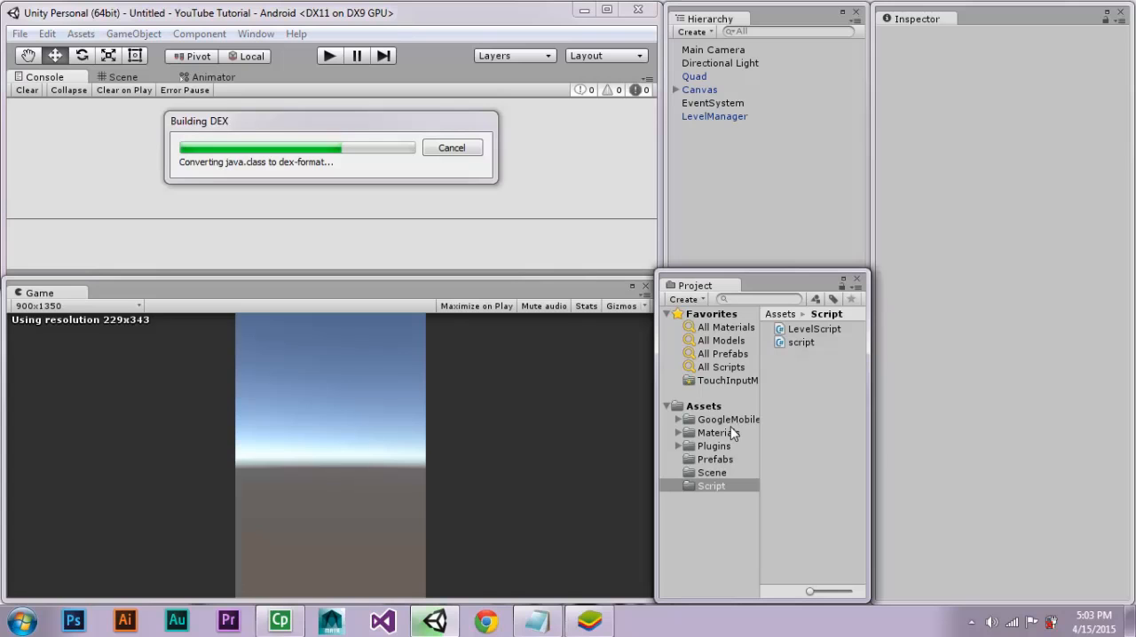
{"action": "mouse_move", "coordinate": [690, 417]}
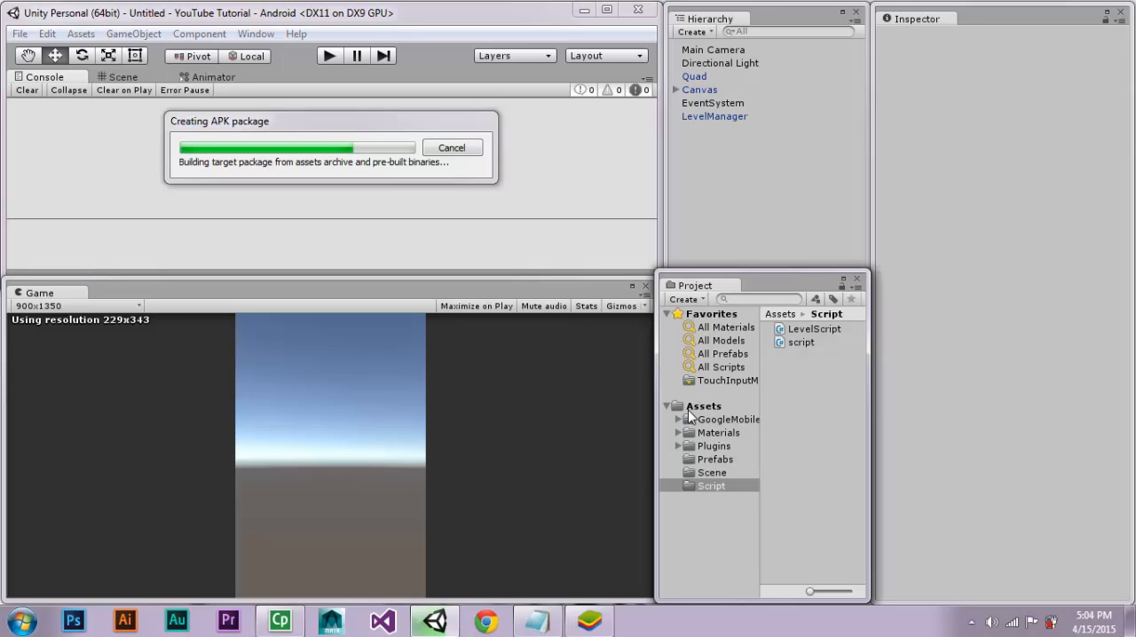
{"action": "mouse_move", "coordinate": [676, 480]}
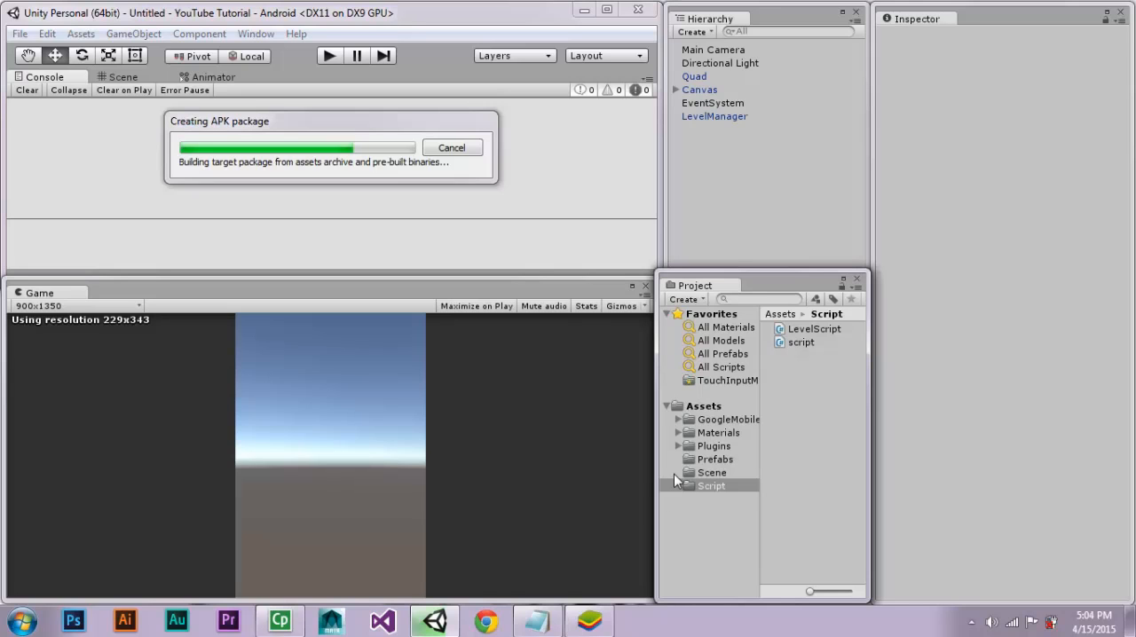
{"action": "mouse_move", "coordinate": [504, 521]}
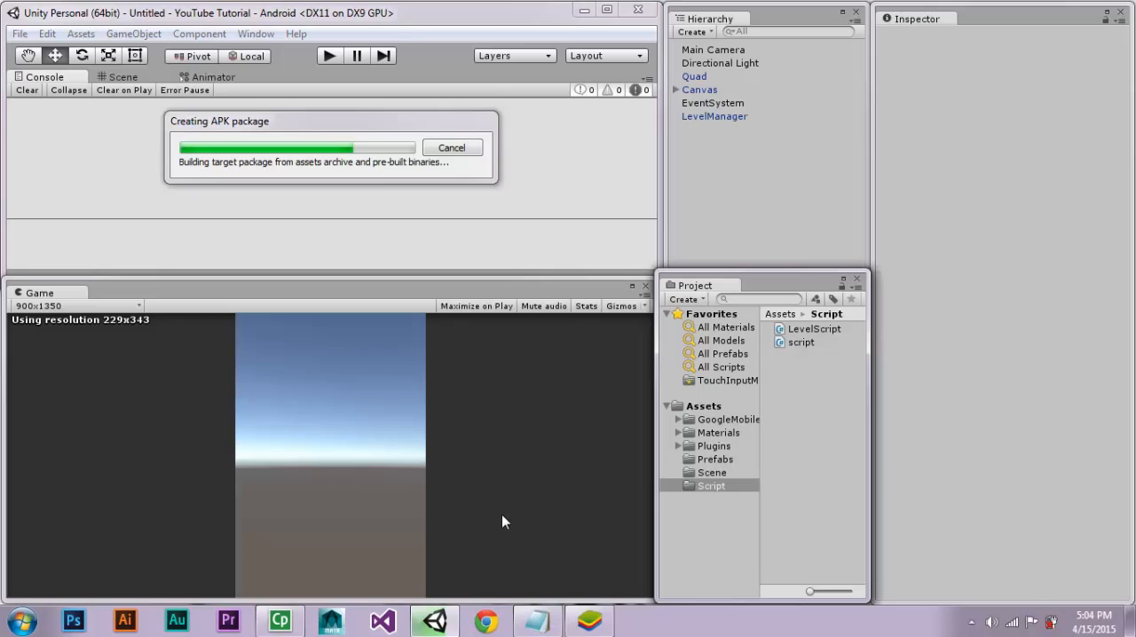
{"action": "mouse_move", "coordinate": [461, 345]}
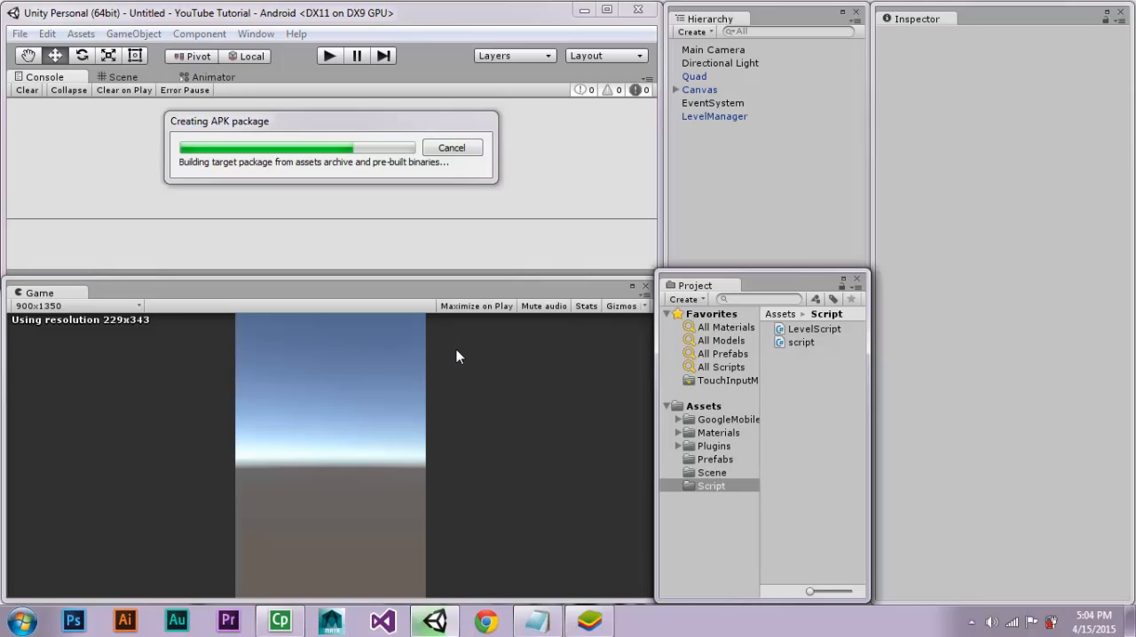
{"action": "mouse_move", "coordinate": [457, 362]}
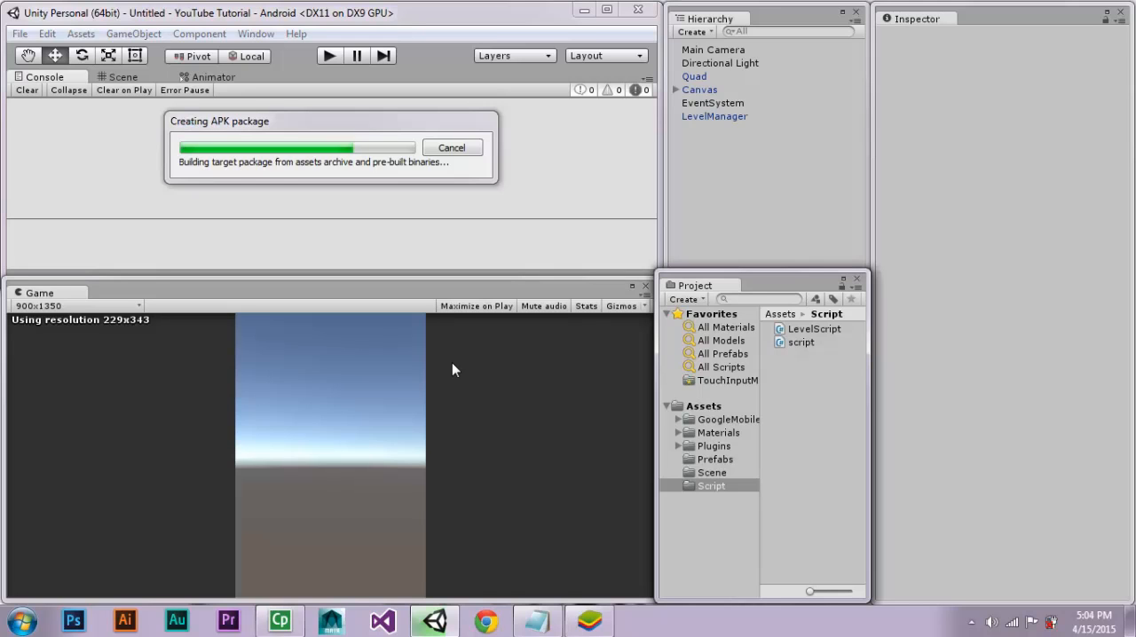
{"action": "mouse_move", "coordinate": [457, 375]}
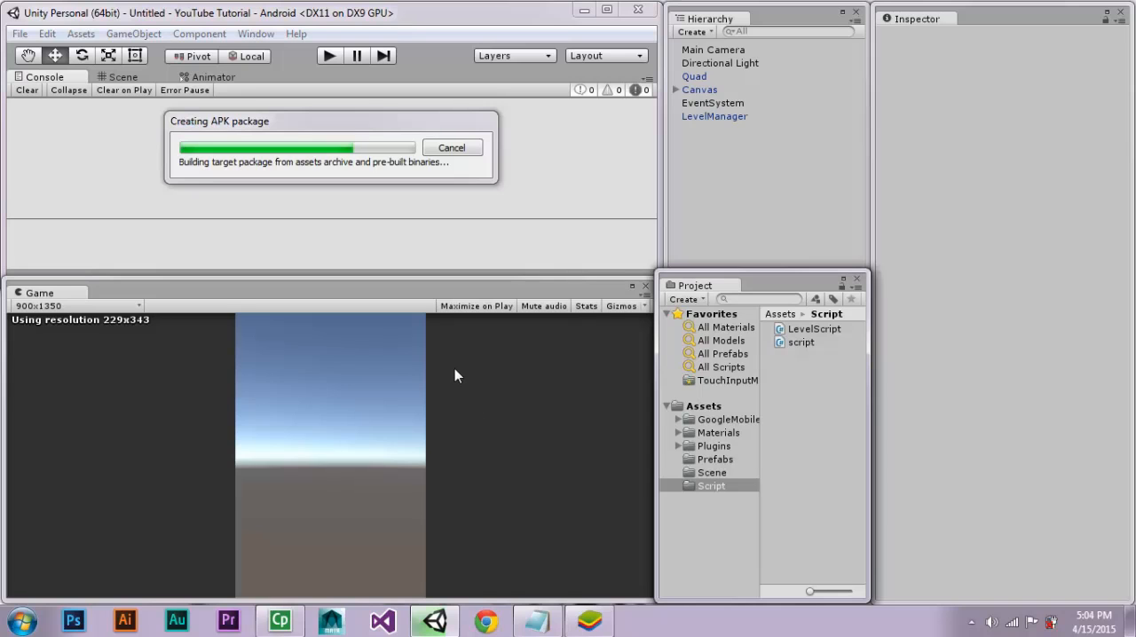
- Leave the game via Back, dismiss Recent Apps, and scroll through the All Apps list
{"action": "left_click", "coordinate": [589, 620]}
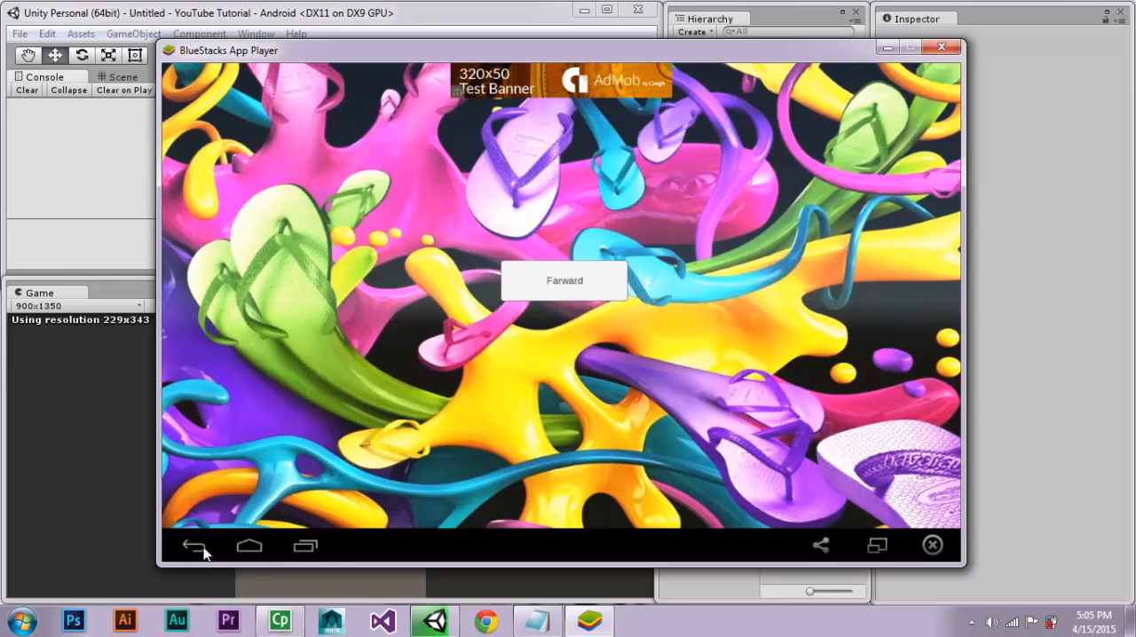
{"action": "mouse_move", "coordinate": [305, 545]}
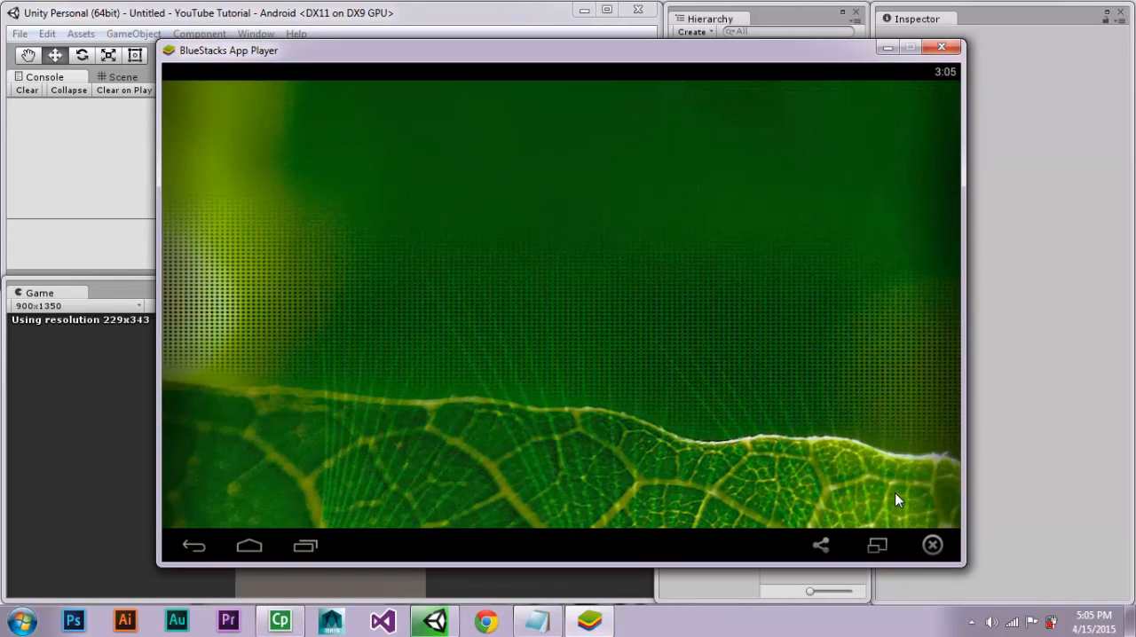
{"action": "mouse_move", "coordinate": [291, 558]}
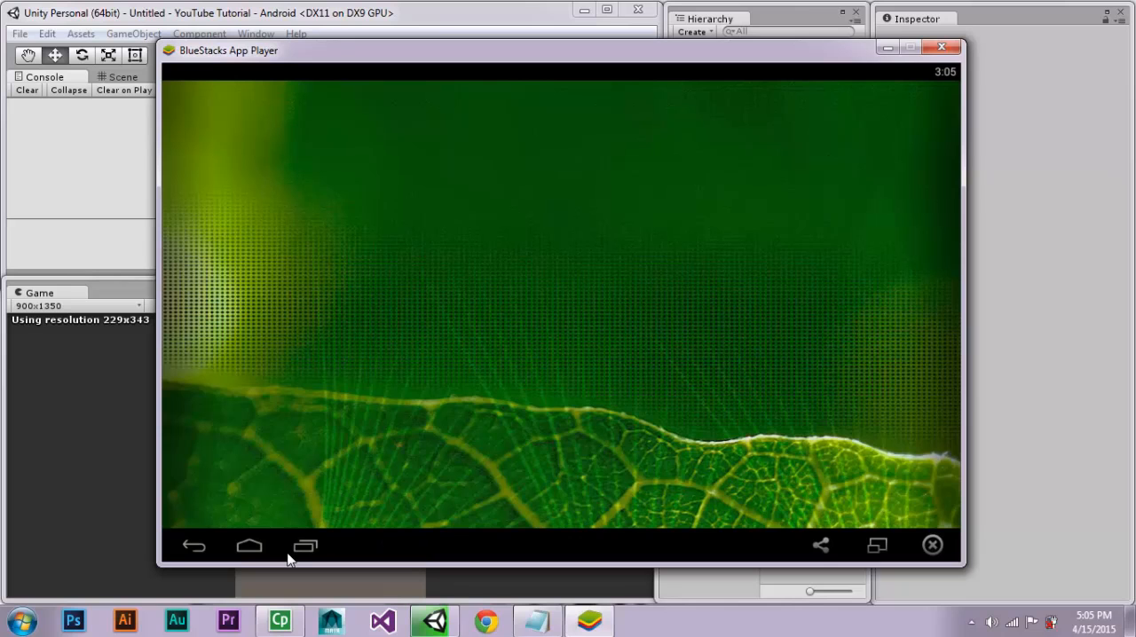
{"action": "mouse_move", "coordinate": [305, 555]}
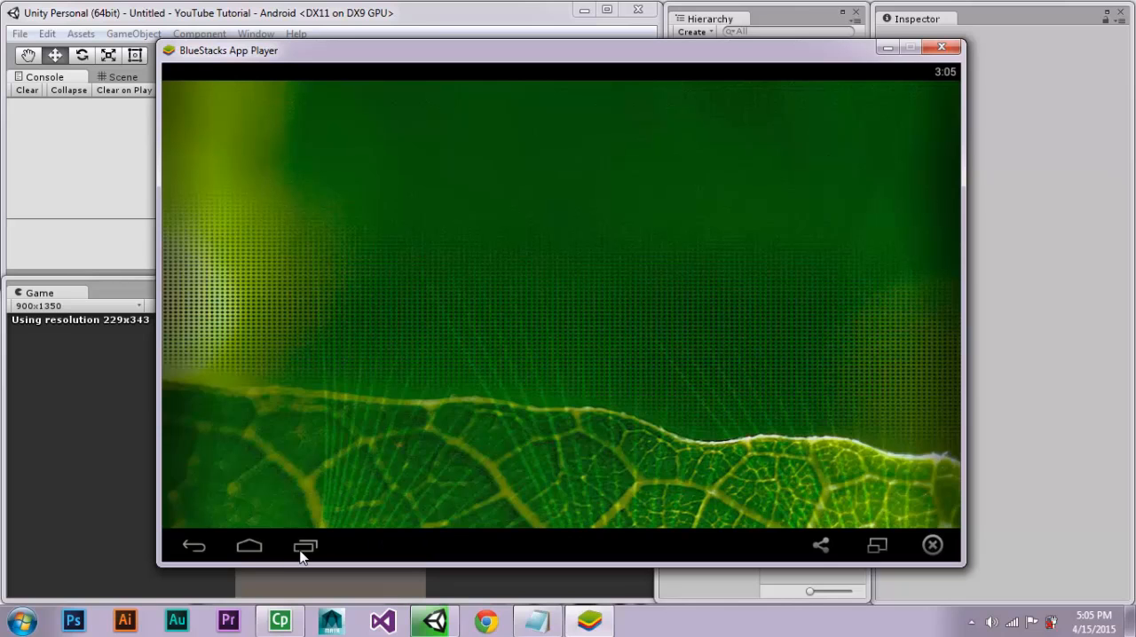
{"action": "left_click", "coordinate": [305, 545]}
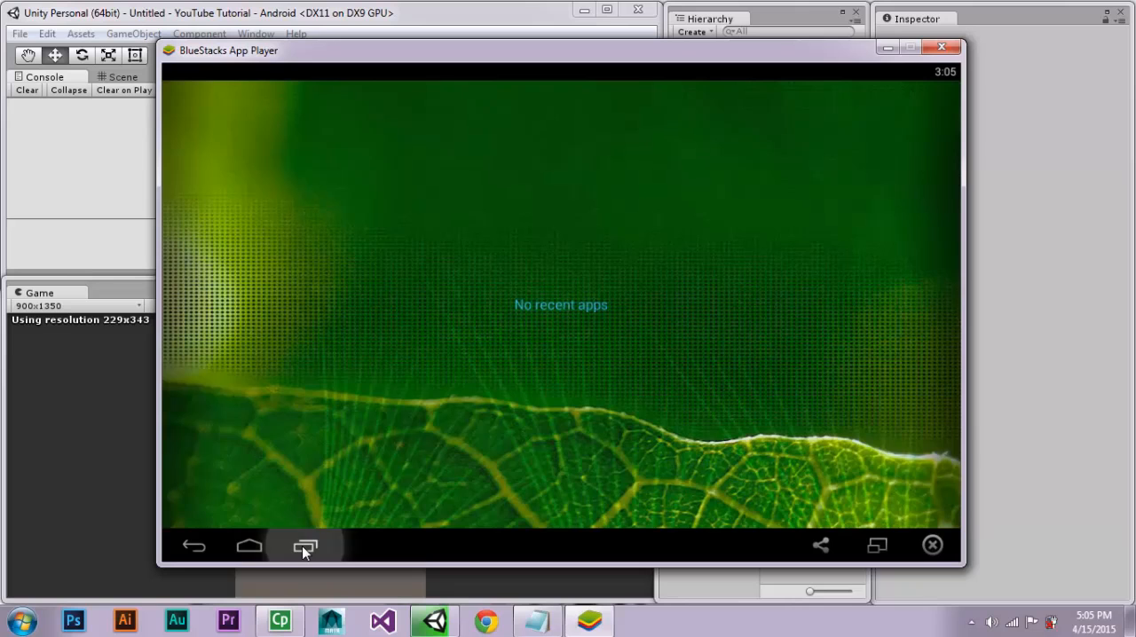
{"action": "left_click", "coordinate": [306, 546]}
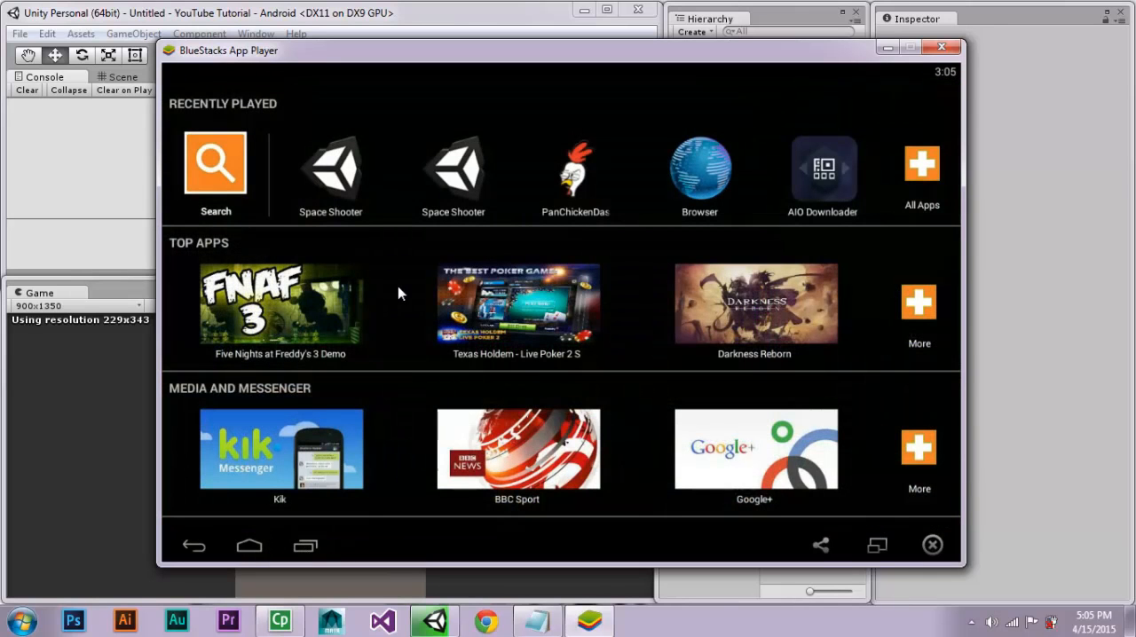
{"action": "mouse_move", "coordinate": [673, 61]}
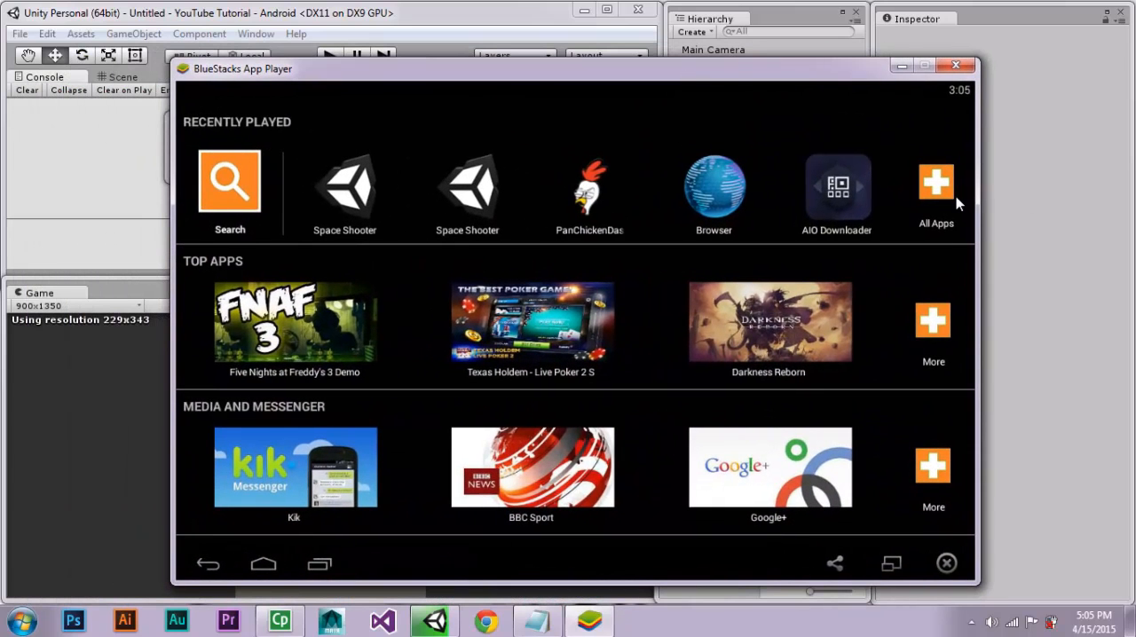
{"action": "left_click", "coordinate": [936, 186]}
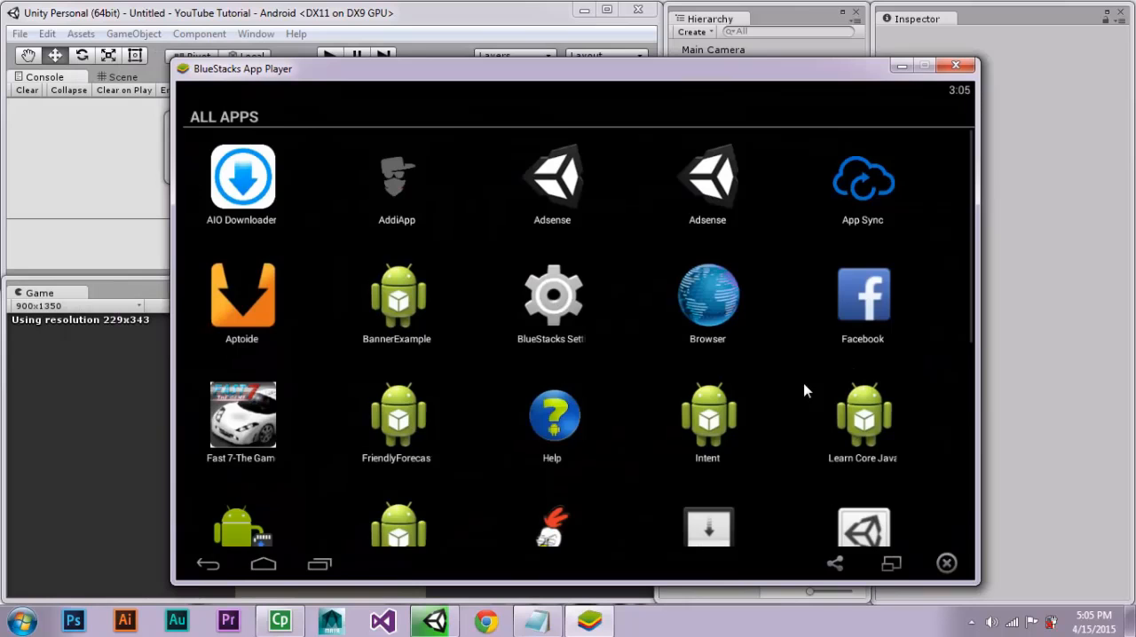
{"action": "scroll", "scroll_direction": "down", "scroll_amount": 3}
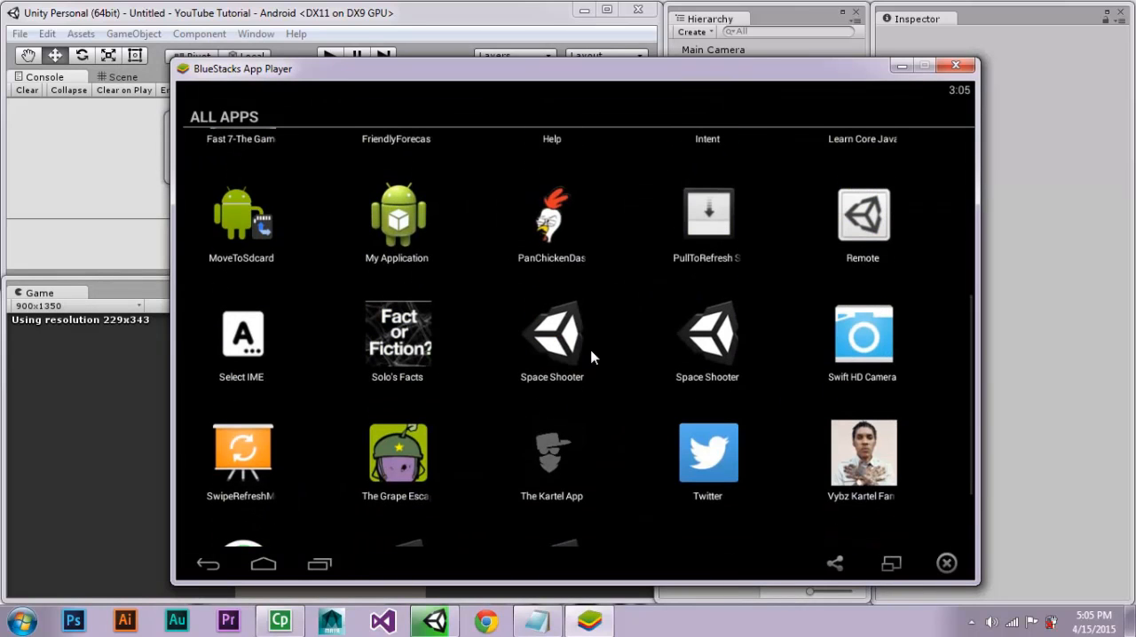
{"action": "mouse_move", "coordinate": [597, 294]}
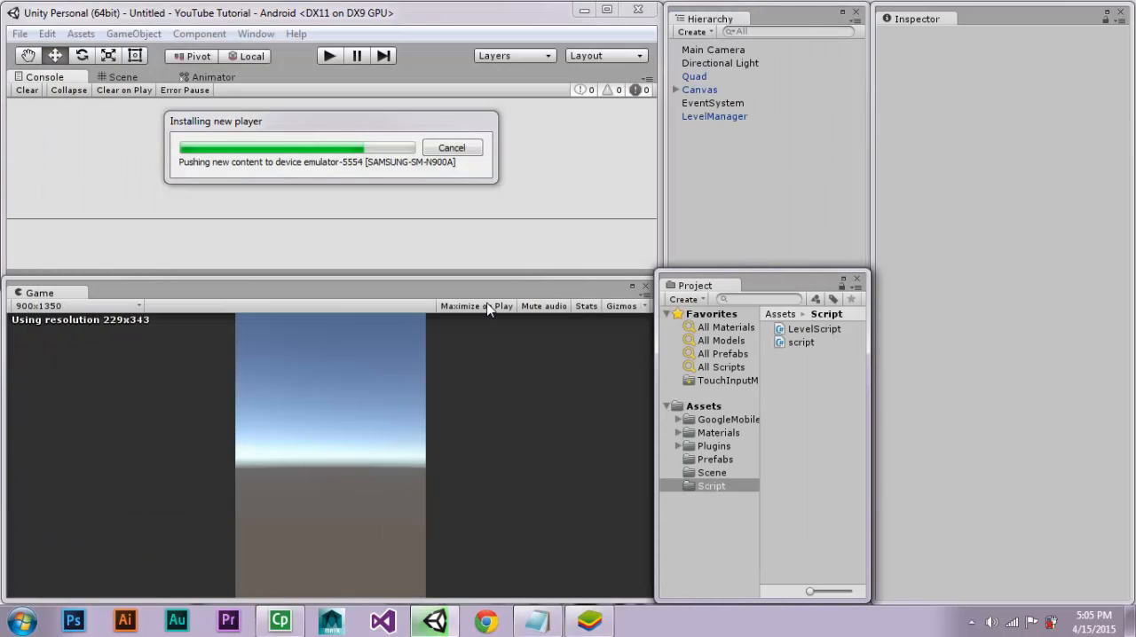
{"action": "mouse_move", "coordinate": [472, 360]}
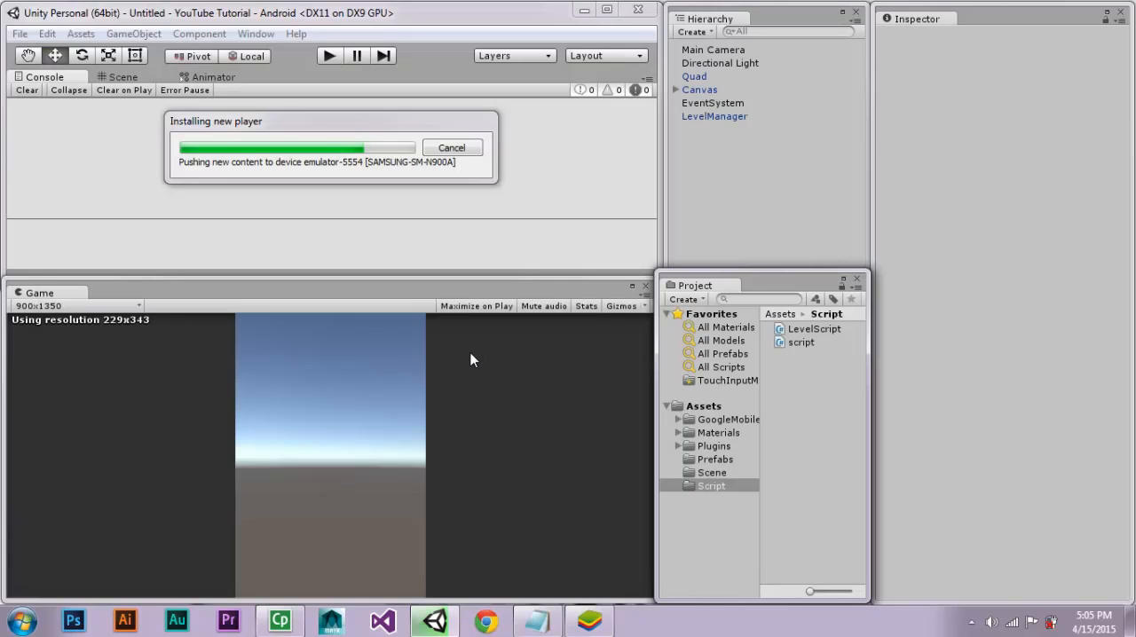
{"action": "mouse_move", "coordinate": [482, 409]}
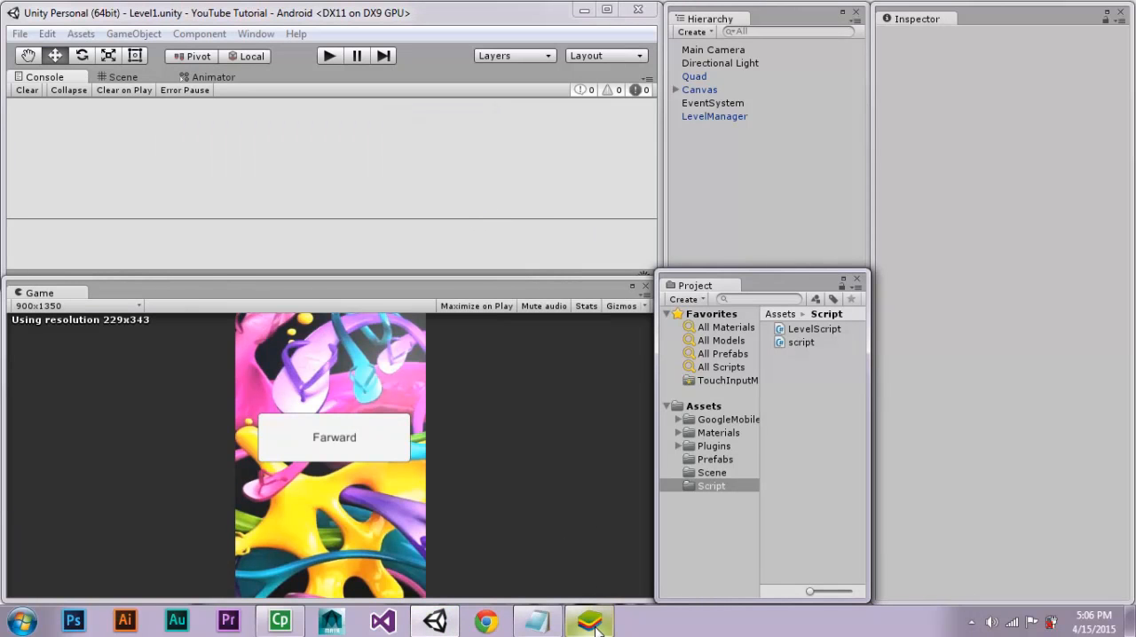
- In BlueStacks, switch game scenes, then tap the 320x50 AdMob test banner to open its link
{"action": "left_click", "coordinate": [588, 620]}
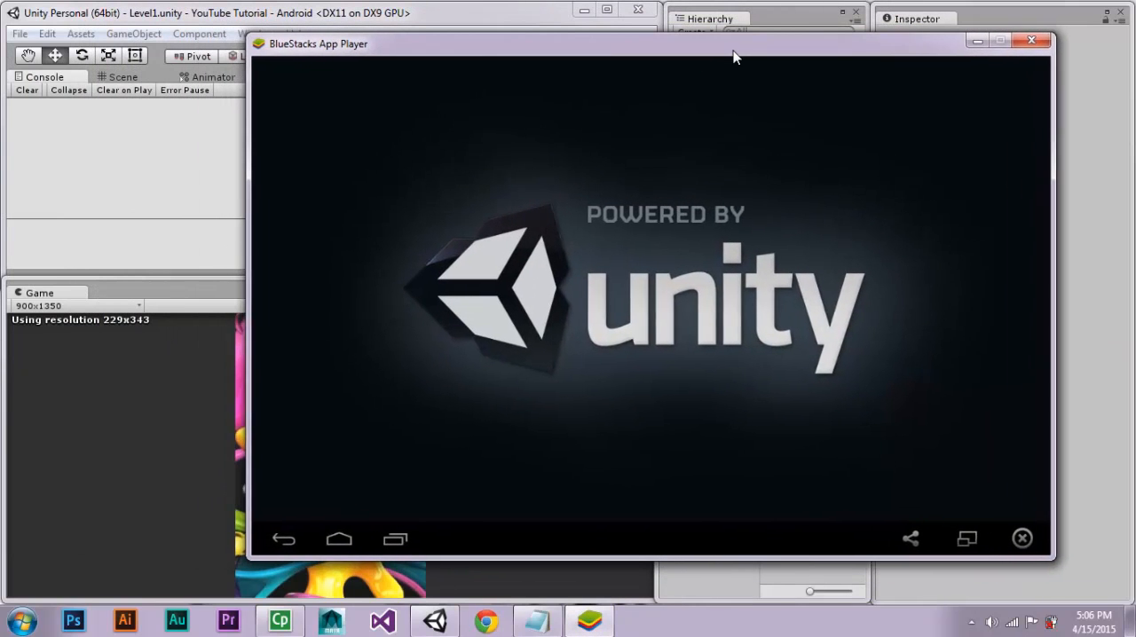
{"action": "mouse_move", "coordinate": [678, 174]}
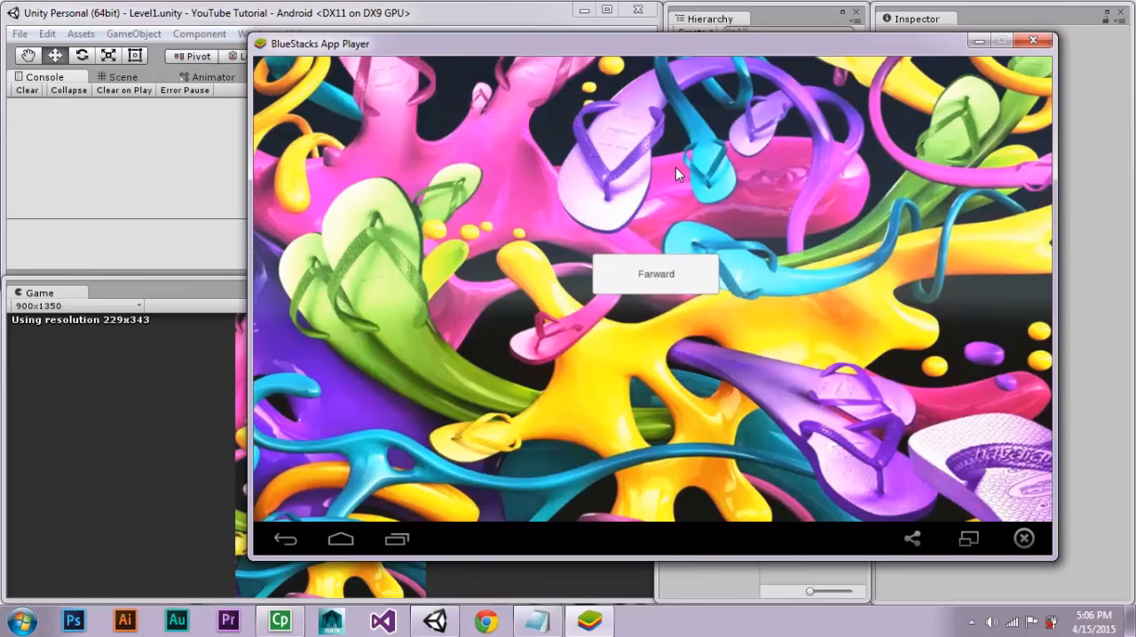
{"action": "mouse_move", "coordinate": [699, 79]}
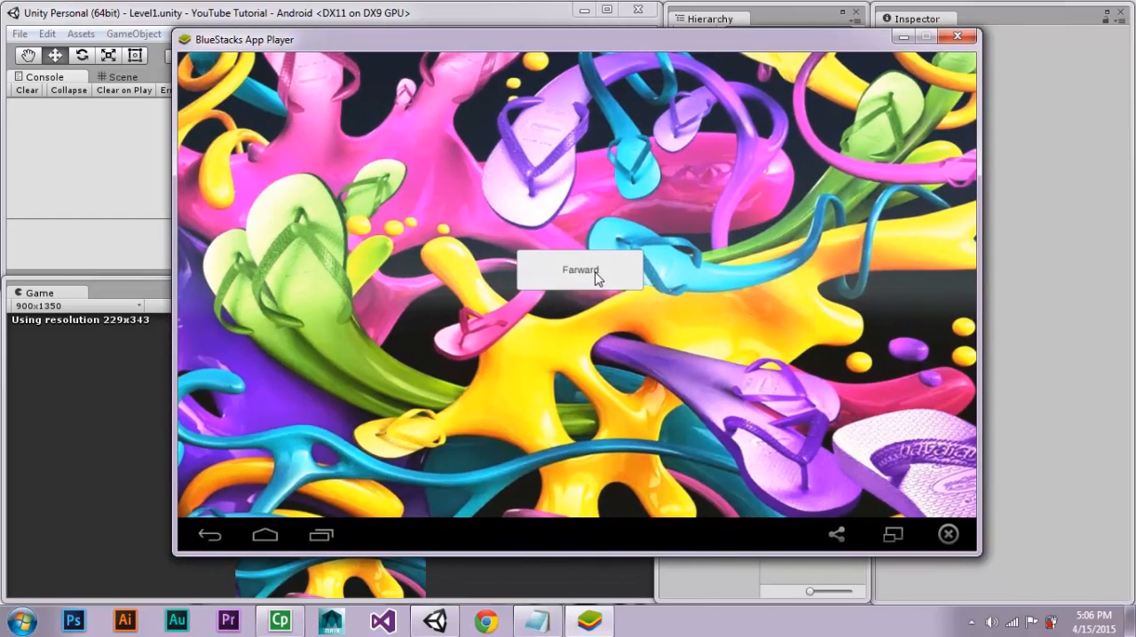
{"action": "left_click", "coordinate": [580, 270]}
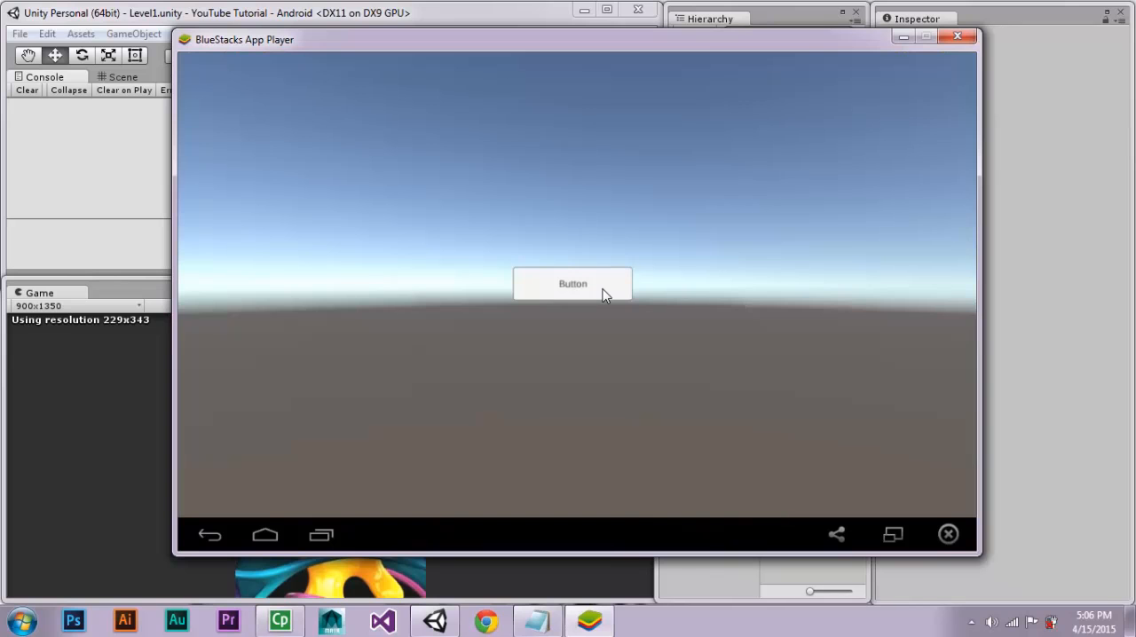
{"action": "left_click", "coordinate": [573, 284]}
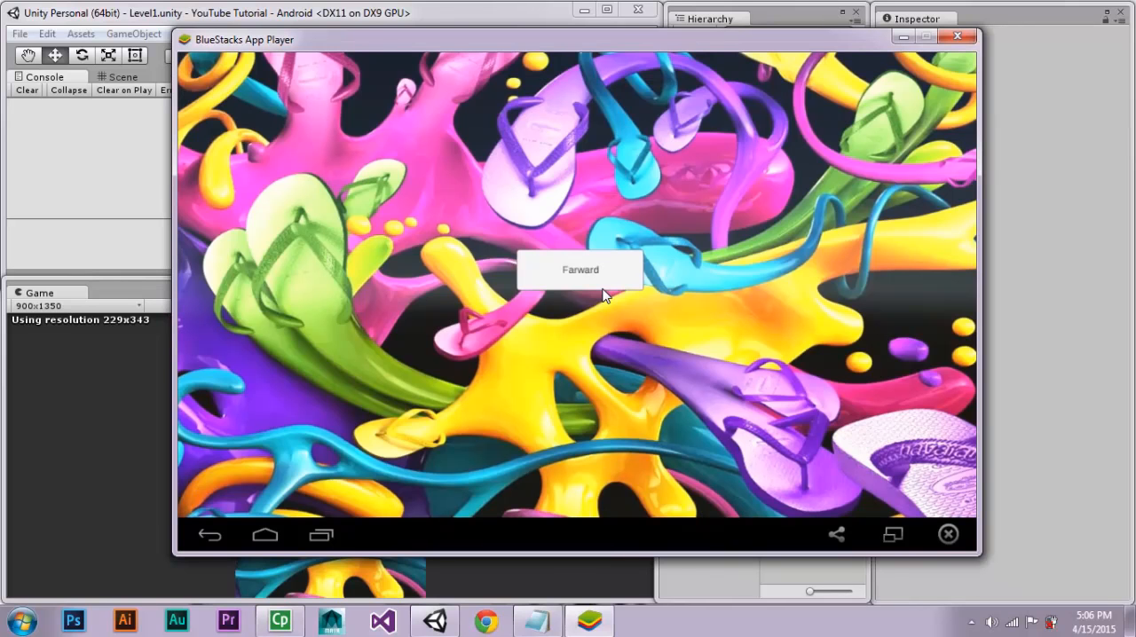
{"action": "mouse_move", "coordinate": [579, 269]}
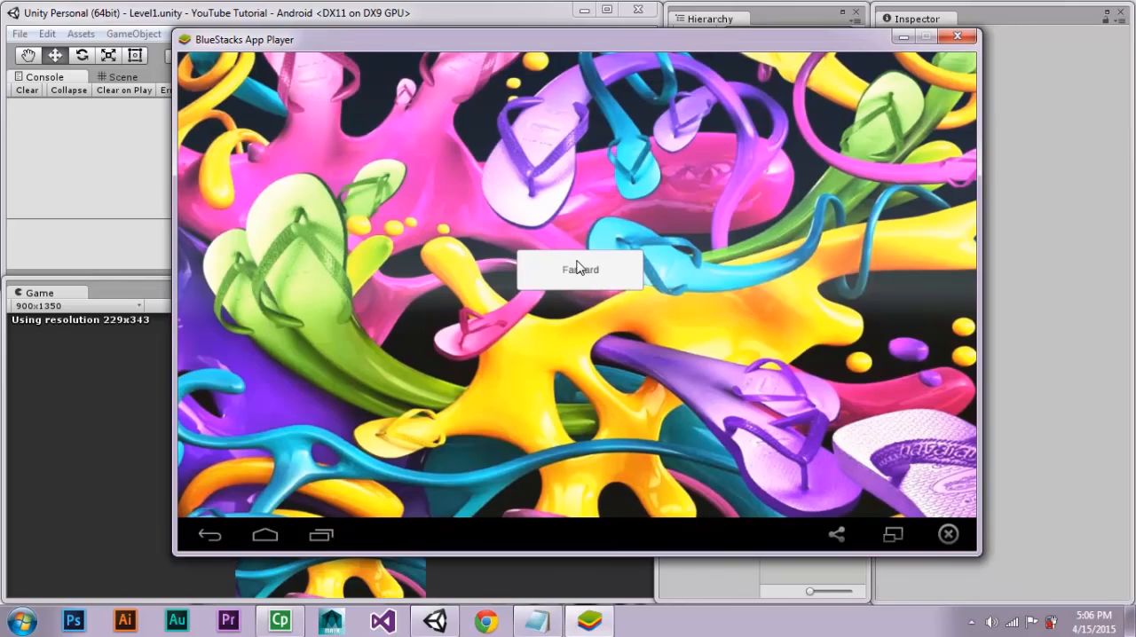
{"action": "mouse_move", "coordinate": [581, 279]}
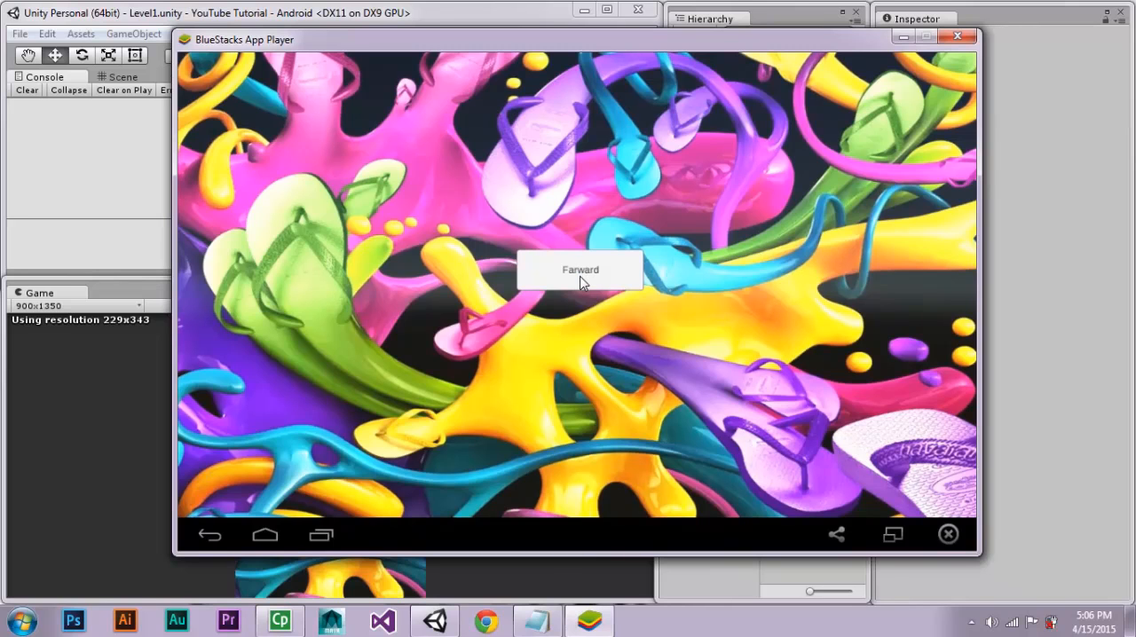
{"action": "mouse_move", "coordinate": [575, 318]}
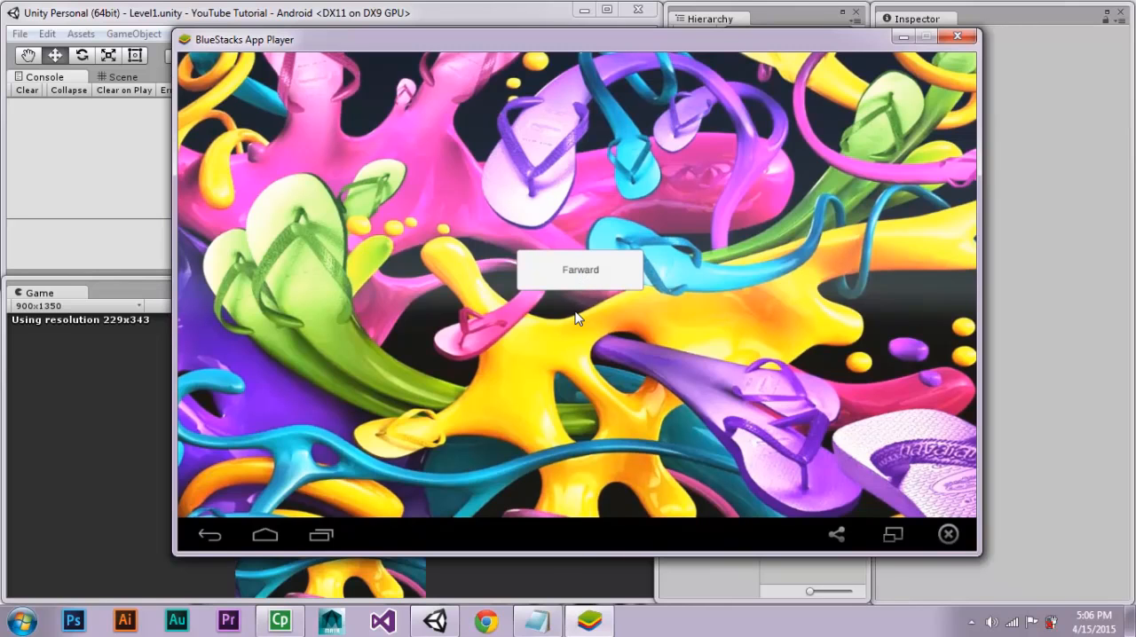
{"action": "mouse_move", "coordinate": [575, 306]}
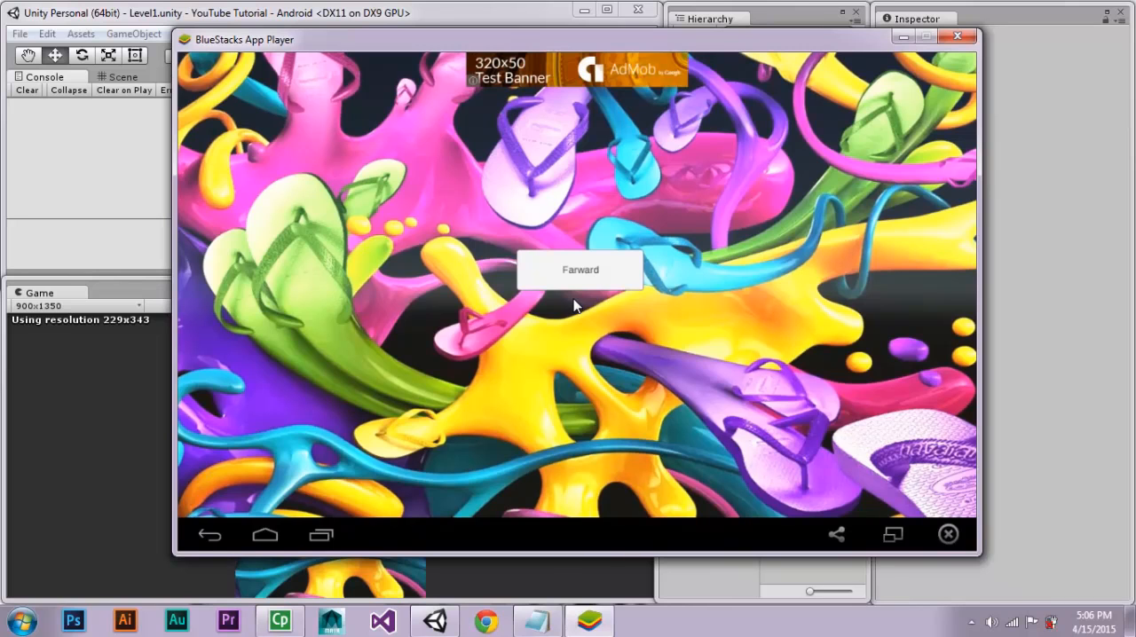
{"action": "mouse_move", "coordinate": [566, 78]}
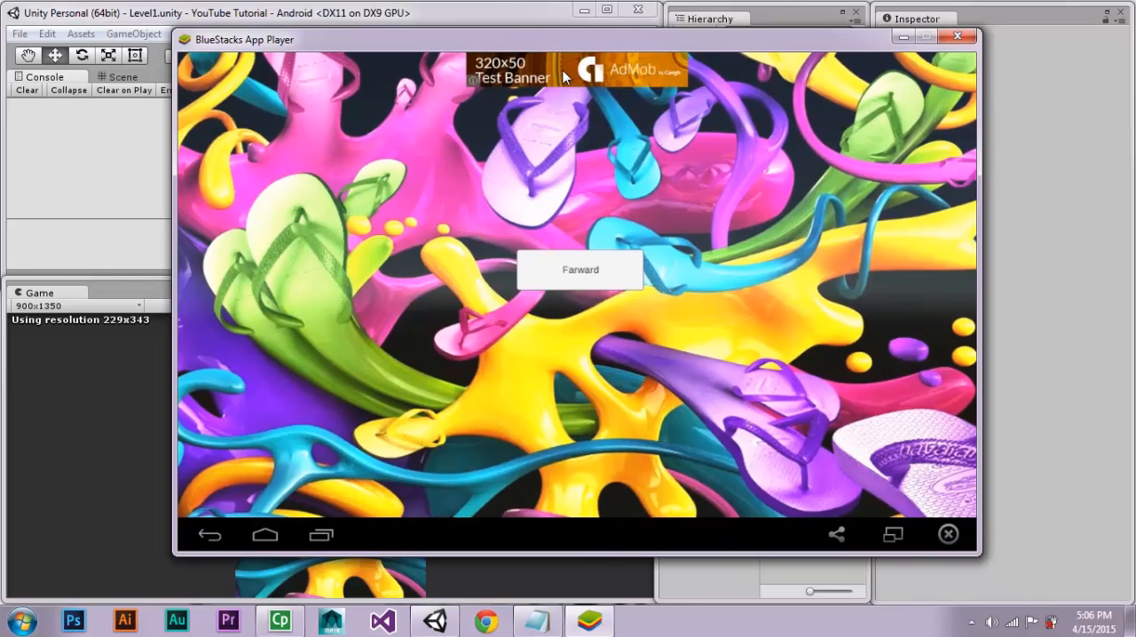
{"action": "mouse_move", "coordinate": [566, 78]}
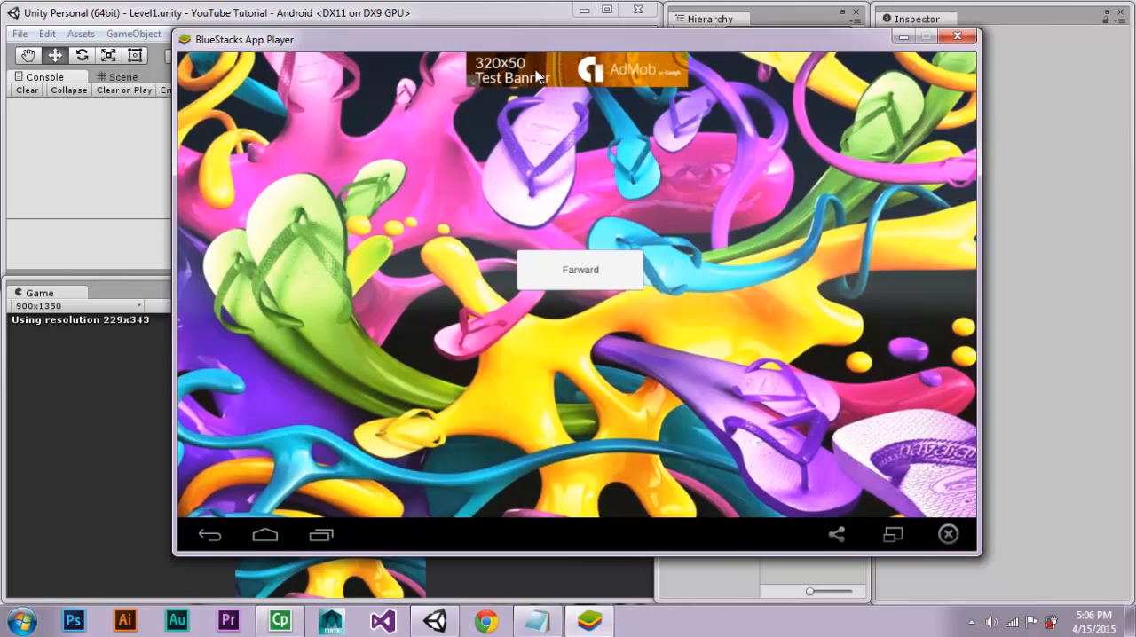
{"action": "left_click", "coordinate": [577, 69]}
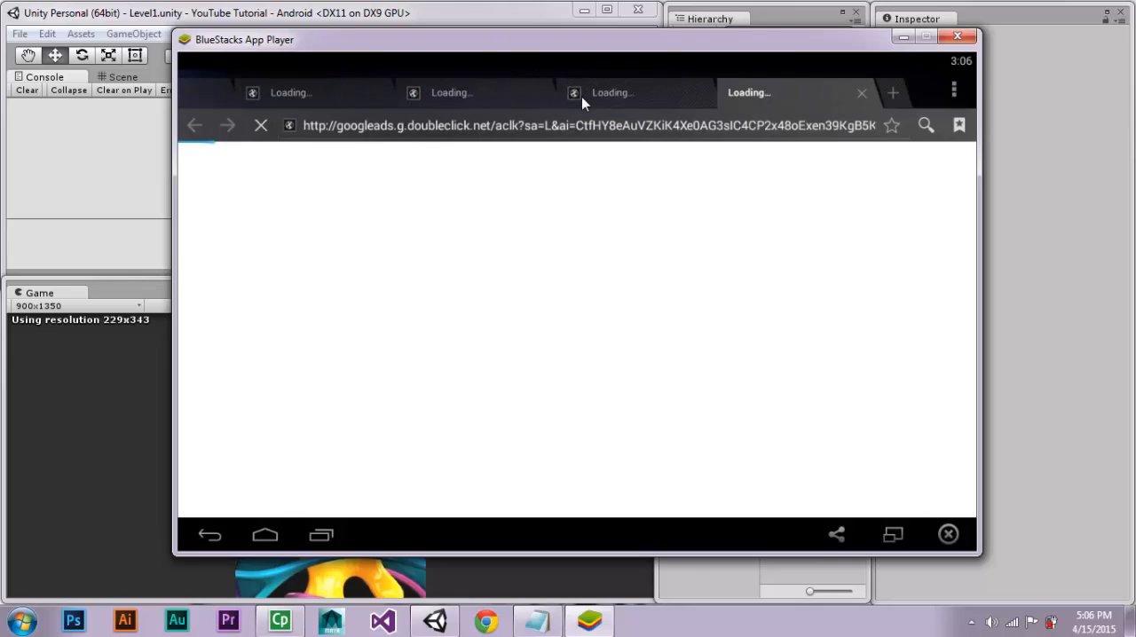